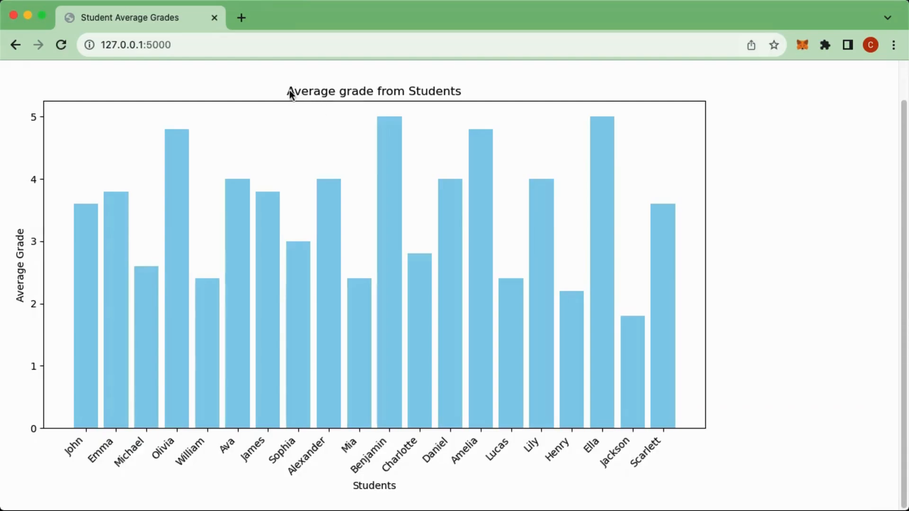
{"action": "mouse_move", "coordinate": [684, 142]}
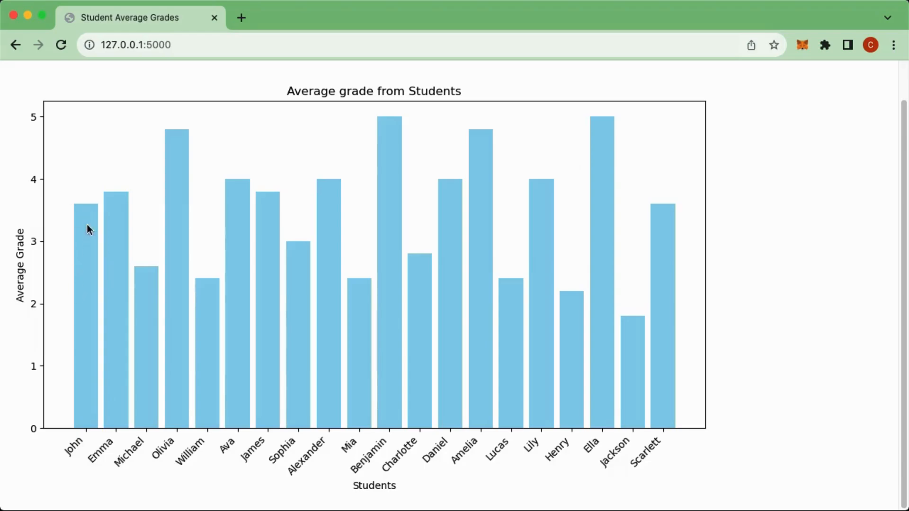
{"action": "mouse_move", "coordinate": [520, 378]}
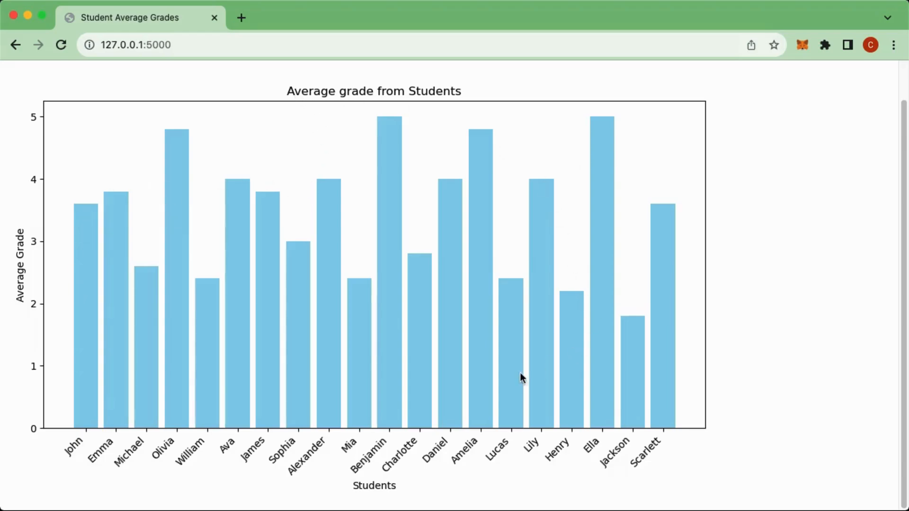
Open students.csv from the CSV_Site project folder to view the grade data.
{"action": "left_click", "coordinate": [136, 44]}
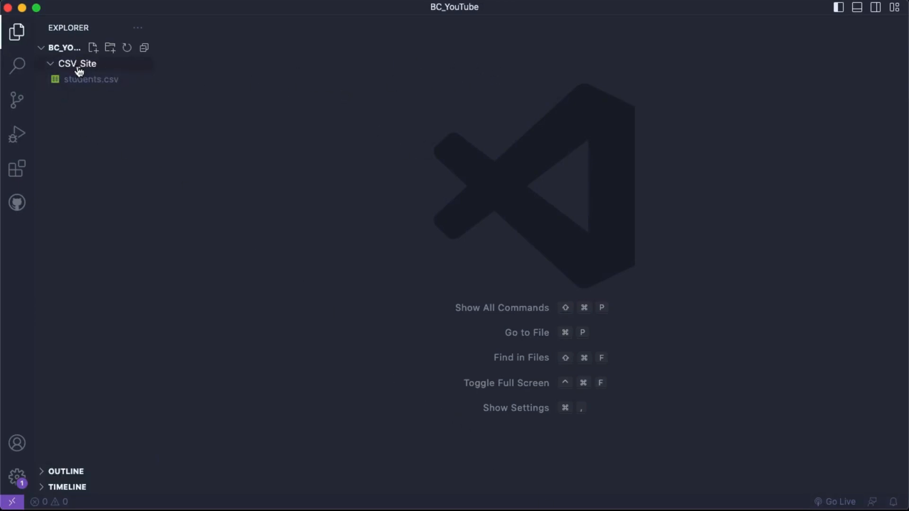
{"action": "left_click", "coordinate": [91, 80]}
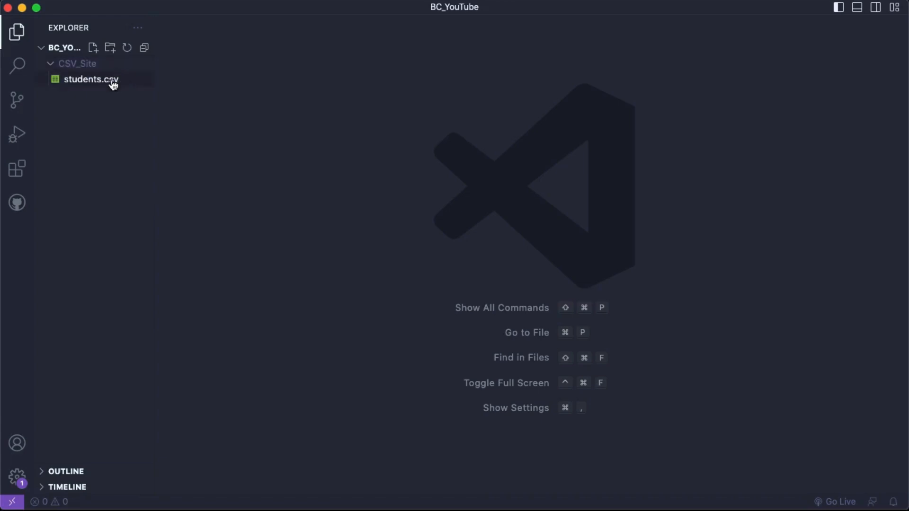
{"action": "double_click", "coordinate": [94, 80]}
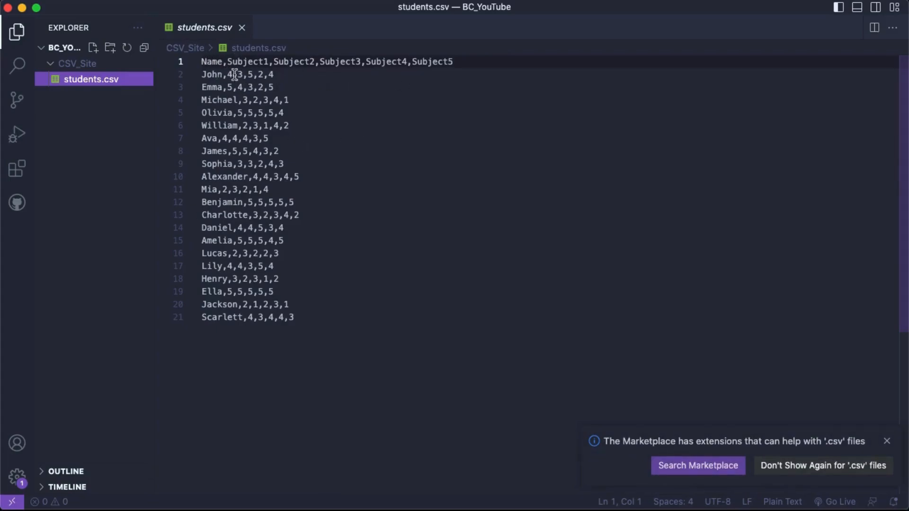
{"action": "mouse_move", "coordinate": [305, 40]}
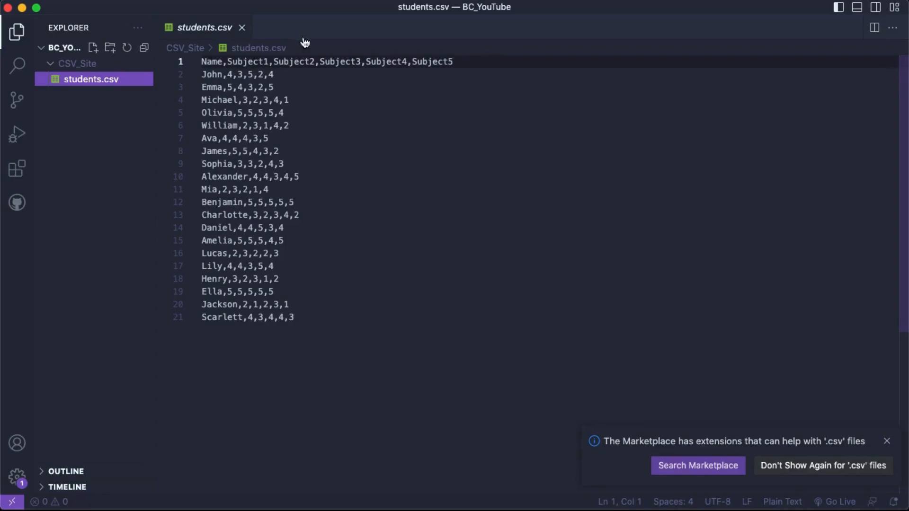
{"action": "mouse_move", "coordinate": [94, 49]}
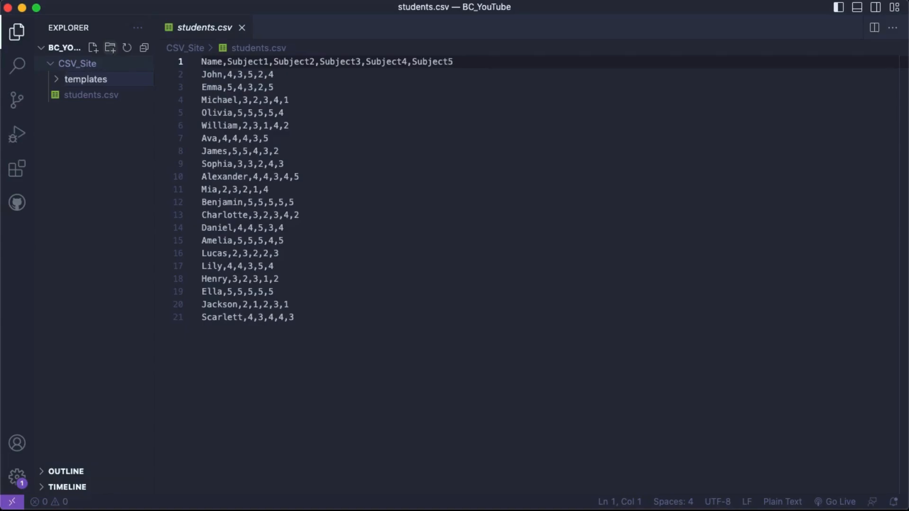
Add a static folder, then create index.html inside templates and open it for editing.
{"action": "left_click", "coordinate": [85, 80]}
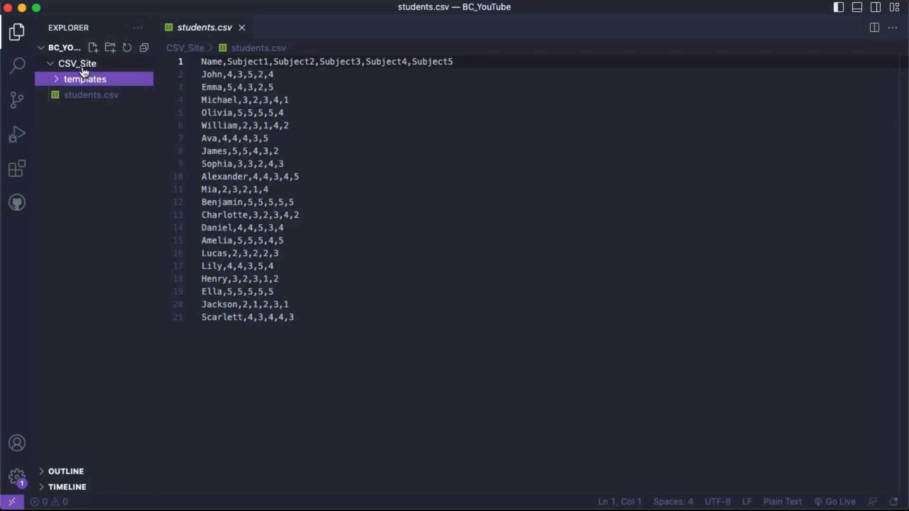
{"action": "type", "text": "sr"}
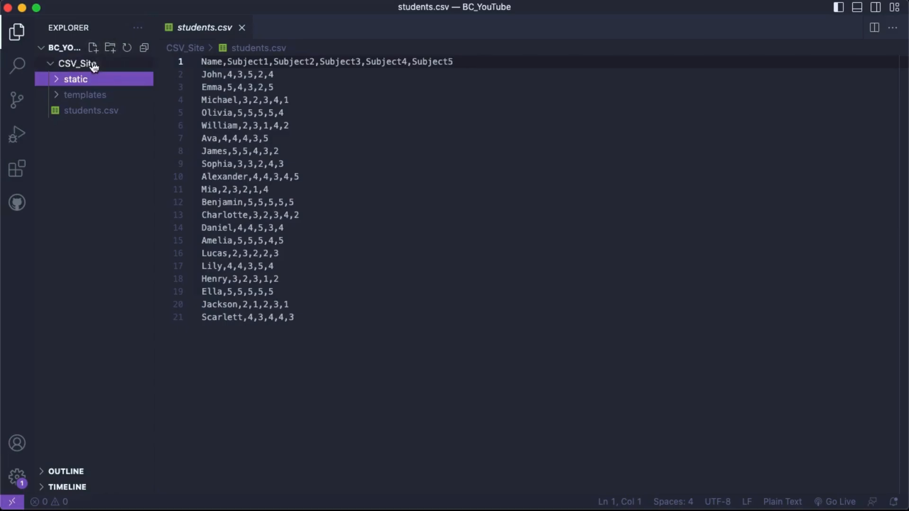
{"action": "left_click", "coordinate": [95, 47]}
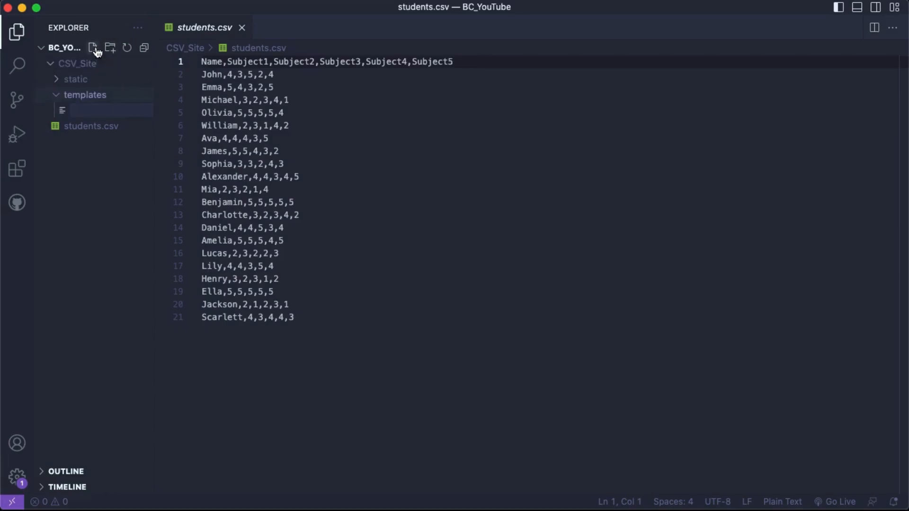
{"action": "type", "text": "index.html"}
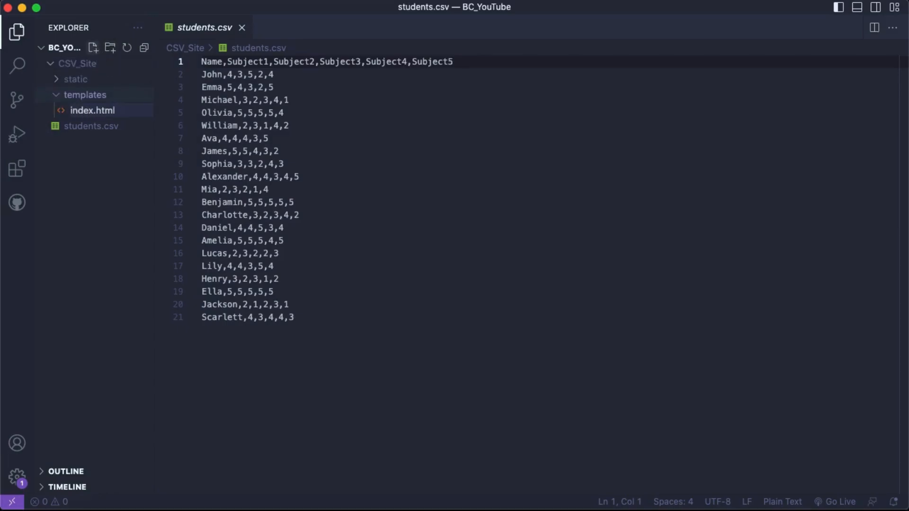
{"action": "left_click", "coordinate": [91, 109]}
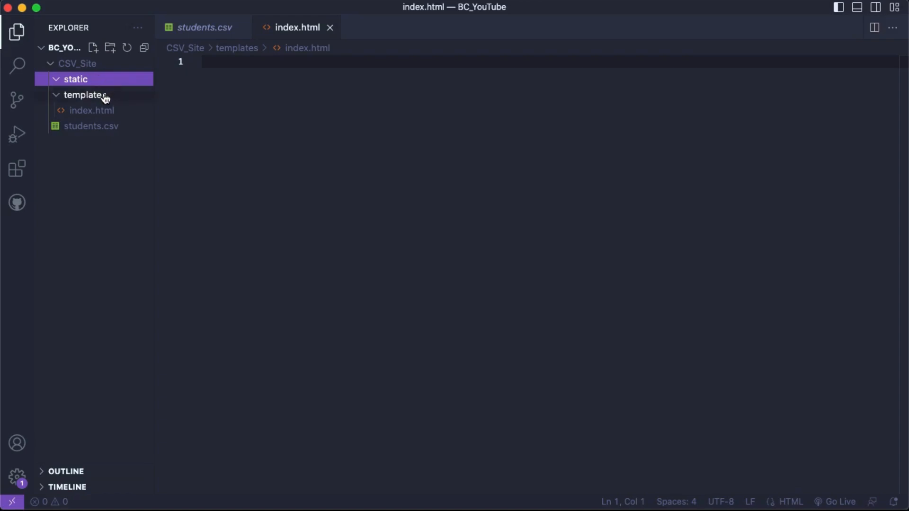
Create csv_site.py at the CSV_Site project root and open it.
{"action": "left_click", "coordinate": [85, 95]}
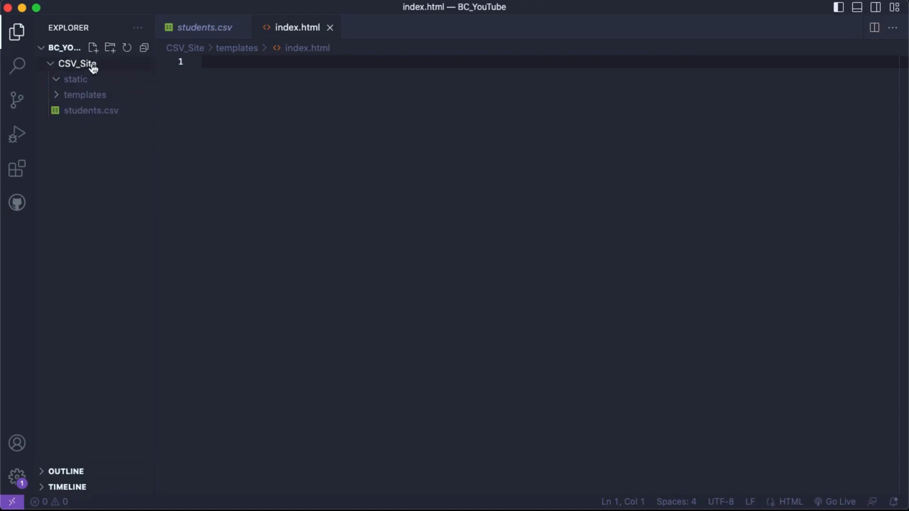
{"action": "left_click", "coordinate": [95, 47]}
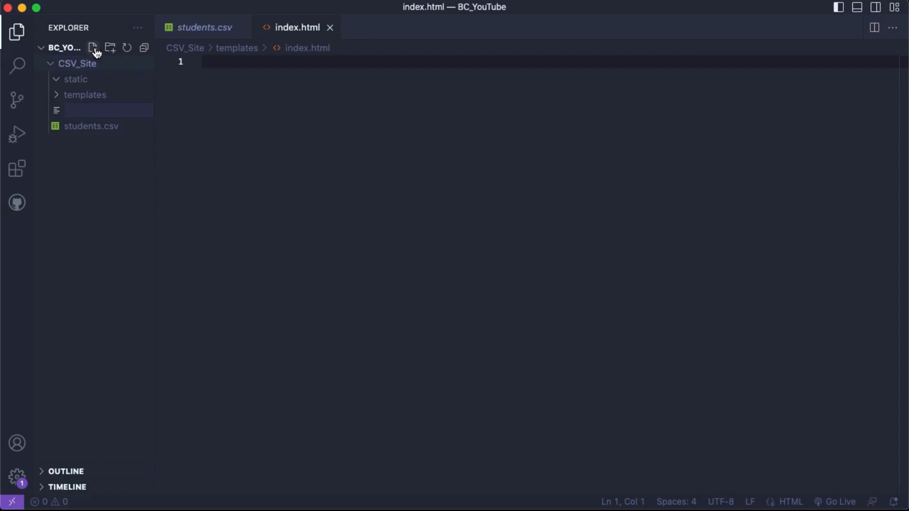
{"action": "type", "text": "csv_"}
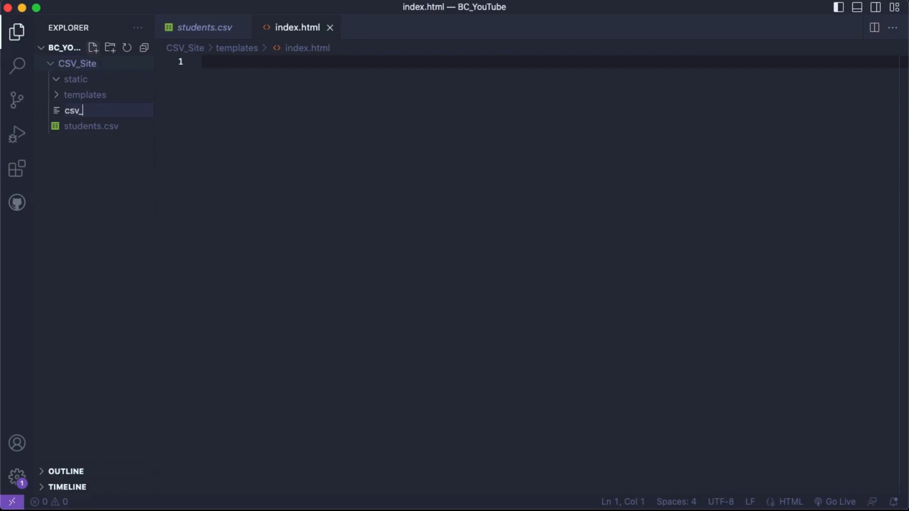
{"action": "type", "text": "site.py"}
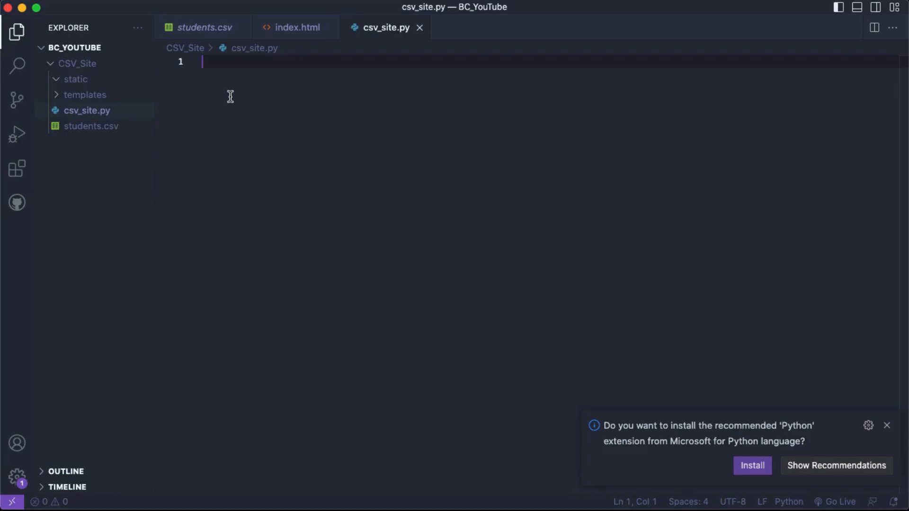
Import Flask with render_template, pandas as pd, matplotlib.pyplot as plt and base64 in csv_site.py.
{"action": "type", "text": "from"}
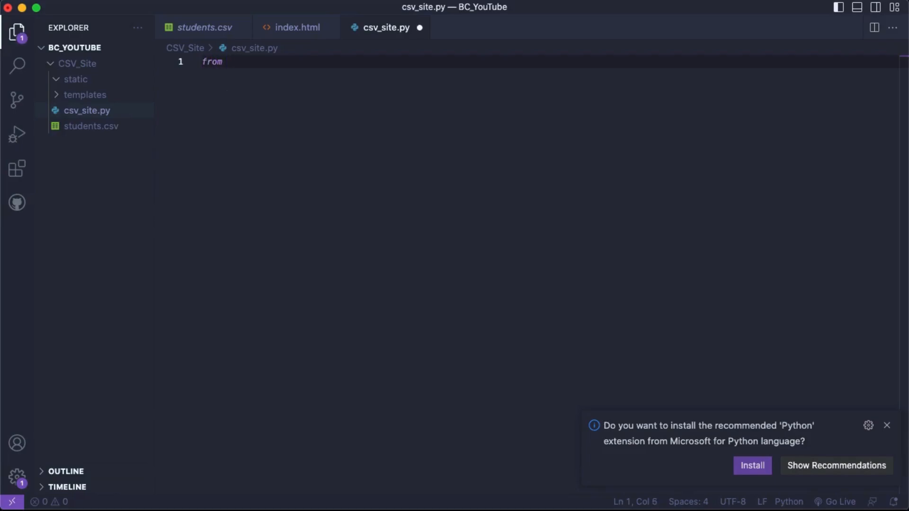
{"action": "type", "text": "flask import F"}
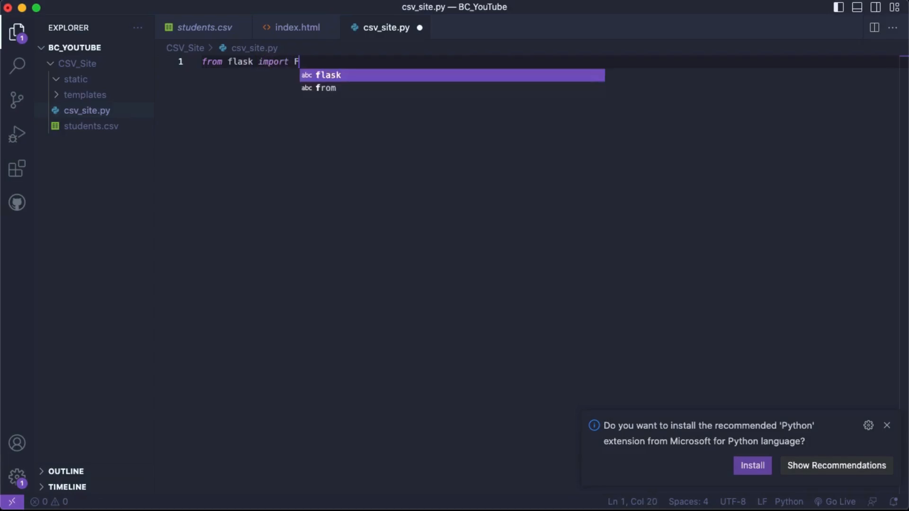
{"action": "type", "text": "lask, render"}
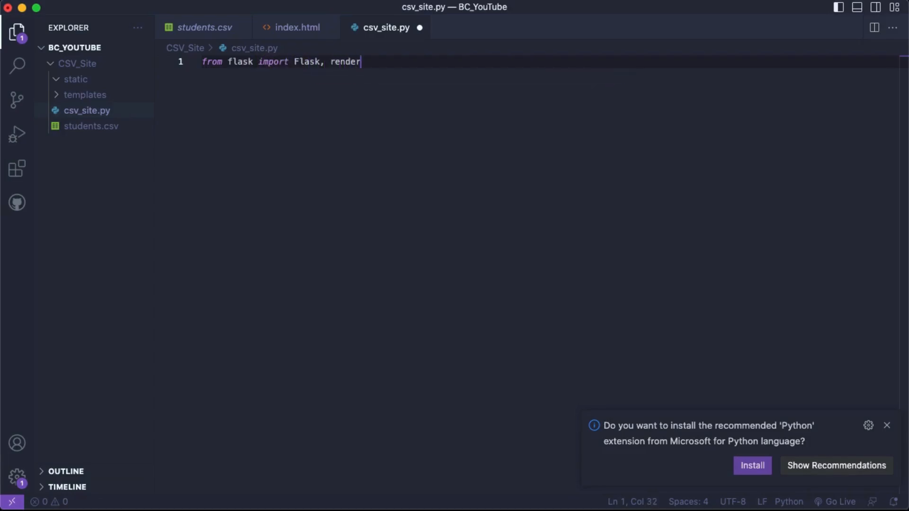
{"action": "type", "text": "_tempalt"}
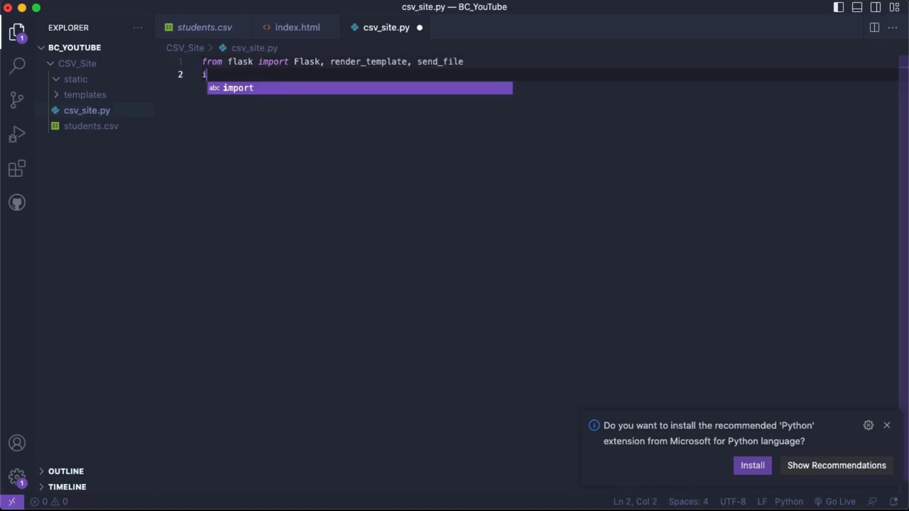
{"action": "type", "text": "mport pandas as"}
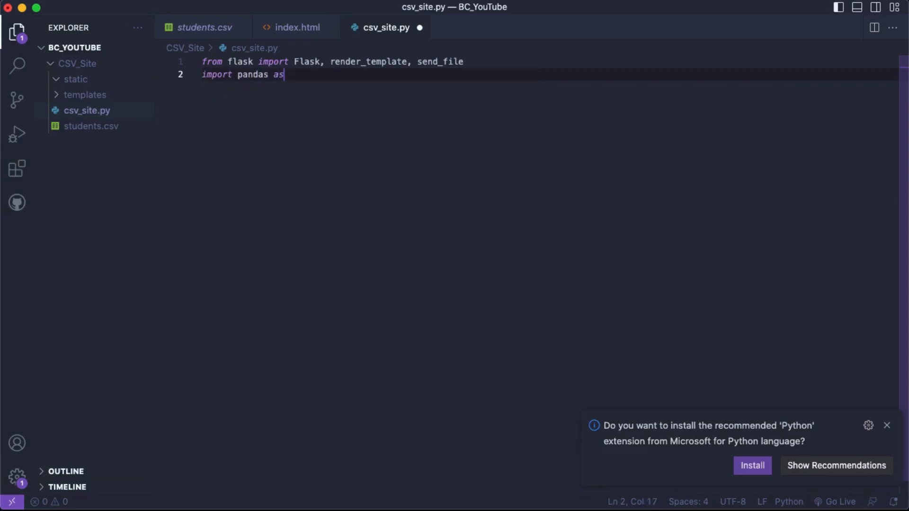
{"action": "type", "text": "pd"}
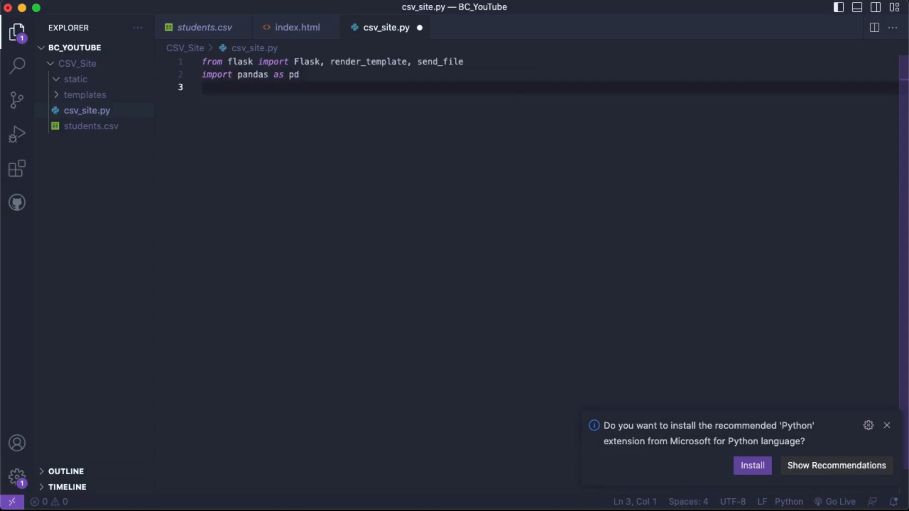
{"action": "type", "text": "import matplotli"}
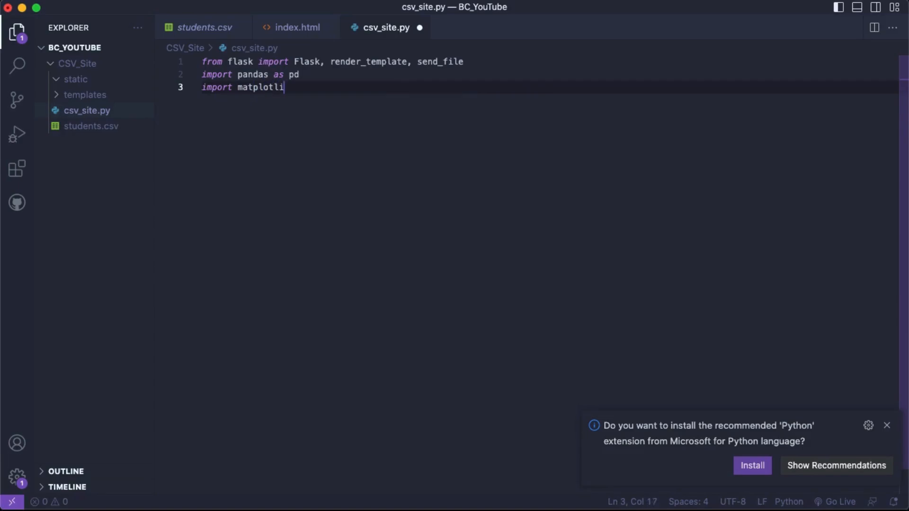
{"action": "type", "text": "b.pyplot"}
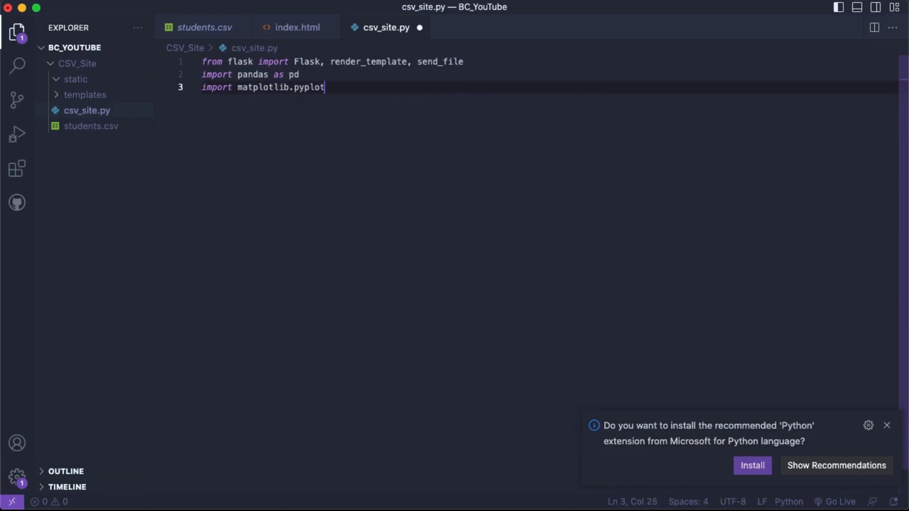
{"action": "type", "text": "as plt"}
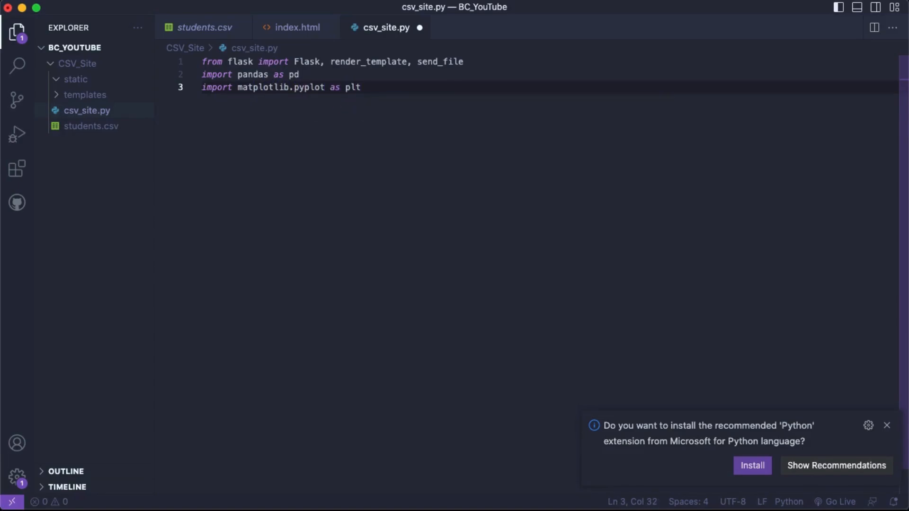
{"action": "type", "text": "import base64"}
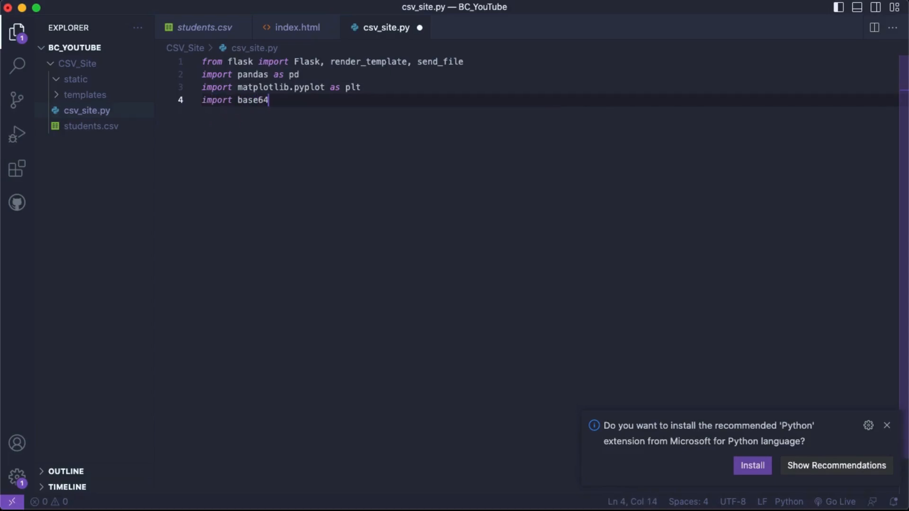
Define app = Flask(__name__) below the imports, leaving a blank line after it.
{"action": "key", "text": "Enter"}
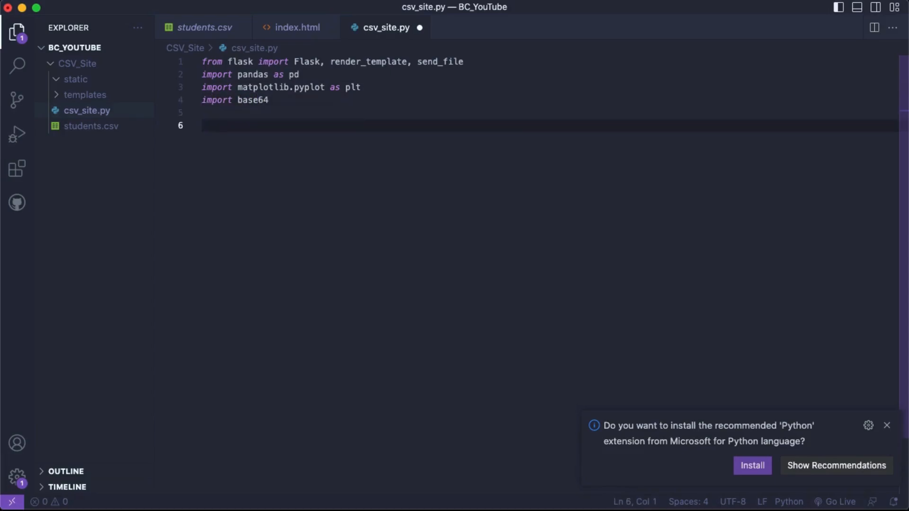
{"action": "type", "text": "app"}
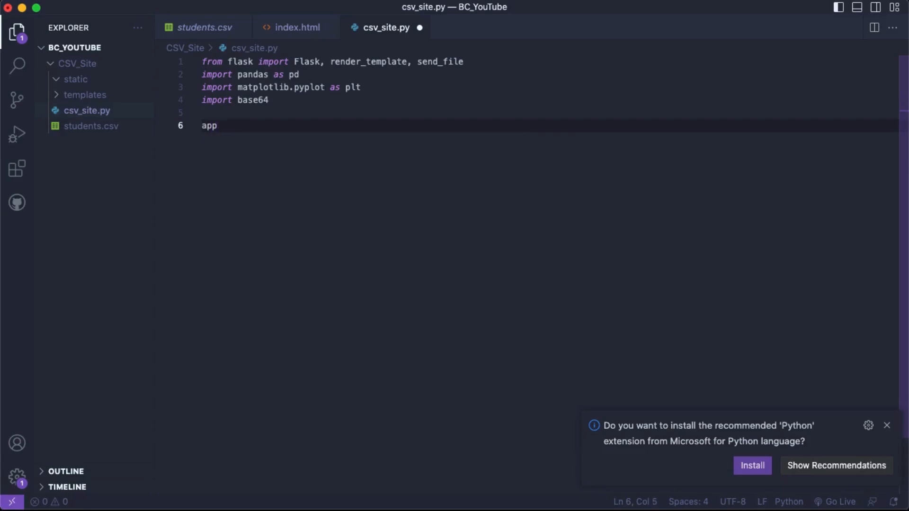
{"action": "type", "text": "="}
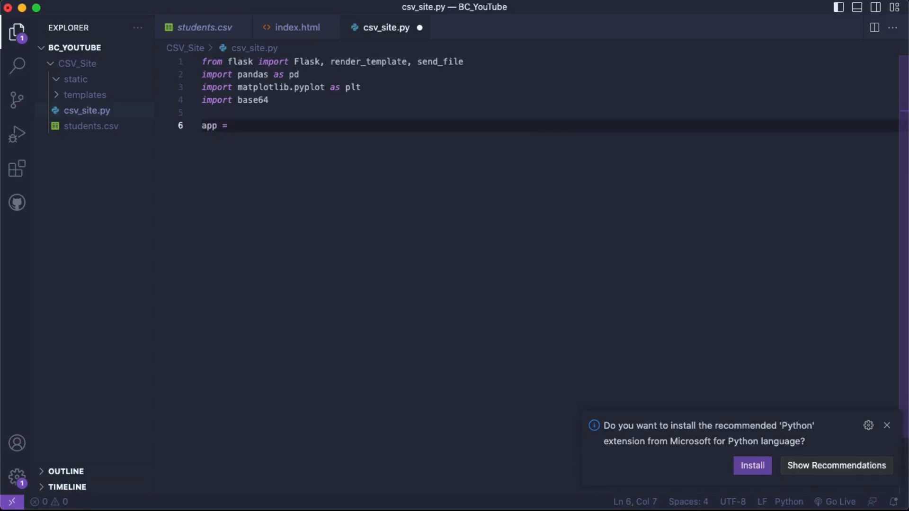
{"action": "type", "text": "Flask(__name__"}
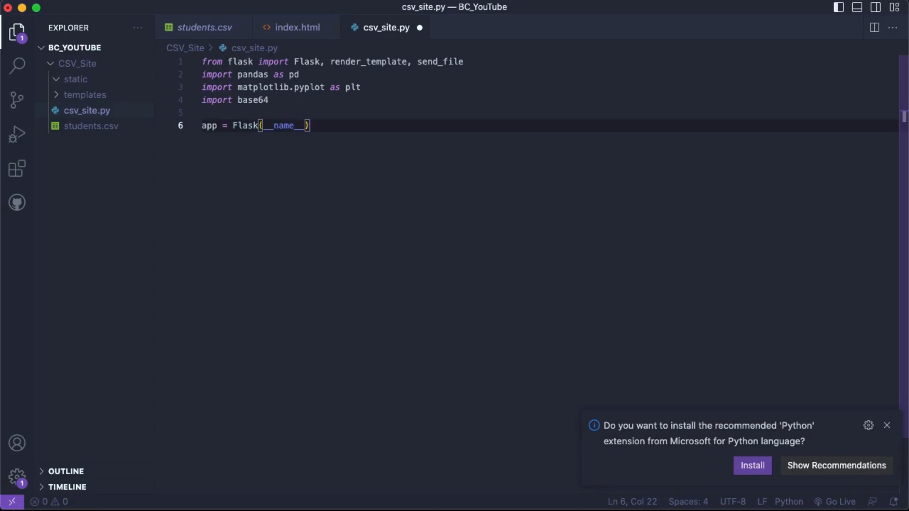
{"action": "key", "text": "Enter"}
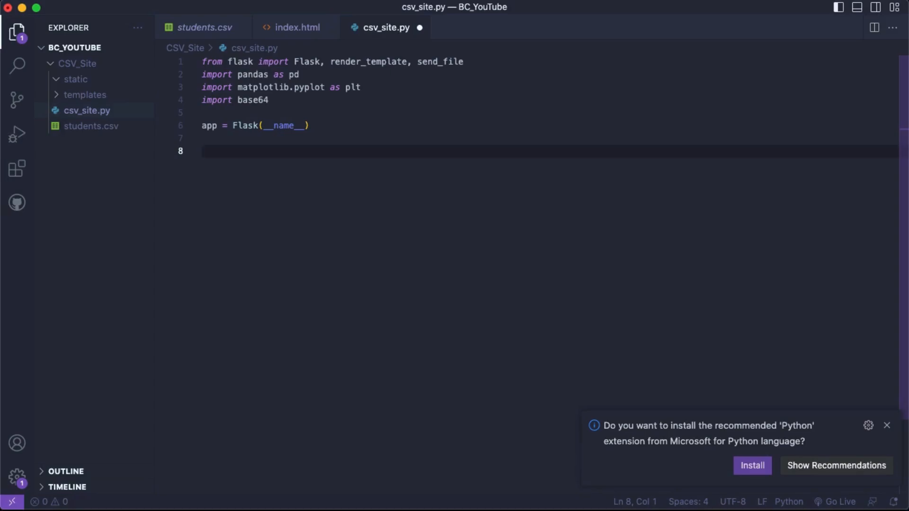
Start def generate_plot(): with data = pd.read_csv('students.csv').
{"action": "type", "text": "def generate_plot():"}
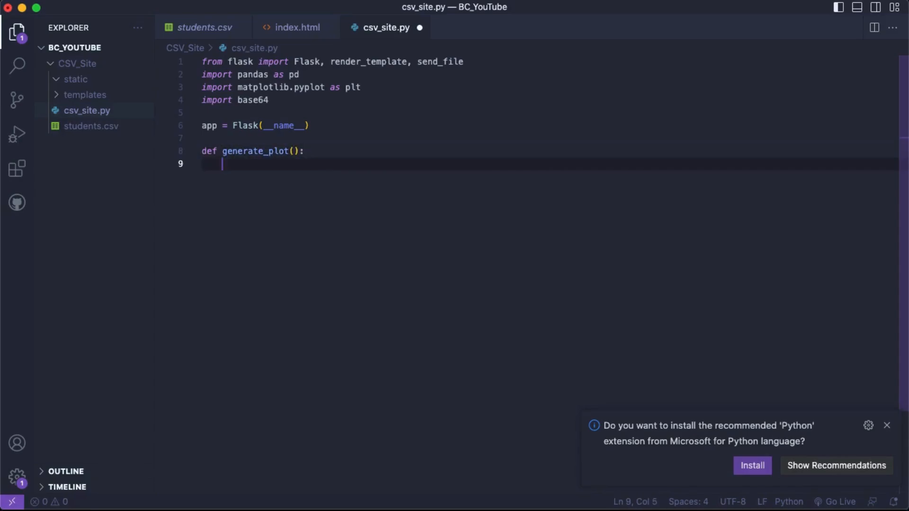
{"action": "type", "text": "data ="}
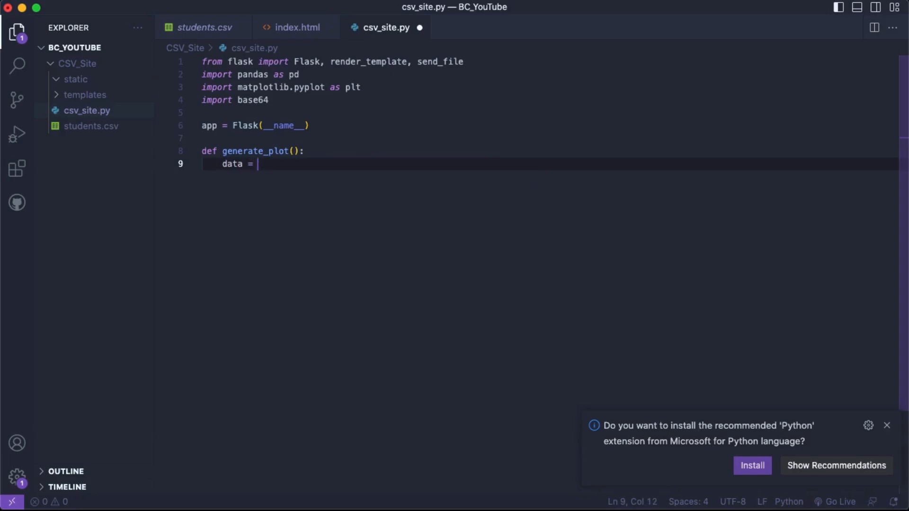
{"action": "type", "text": "pd.read"}
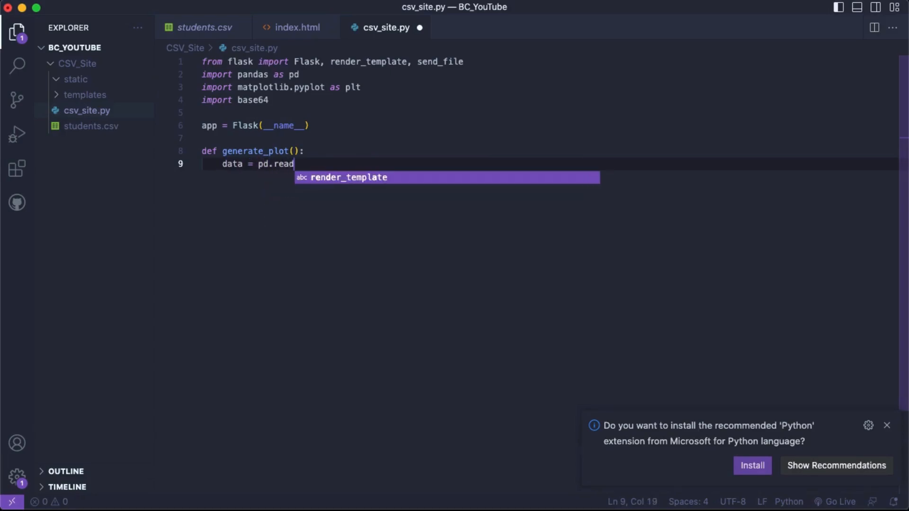
{"action": "type", "text": "_csv()"}
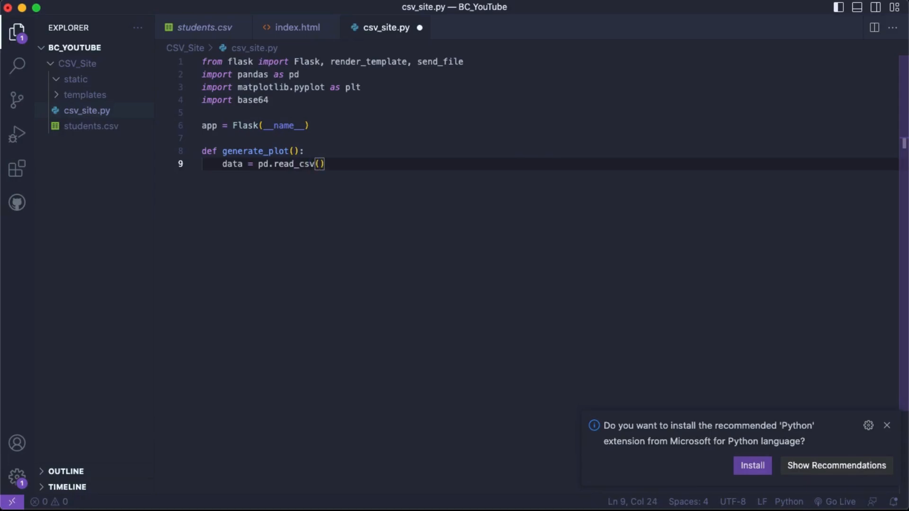
{"action": "type", "text": "'st'"}
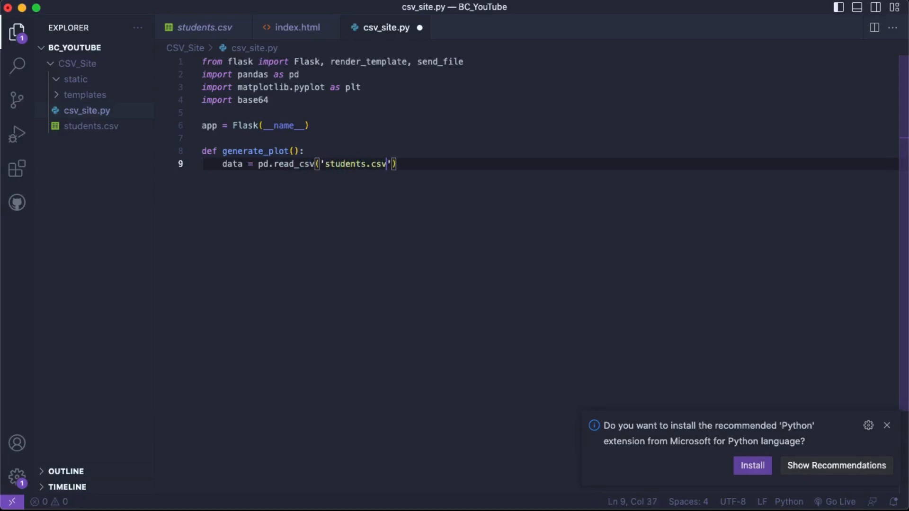
{"action": "key", "text": "Enter"}
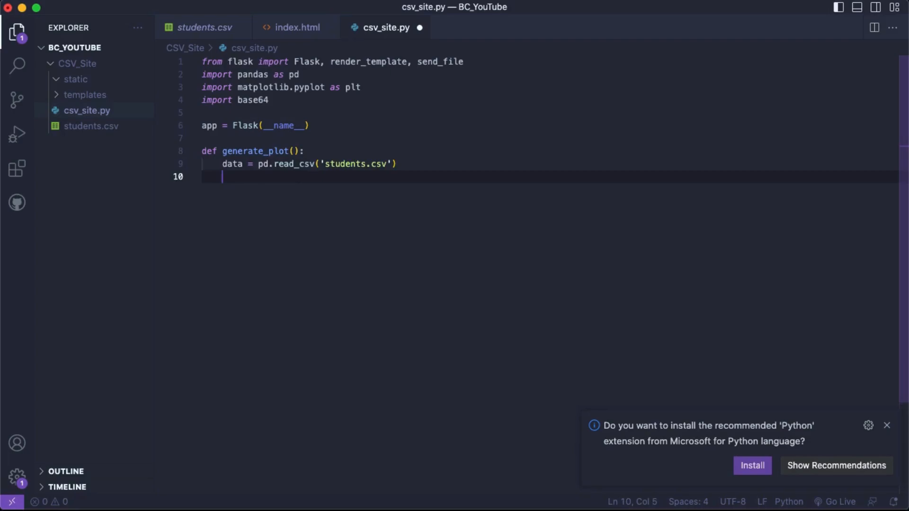
Add data['Average Grade'] = data.mean(axis=1) and plt.switch_backend('Agg'), checking column names in students.csv.
{"action": "type", "text": "data[]"}
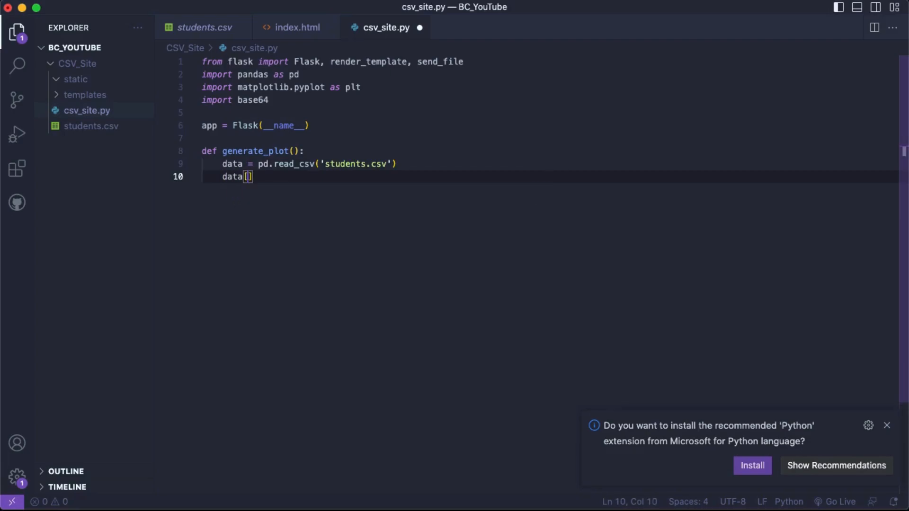
{"action": "type", "text": "'Average'"}
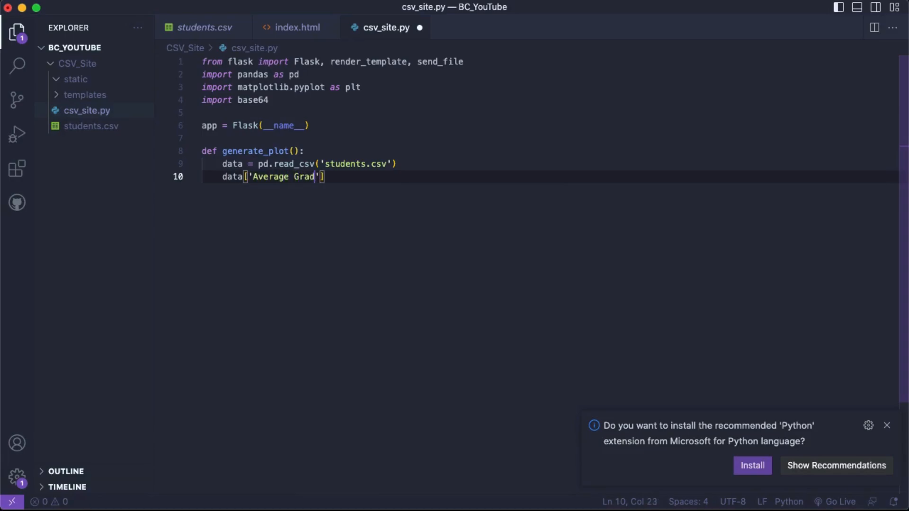
{"action": "left_click", "coordinate": [202, 26]}
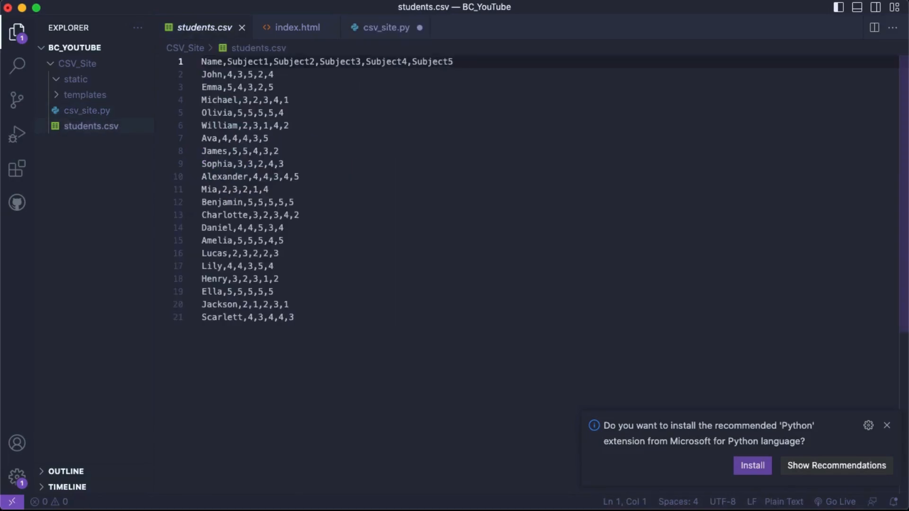
{"action": "left_click", "coordinate": [385, 27]}
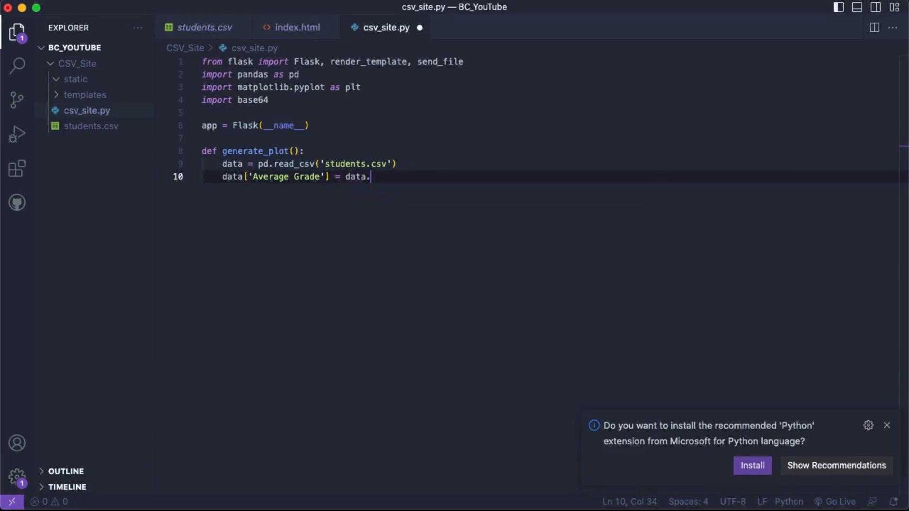
{"action": "type", "text": "mean"}
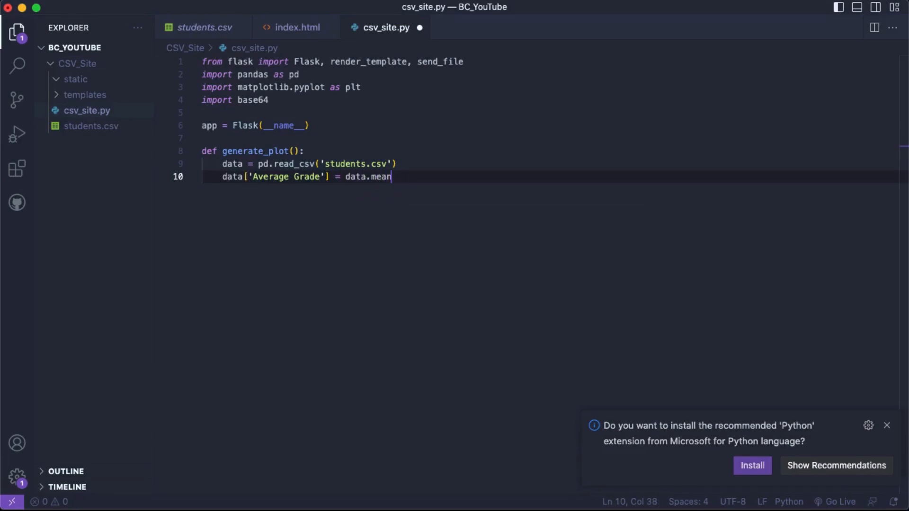
{"action": "type", "text": "(axis=1"}
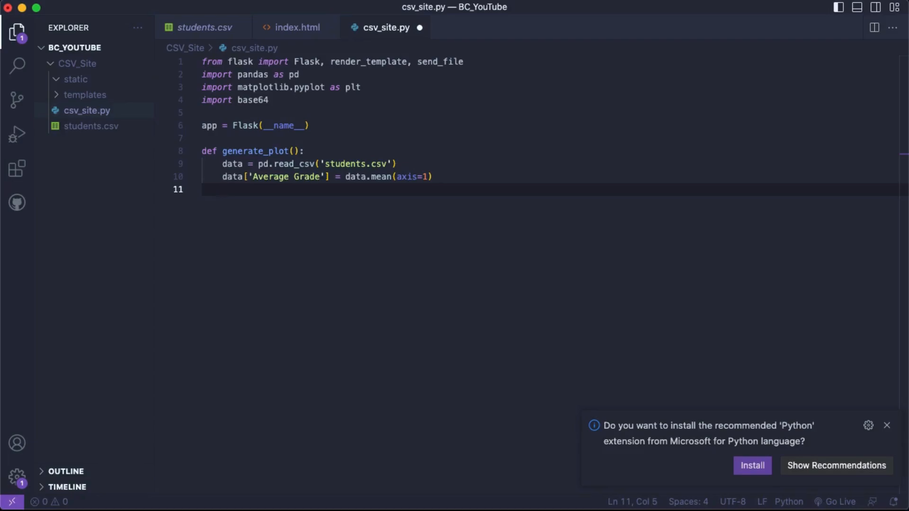
{"action": "type", "text": "plt.swit"}
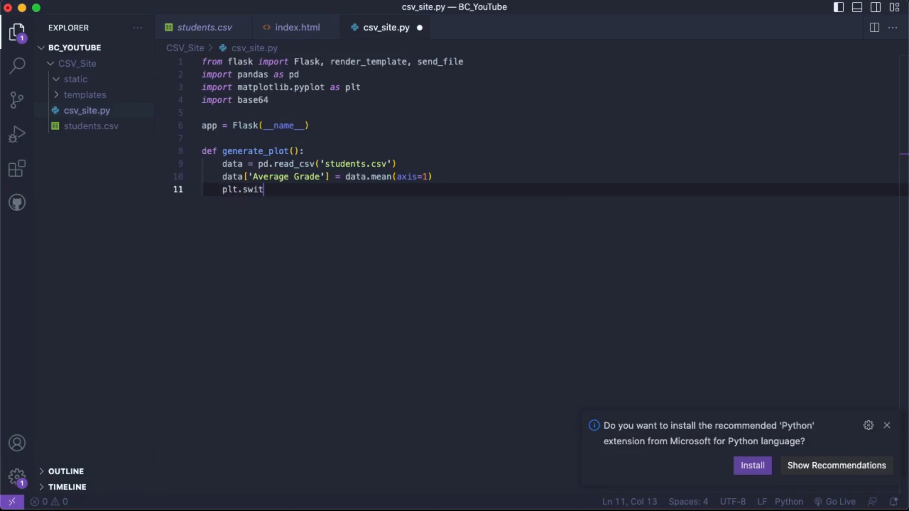
{"action": "type", "text": "ch_backend'"}
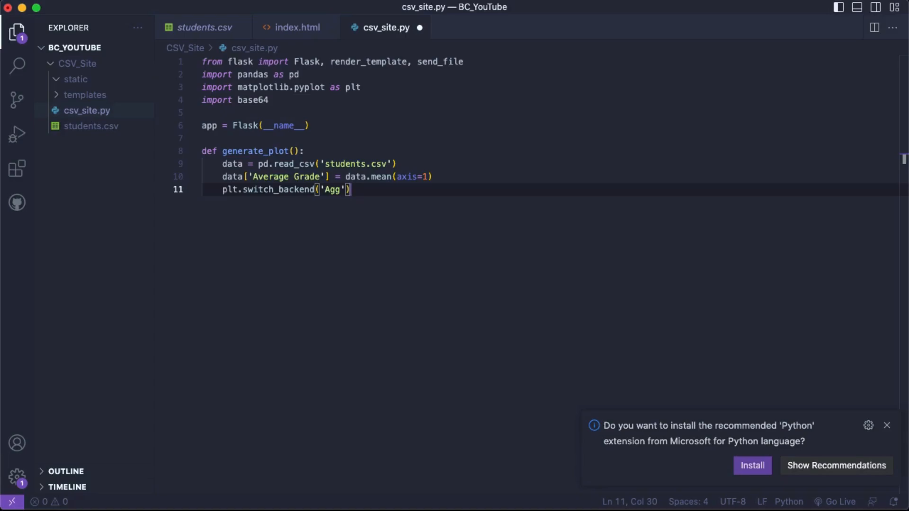
Set the figure size with plt.figure(figsize=(10, 6)) inside generate_plot.
{"action": "type", "text": "plt"}
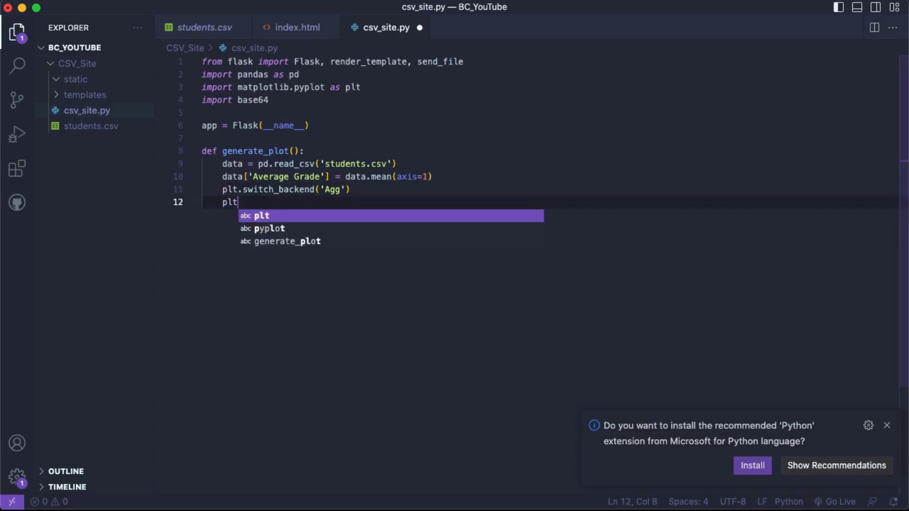
{"action": "type", "text": ".figu"}
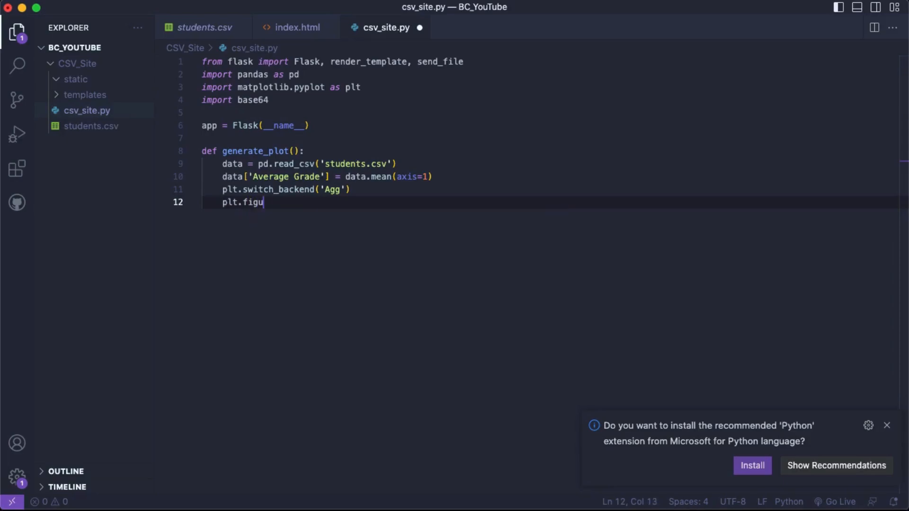
{"action": "type", "text": "re(fig"}
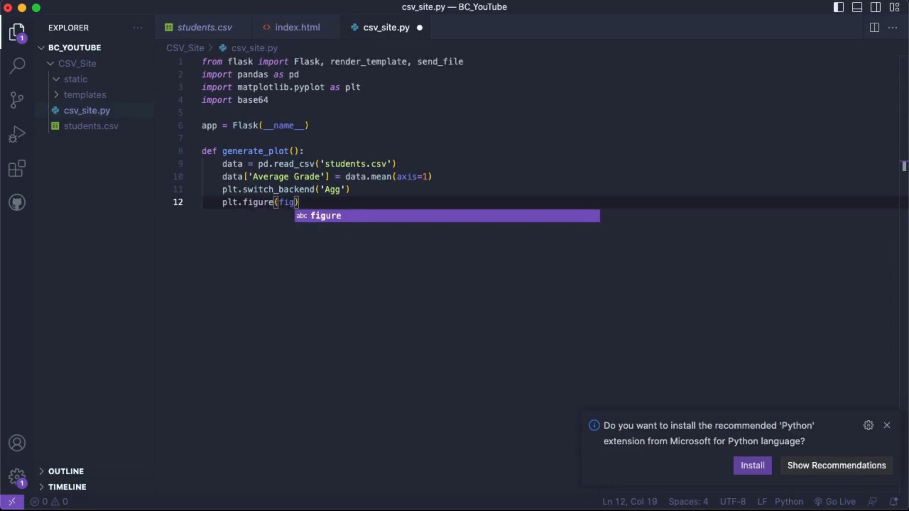
{"action": "type", "text": "size="}
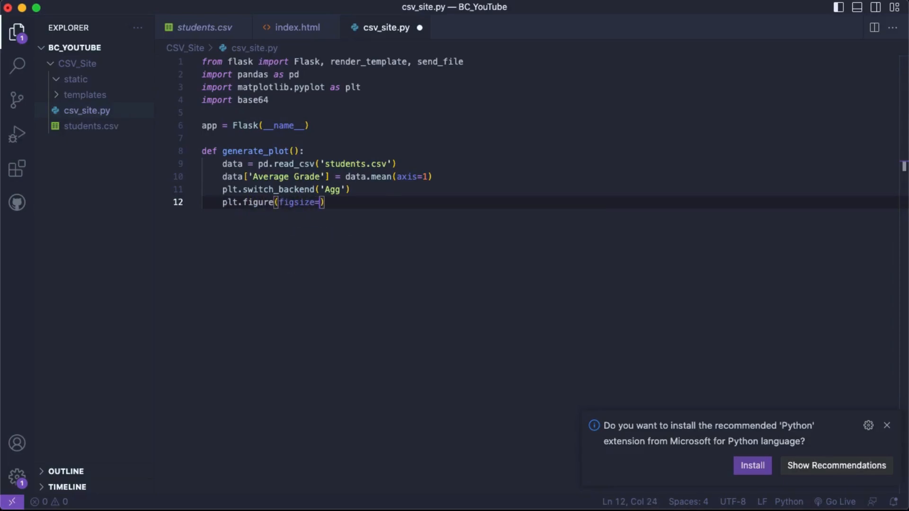
{"action": "type", "text": "10, 6"}
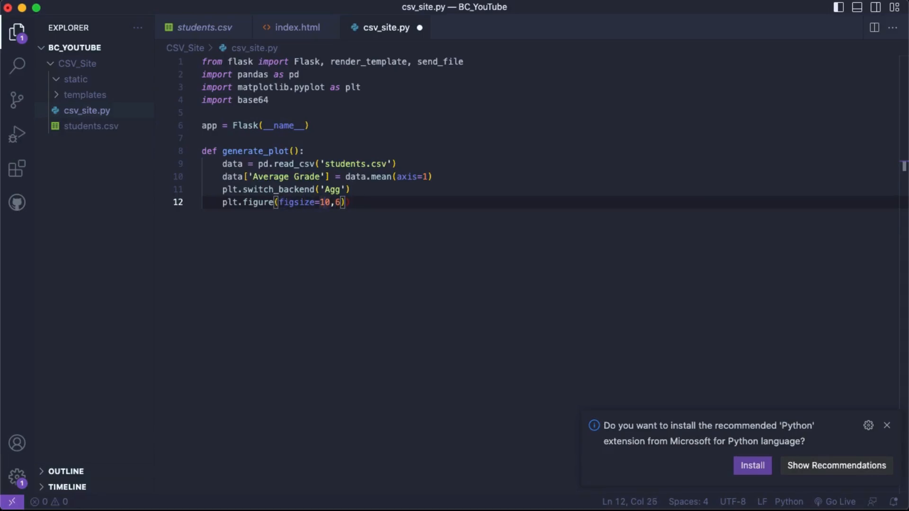
{"action": "type", "text": "(10,6)"}
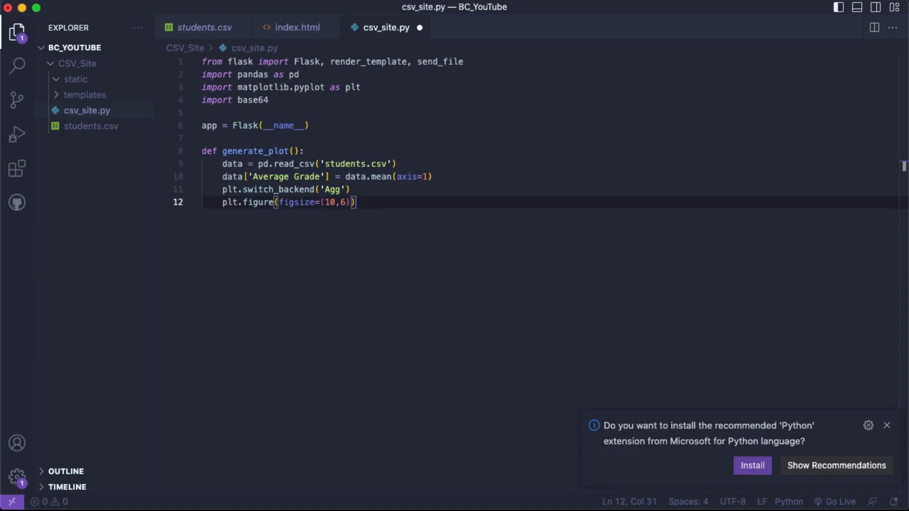
{"action": "key", "text": "Enter"}
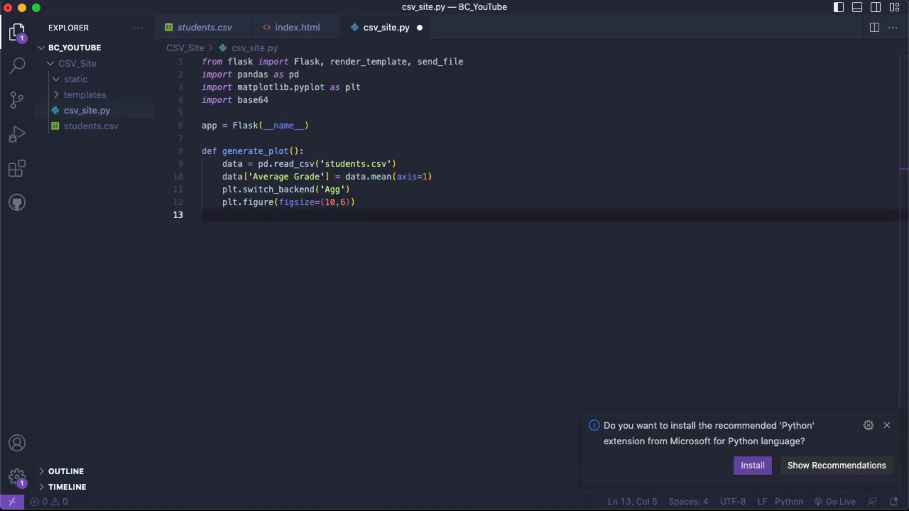
Begin plt.bar(data['name'], data['Aver… and check the column headings in students.csv.
{"action": "type", "text": "plt.bar("}
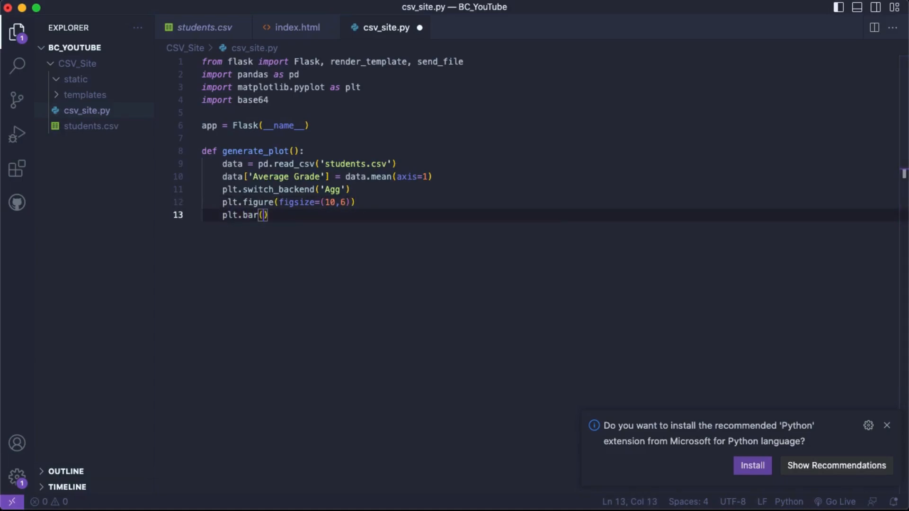
{"action": "type", "text": "data[]"}
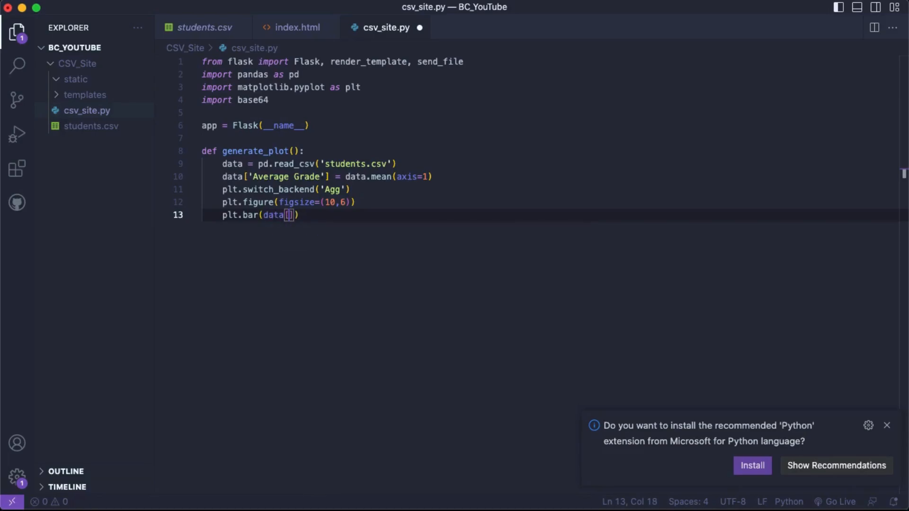
{"action": "type", "text": "'name"}
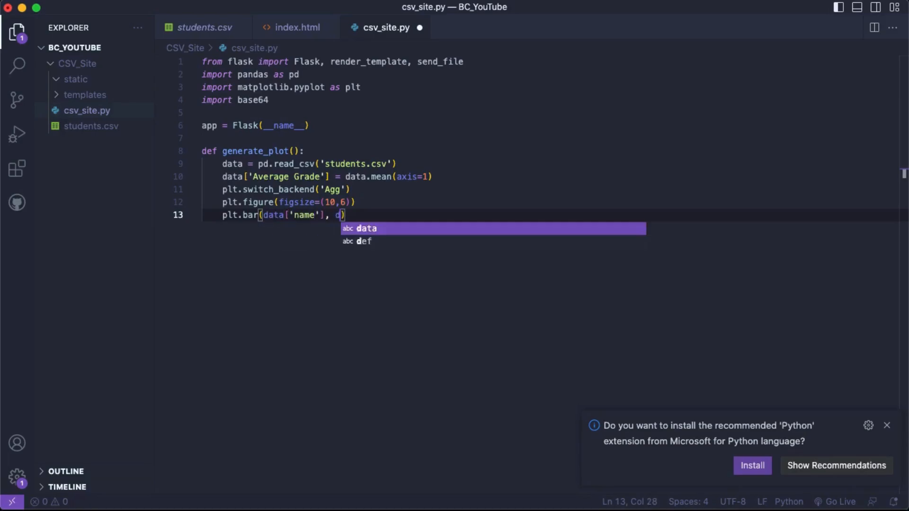
{"action": "type", "text": "ata[]"}
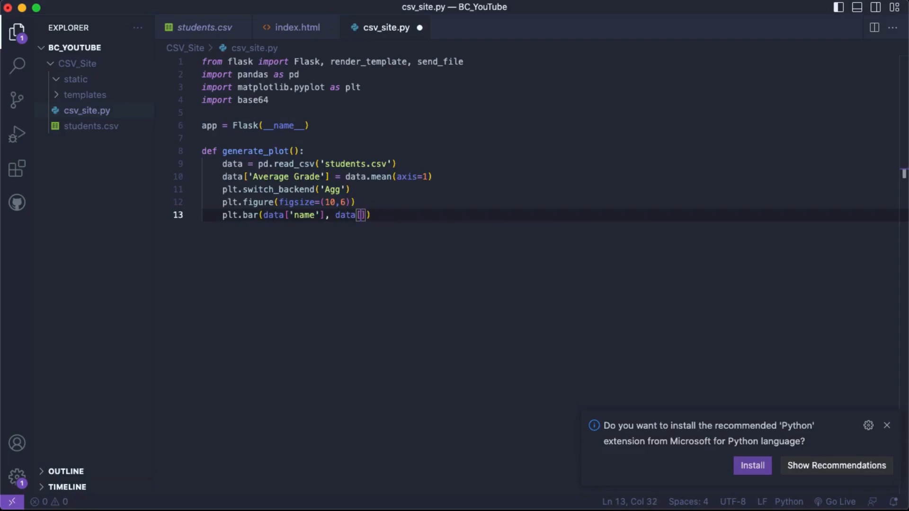
{"action": "type", "text": "'Aver'"}
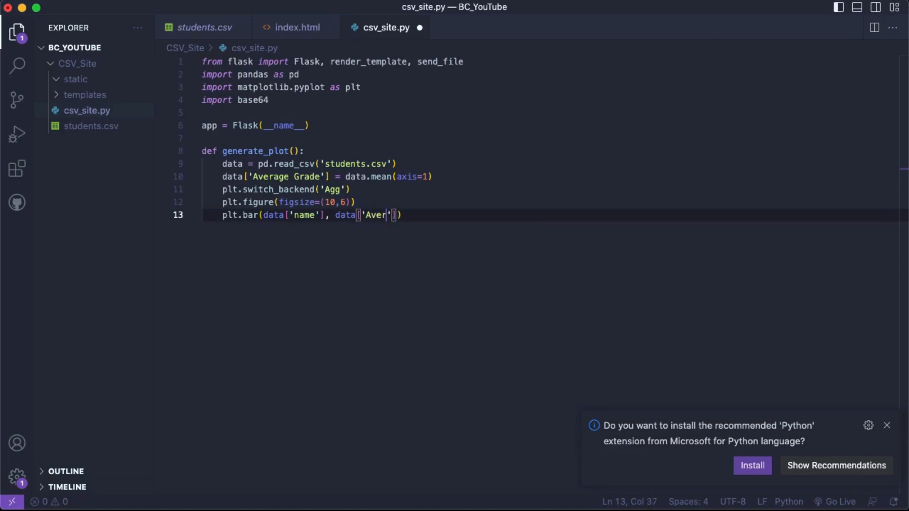
{"action": "left_click", "coordinate": [199, 27]}
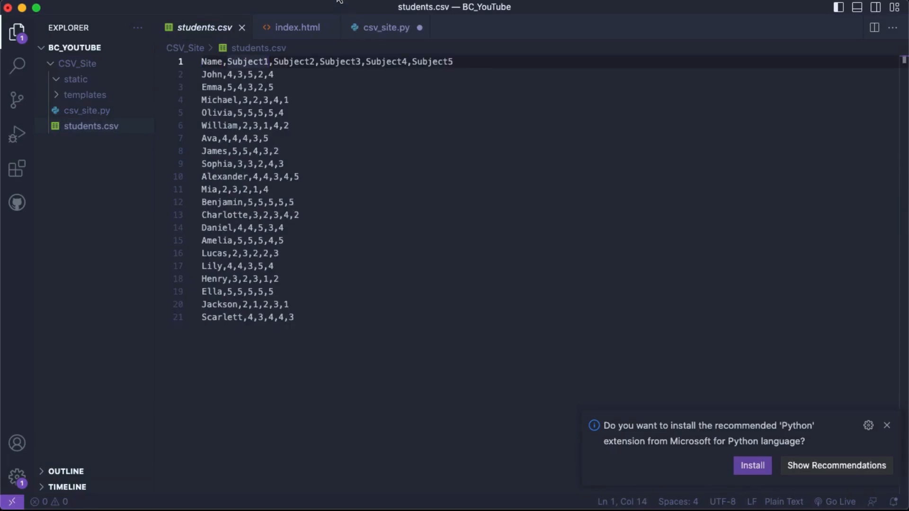
Finish the bar plot with data['Average Grade'] and color='skyblue'.
{"action": "left_click", "coordinate": [383, 27]}
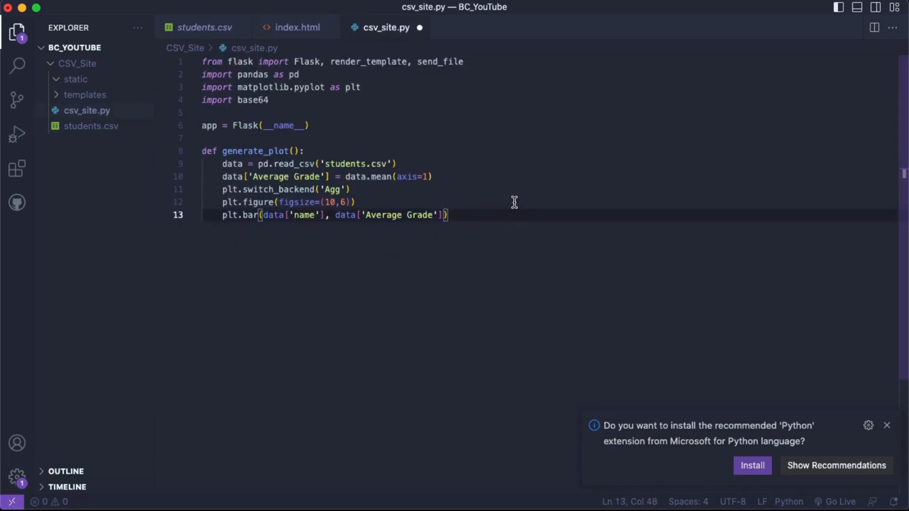
{"action": "type", "text": ", color"}
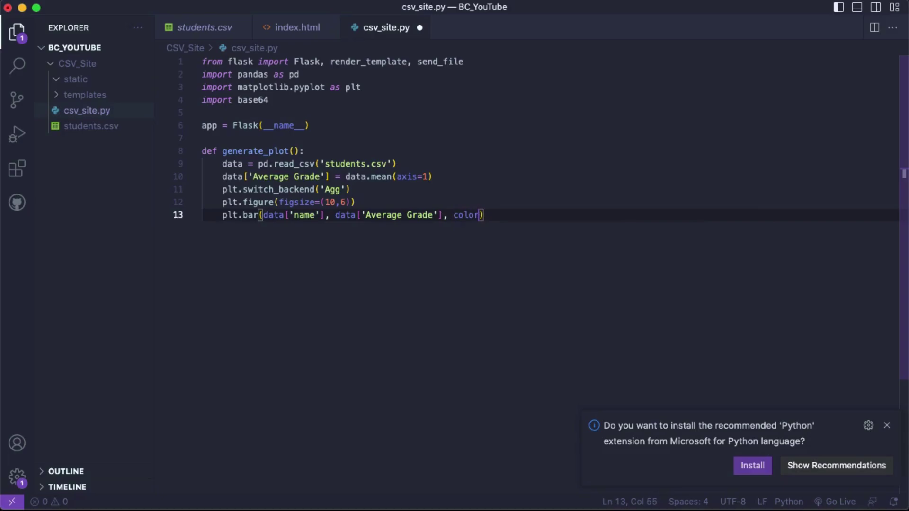
{"action": "type", "text": "='skyblue'"}
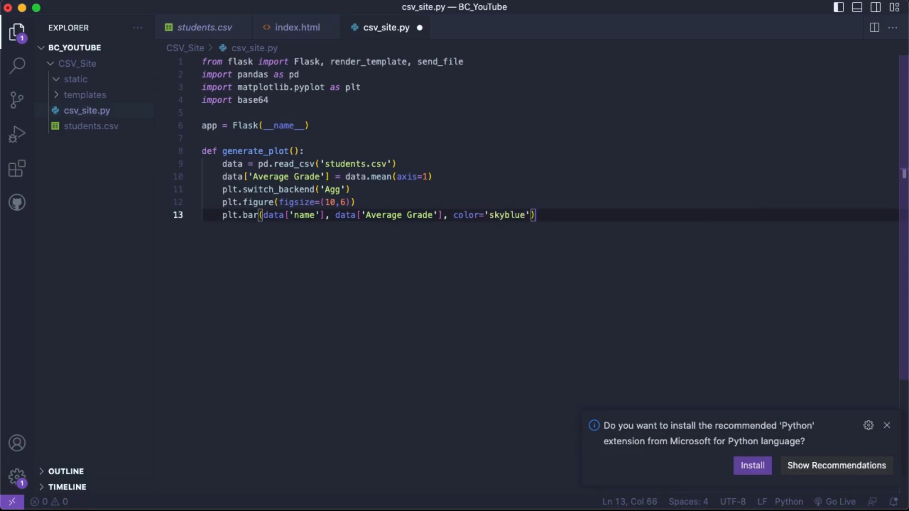
Add plt.xlabel('Students'), plt.ylabel('Average Grade') and plt.title('Average grade from Students').
{"action": "type", "text": "plt"}
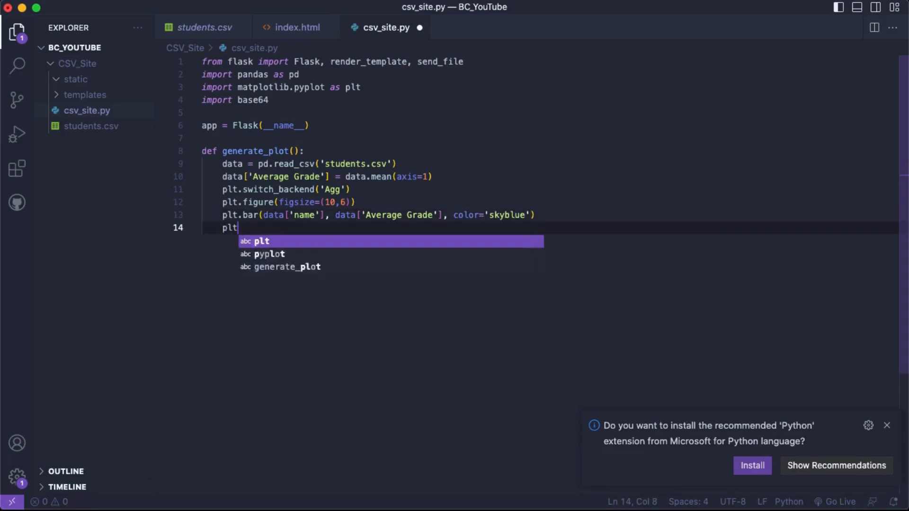
{"action": "type", "text": ".xlabel("}
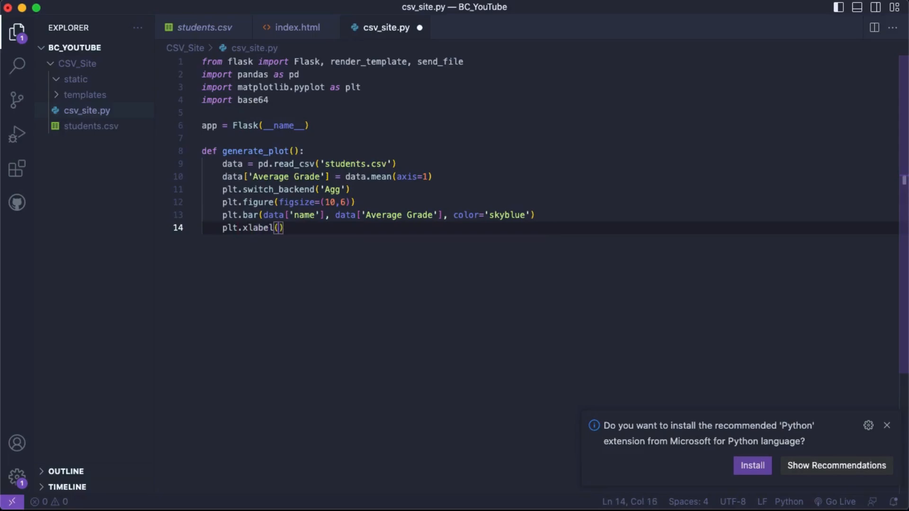
{"action": "type", "text": "'Students'"}
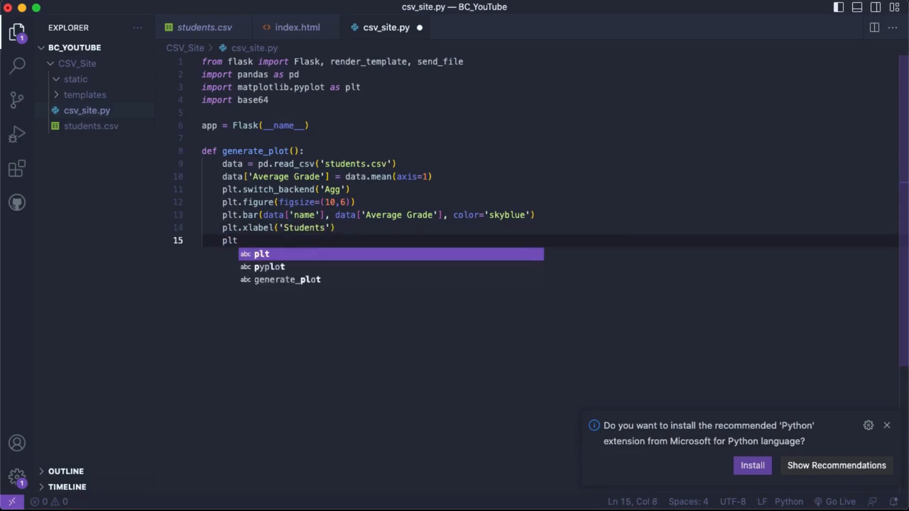
{"action": "type", "text": ".ylabel('A'"}
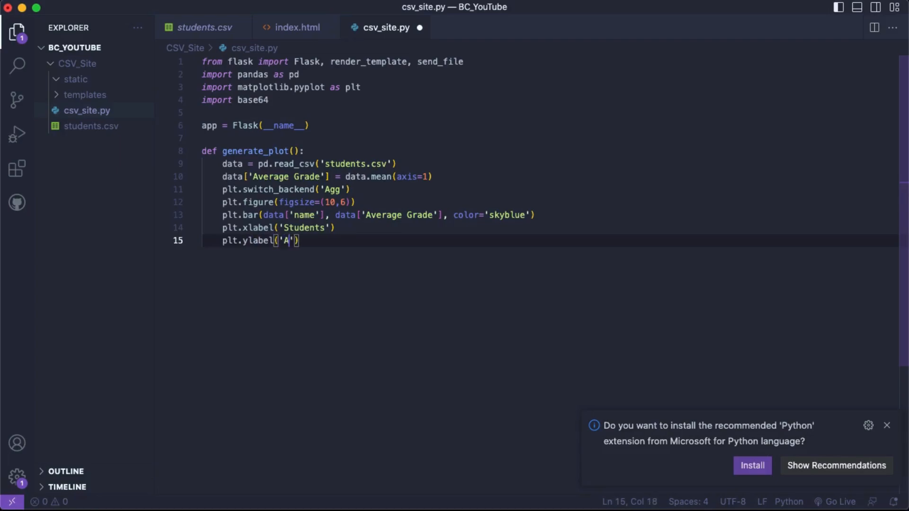
{"action": "type", "text": "verage Grade"}
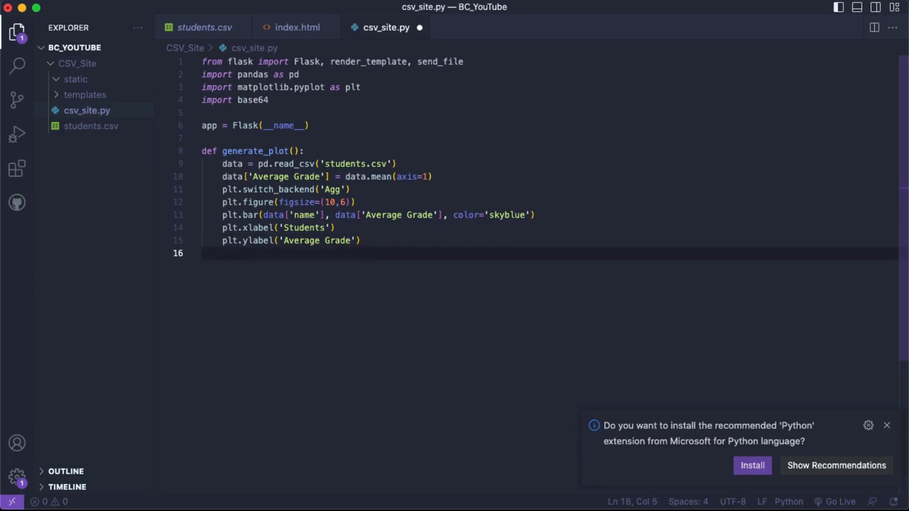
{"action": "type", "text": "plt.title('"}
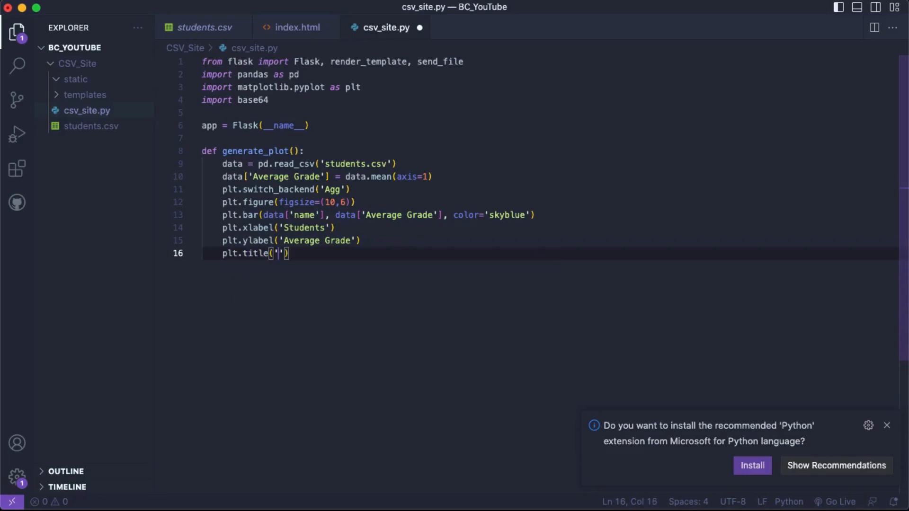
{"action": "type", "text": "A"}
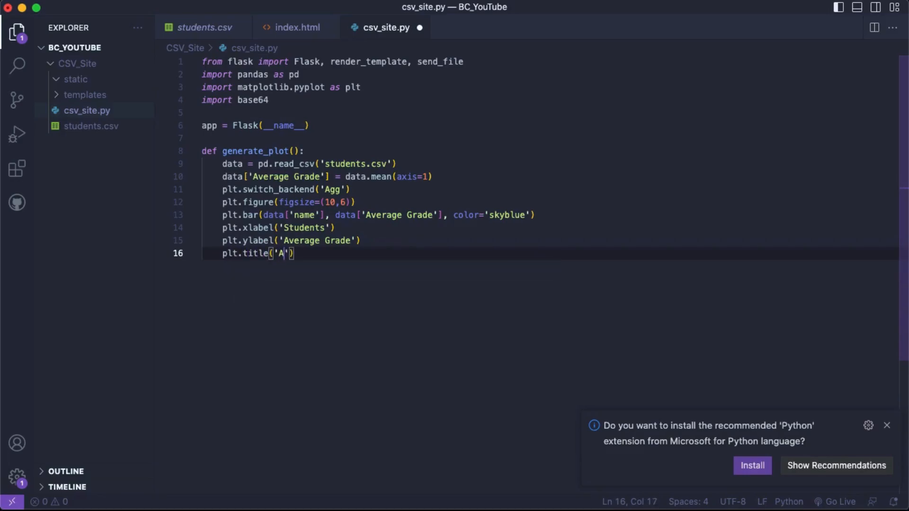
{"action": "type", "text": "verage grade"}
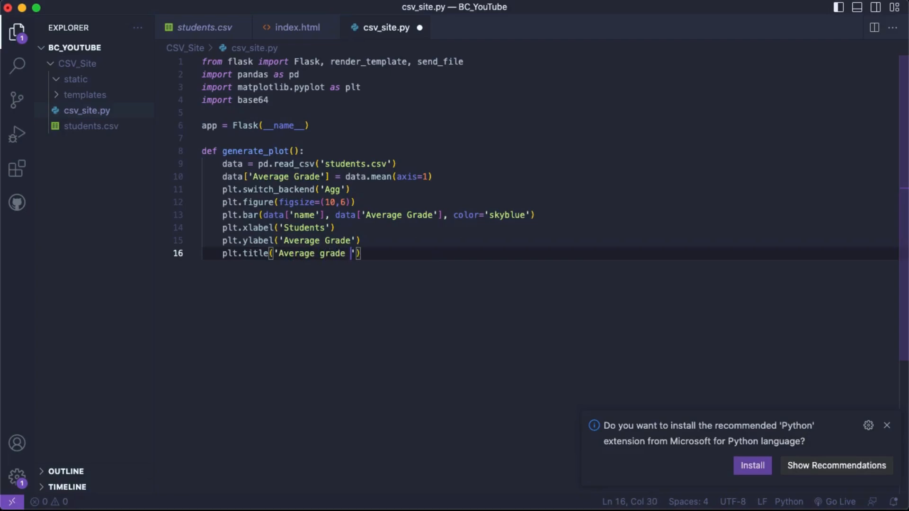
{"action": "type", "text": "from Students"}
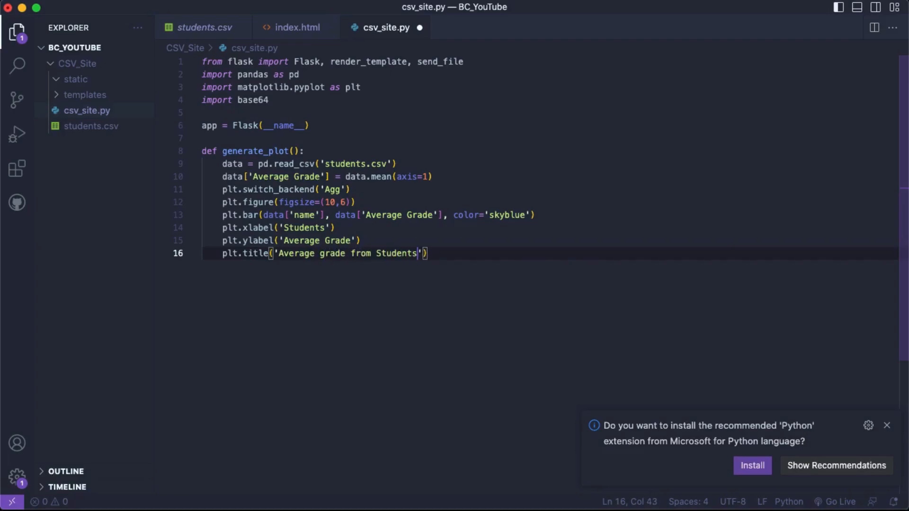
{"action": "key", "text": "Enter"}
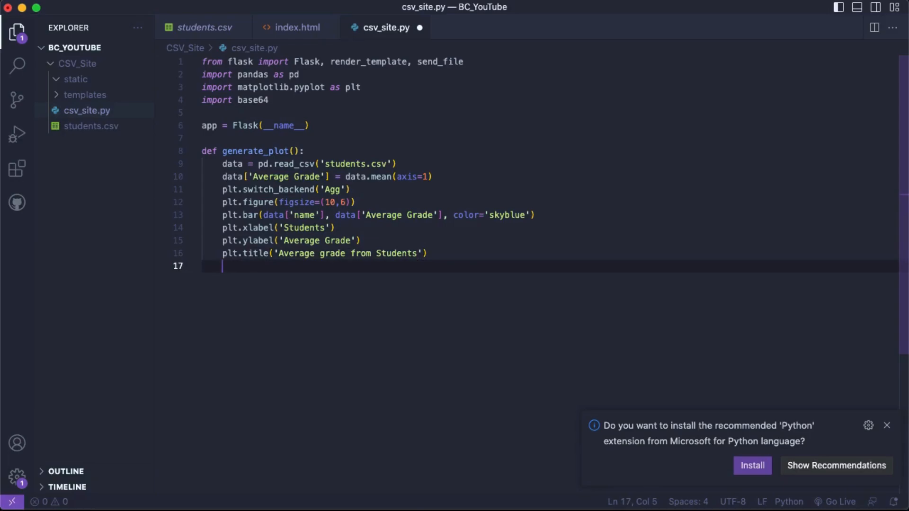
Rotate x tick labels with plt.xticks(rotation=45, ha='right') and add plt.tight_layout().
{"action": "type", "text": "plt."}
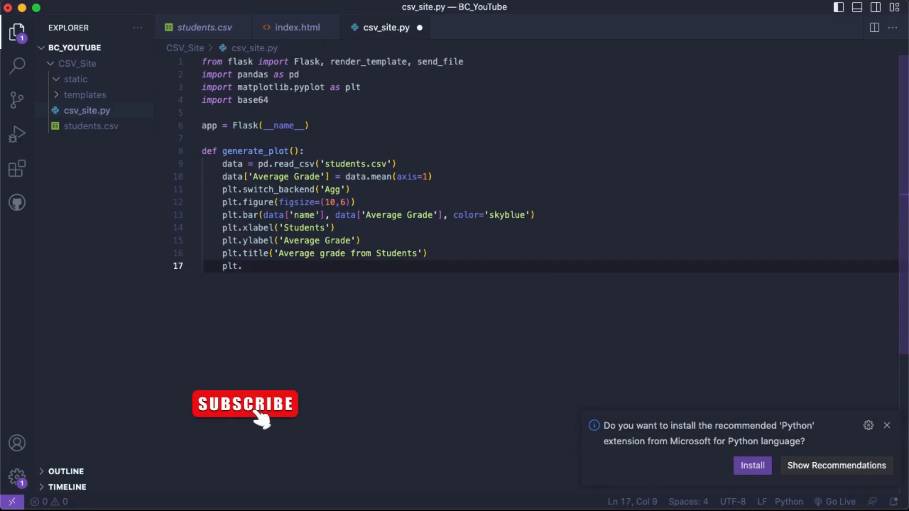
{"action": "type", "text": "xticks()"}
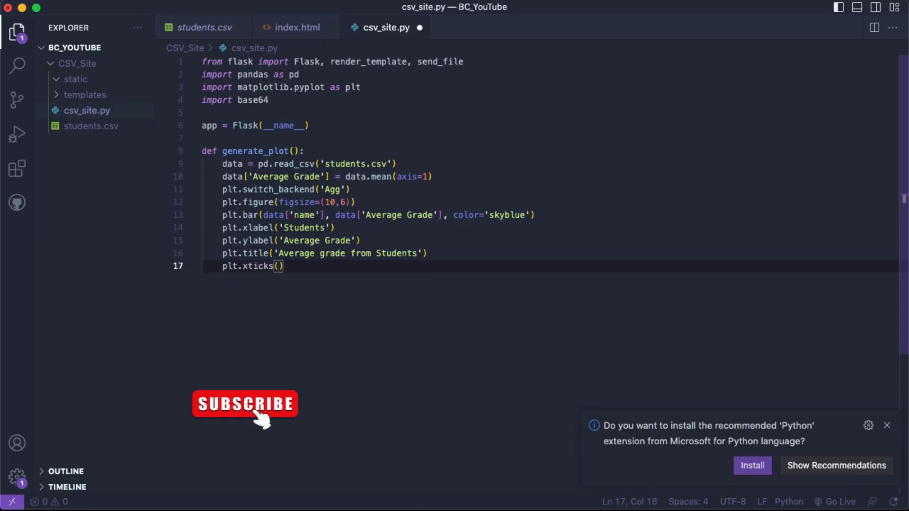
{"action": "type", "text": "rotat"}
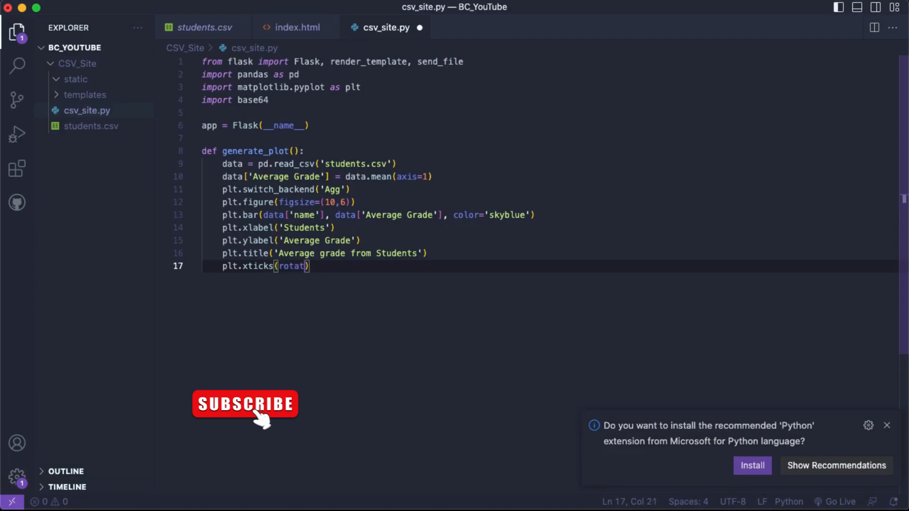
{"action": "type", "text": "ion=45"}
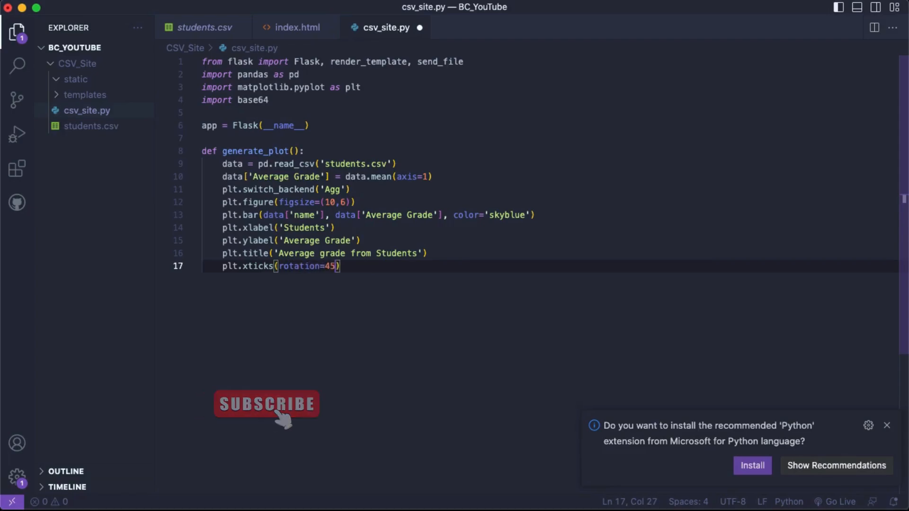
{"action": "type", "text": ", h"}
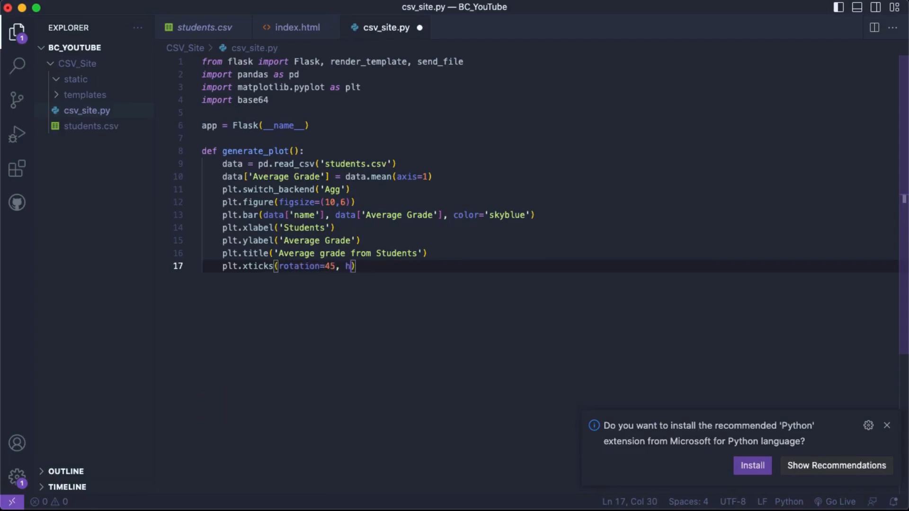
{"action": "type", "text": "a='right'"}
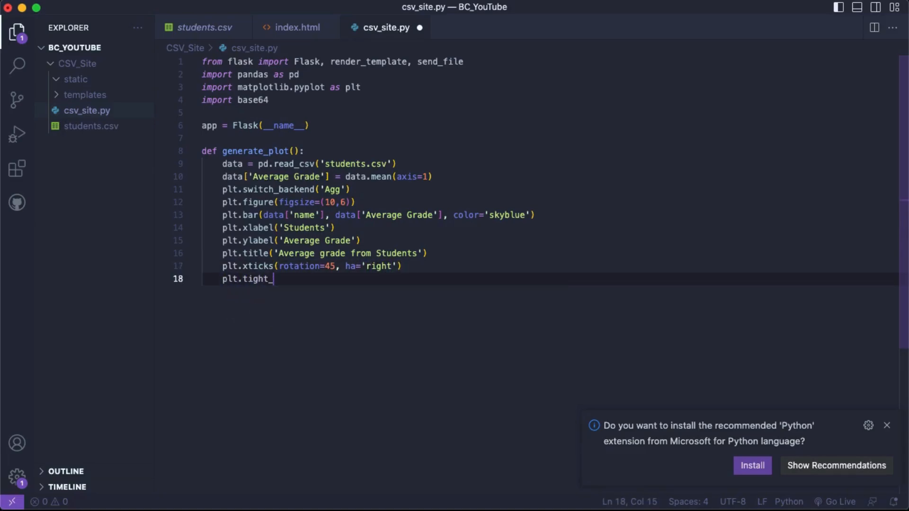
{"action": "type", "text": "layout()"}
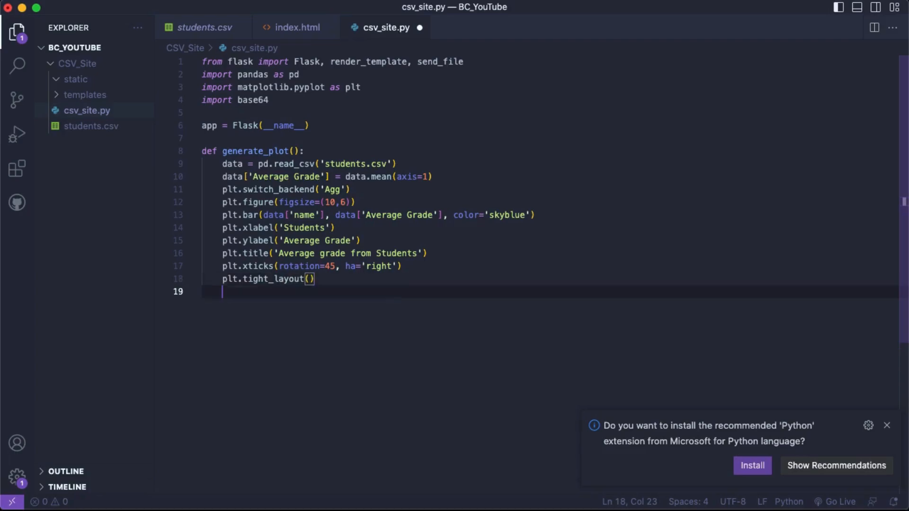
Save the chart with plt.savefig('static/average_grades.png').
{"action": "type", "text": "p"}
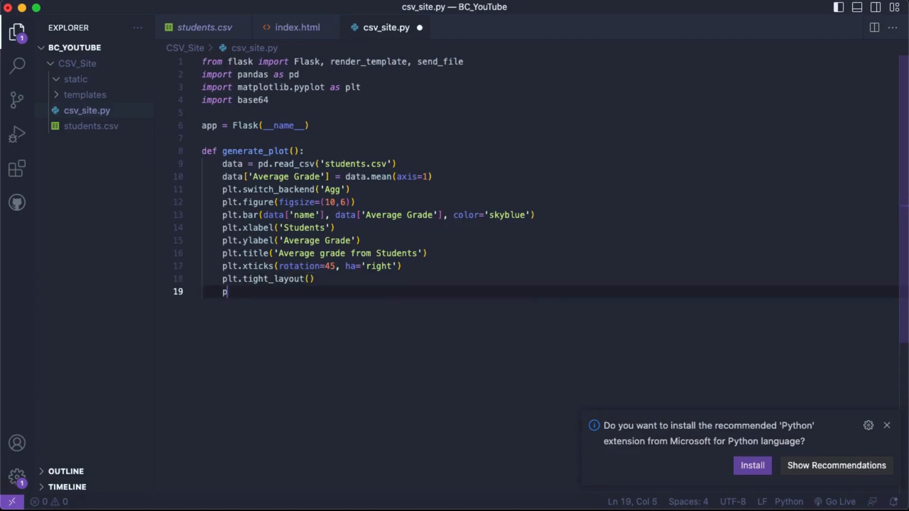
{"action": "type", "text": "lt.savefig"}
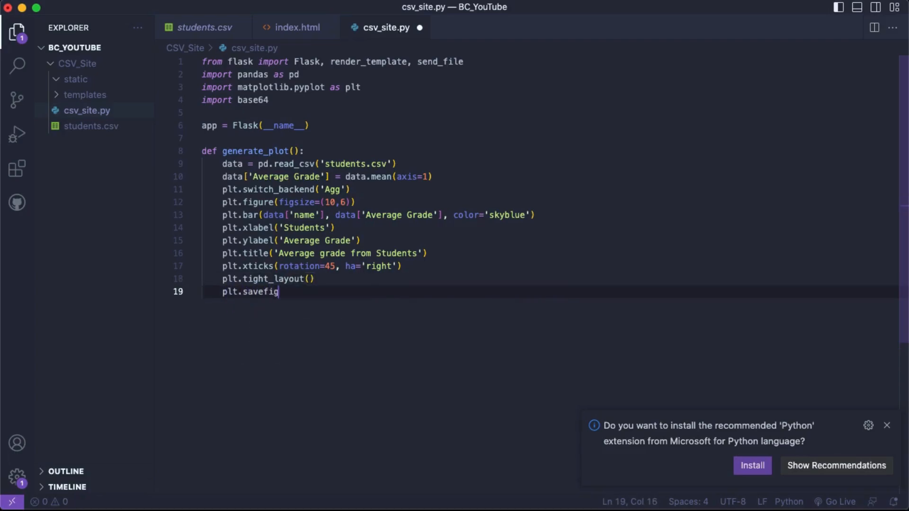
{"action": "type", "text": "()"}
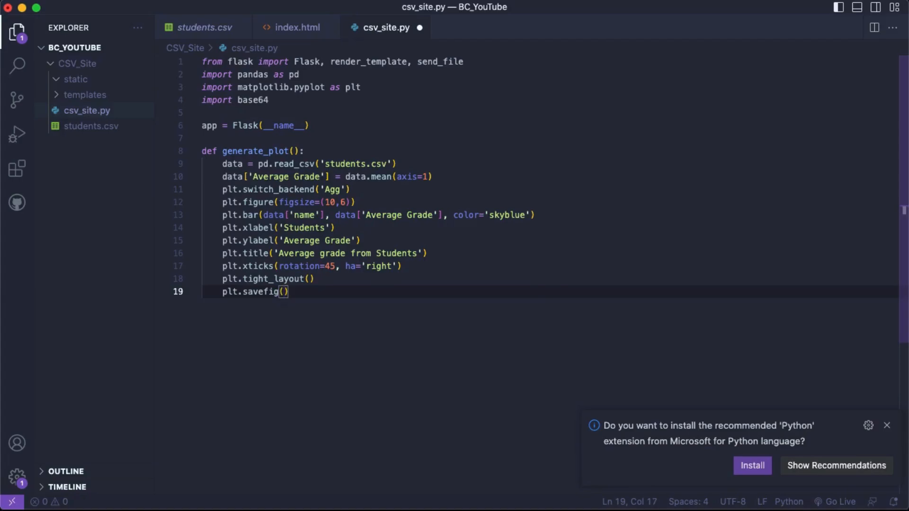
{"action": "type", "text": "'static'"}
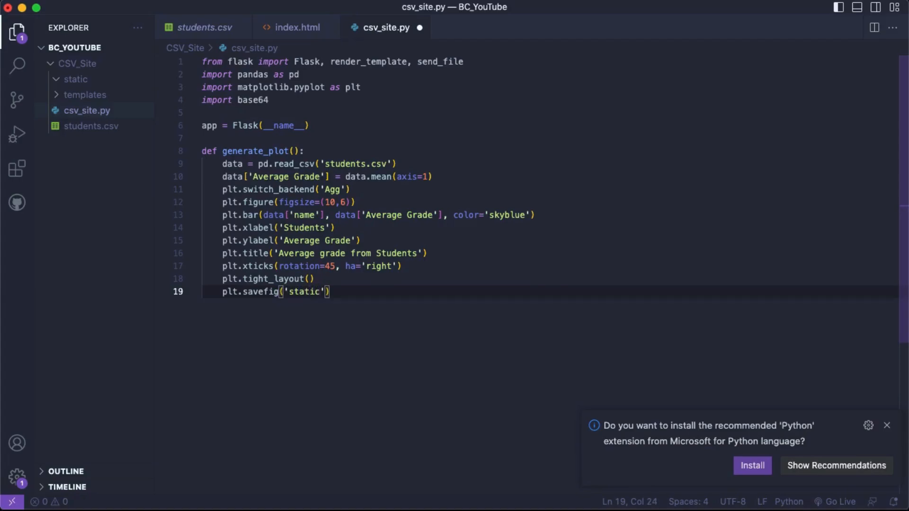
{"action": "type", "text": "/"}
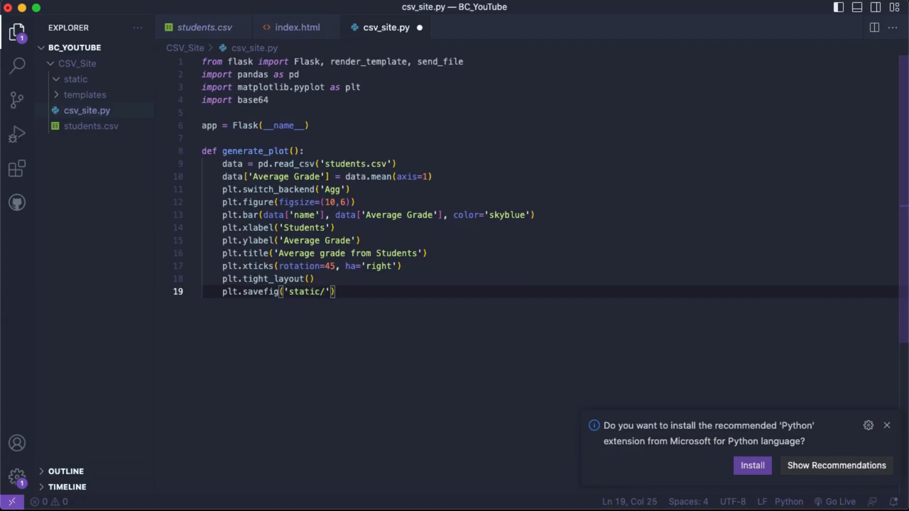
{"action": "type", "text": "average_g"}
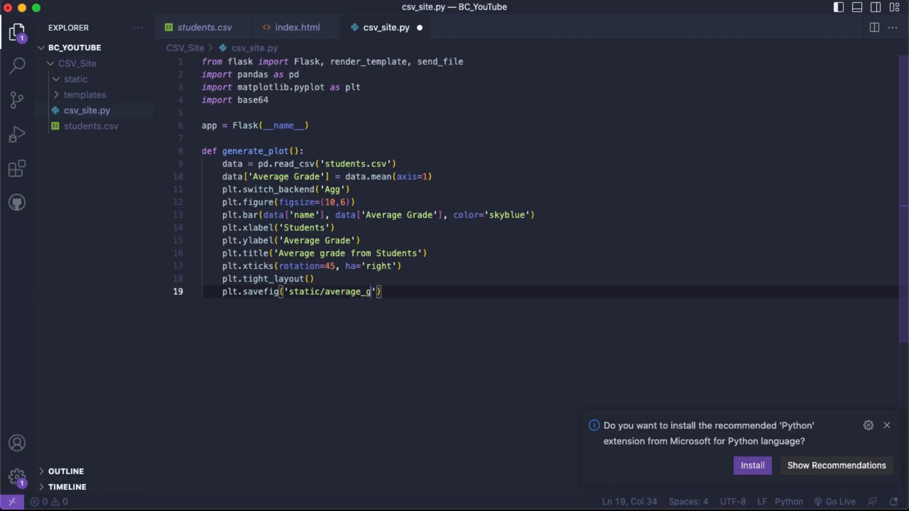
{"action": "type", "text": "rades.png"}
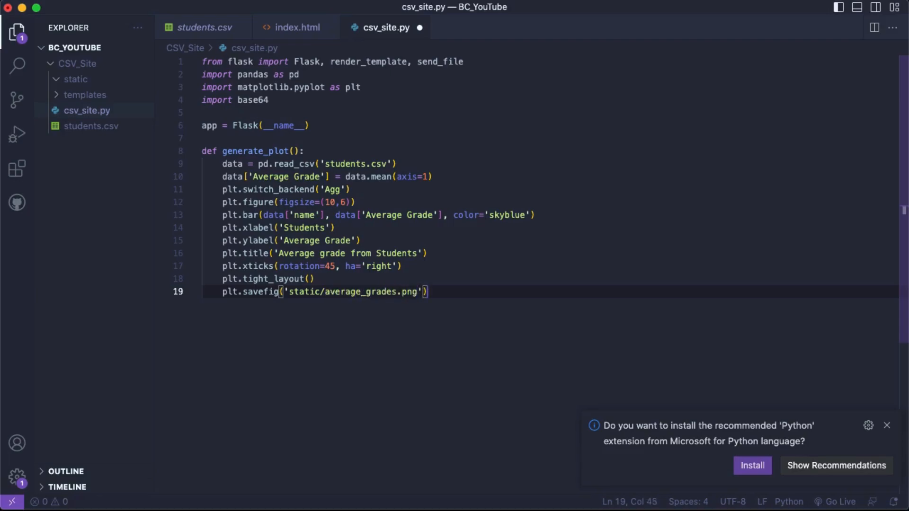
{"action": "key", "text": "Enter"}
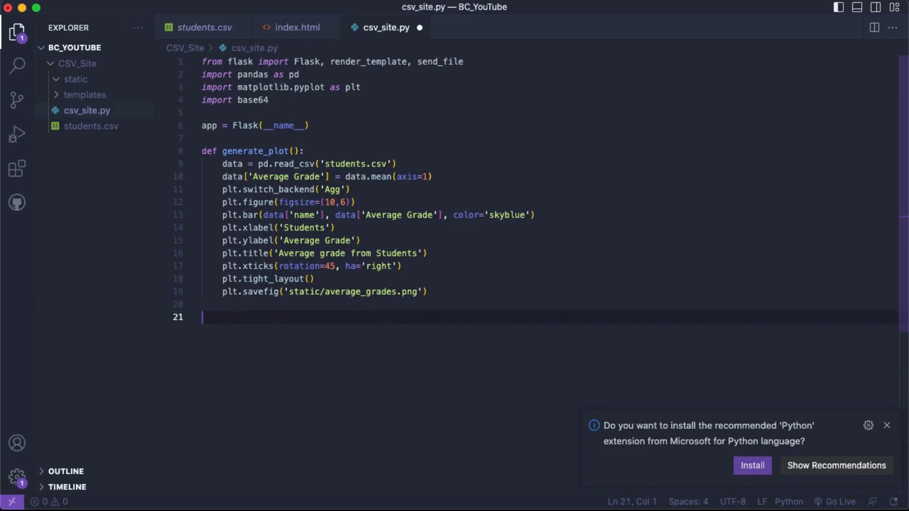
{"action": "type", "text": "@a"}
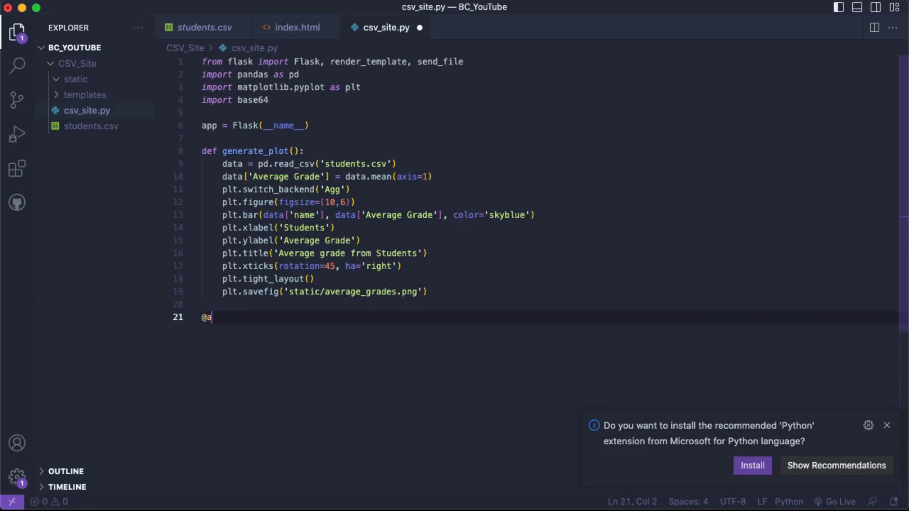
{"action": "type", "text": "pp.route"}
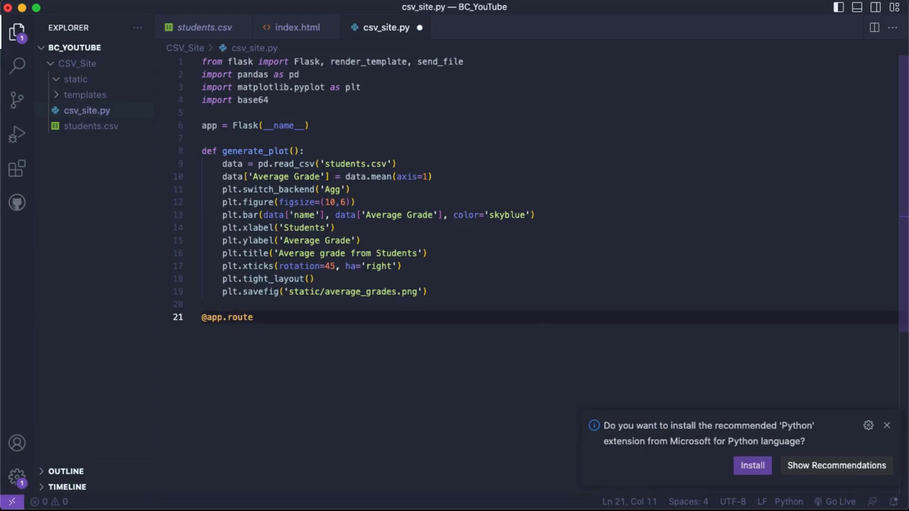
{"action": "type", "text": "('/')"}
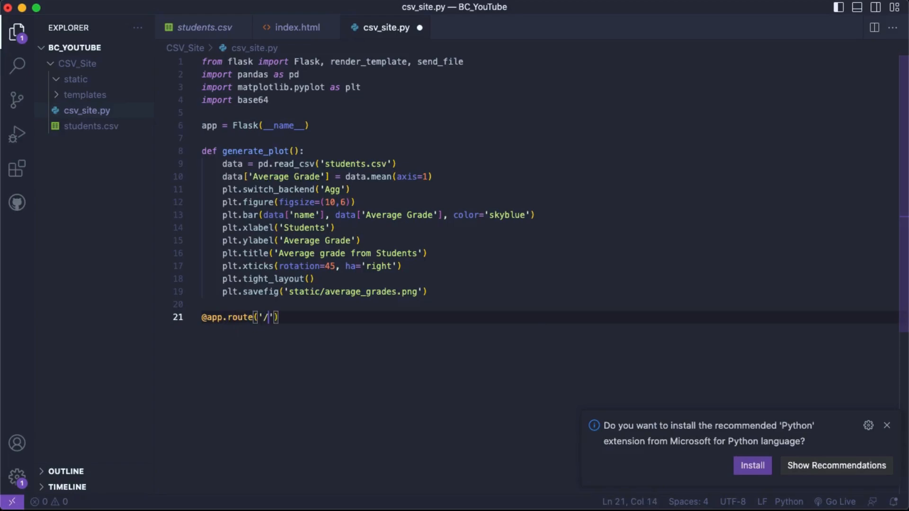
{"action": "key", "text": "Enter"}
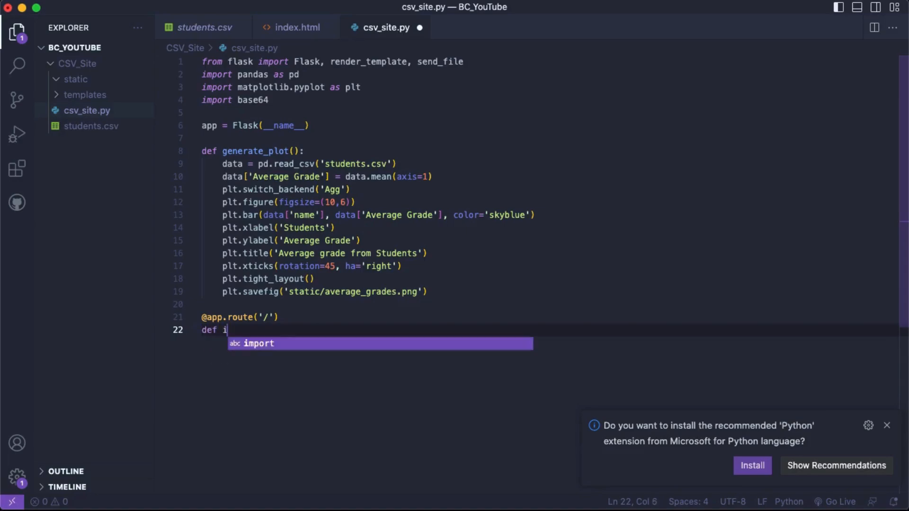
{"action": "type", "text": "ndex():"}
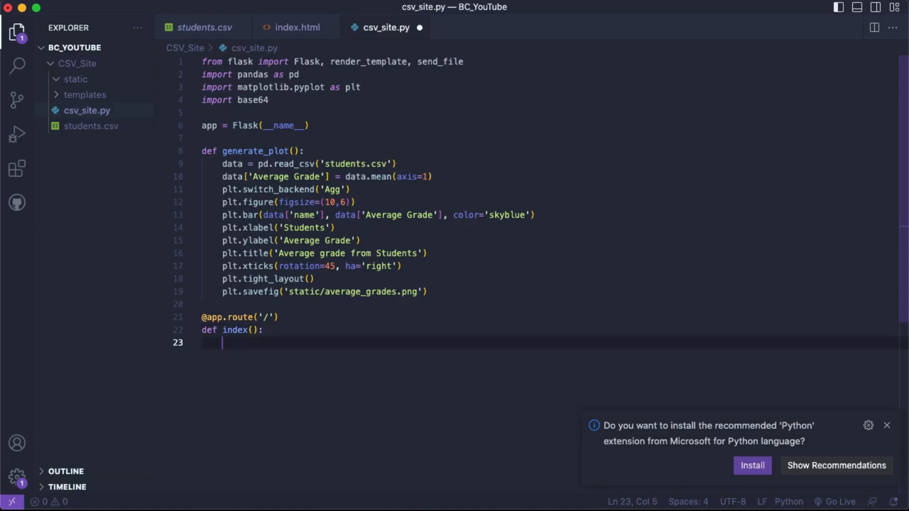
{"action": "type", "text": "gera"}
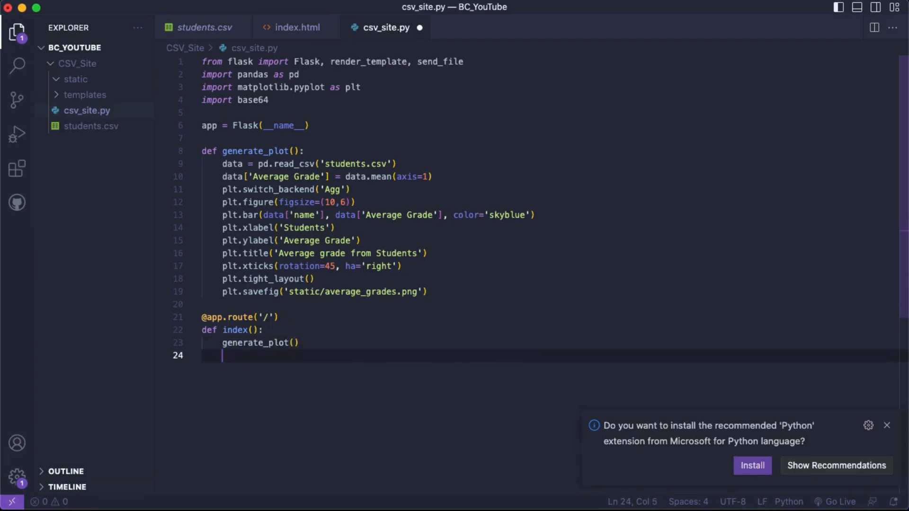
Set fig to the 'static/average_grades.png' path inside index.
{"action": "type", "text": "fig ="}
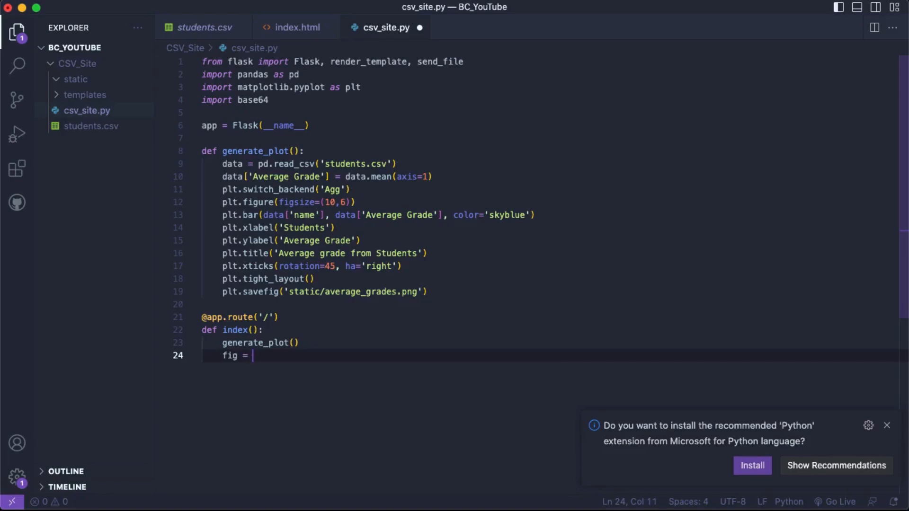
{"action": "type", "text": "'st'"}
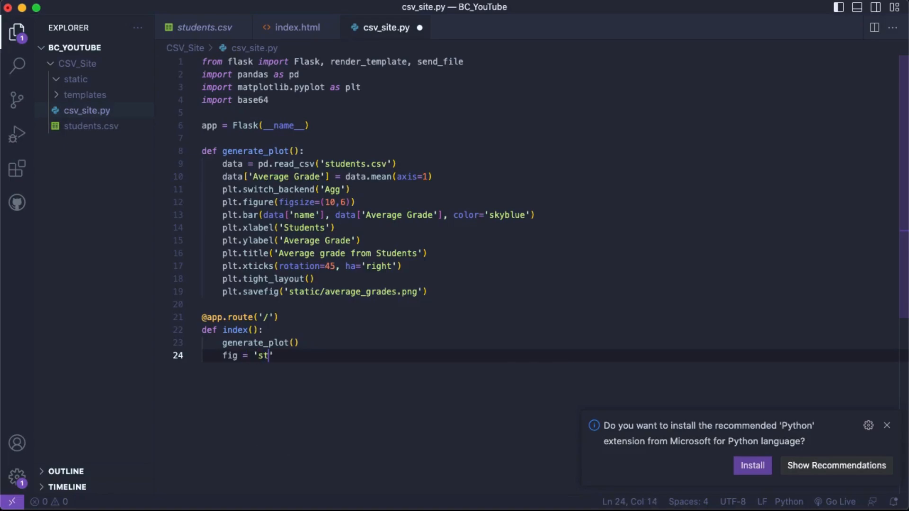
{"action": "type", "text": "atic/aver"}
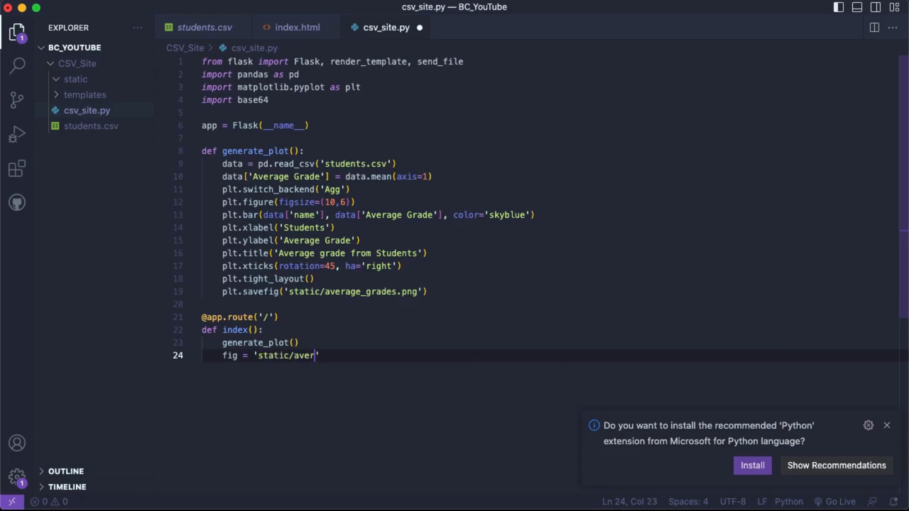
{"action": "type", "text": "age_grades.png"}
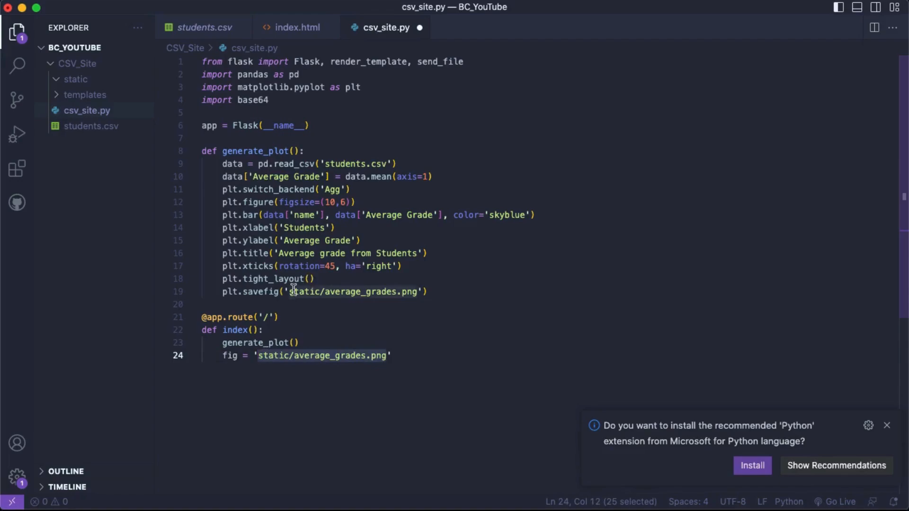
{"action": "key", "text": "Enter"}
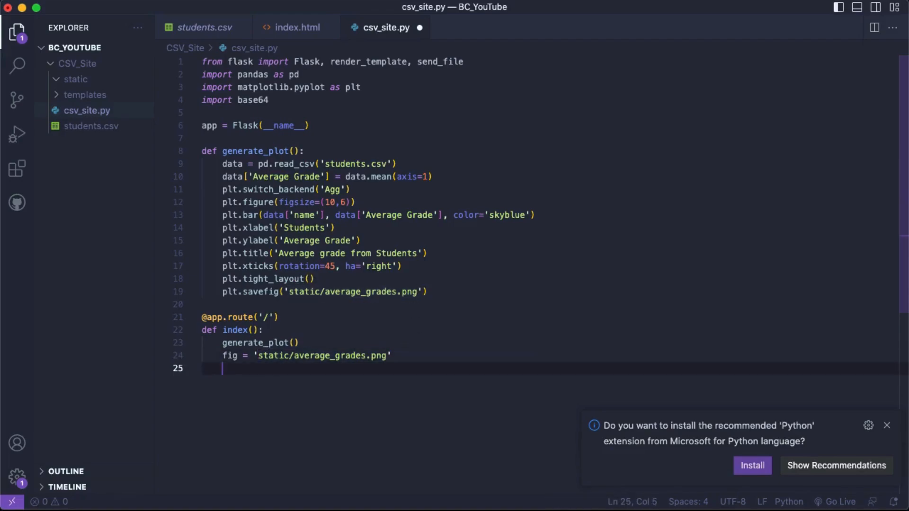
Return render_template('index.html', plot_data=fig) from index.
{"action": "type", "text": "return render_template"}
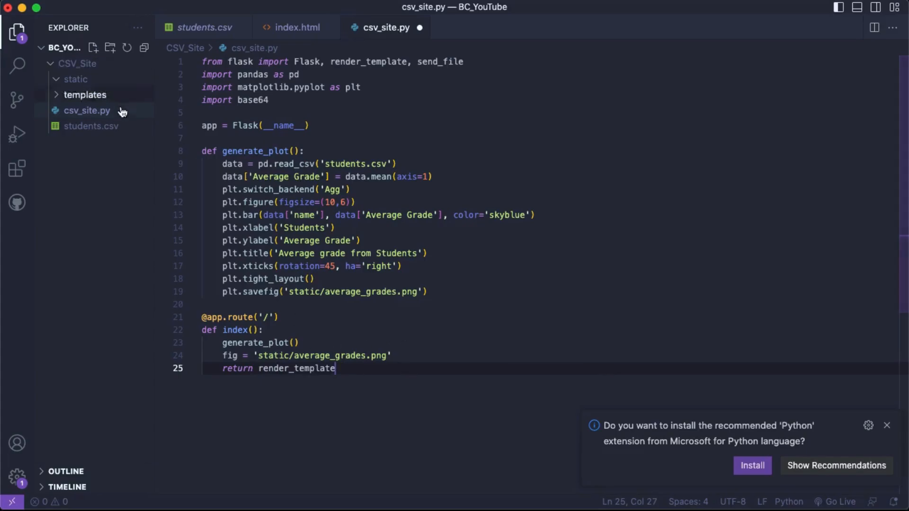
{"action": "mouse_move", "coordinate": [97, 103]}
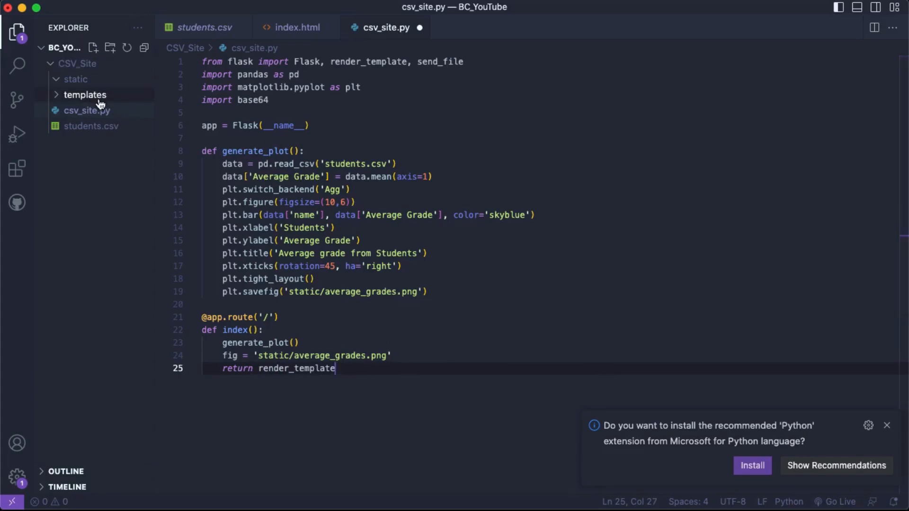
{"action": "double_click", "coordinate": [230, 355]}
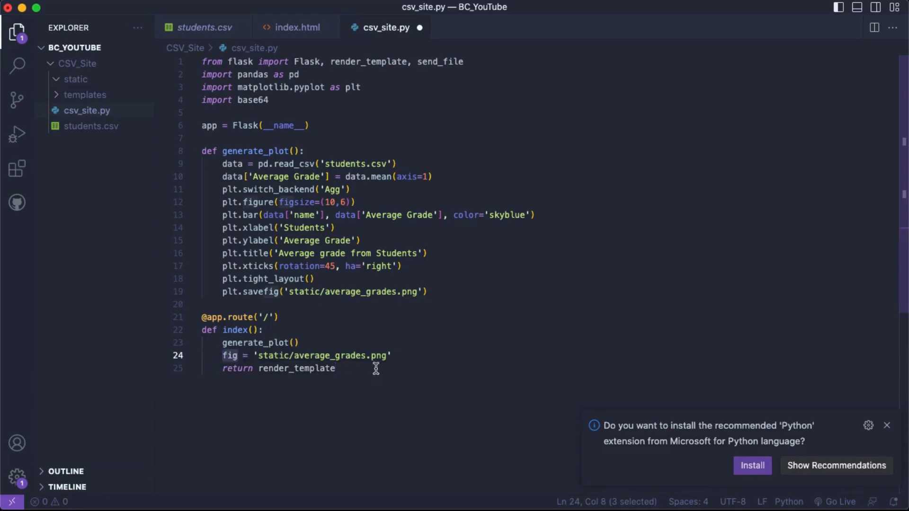
{"action": "type", "text": "('')"}
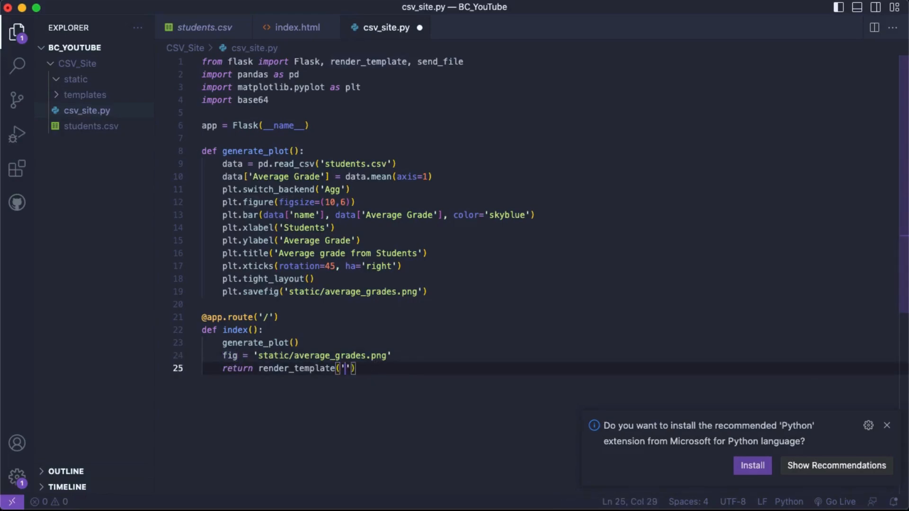
{"action": "type", "text": "index.html"}
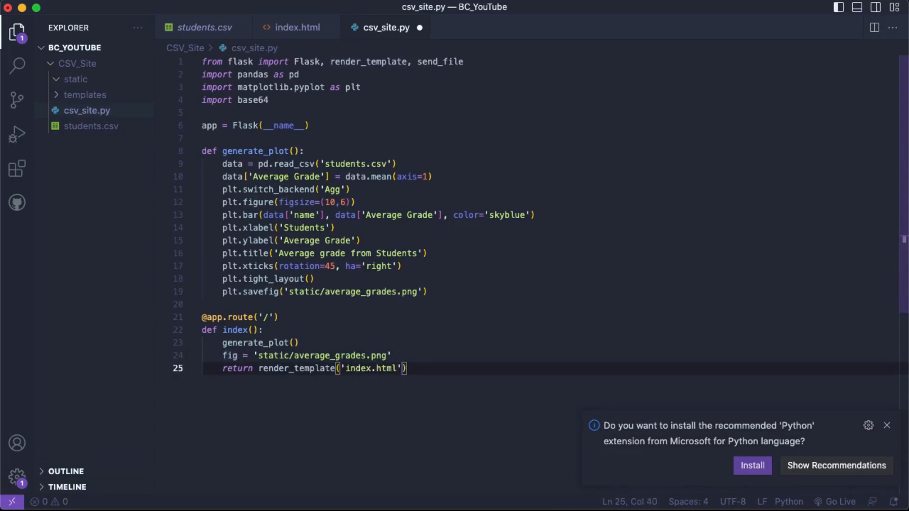
{"action": "type", "text": ", plot_data=fig"}
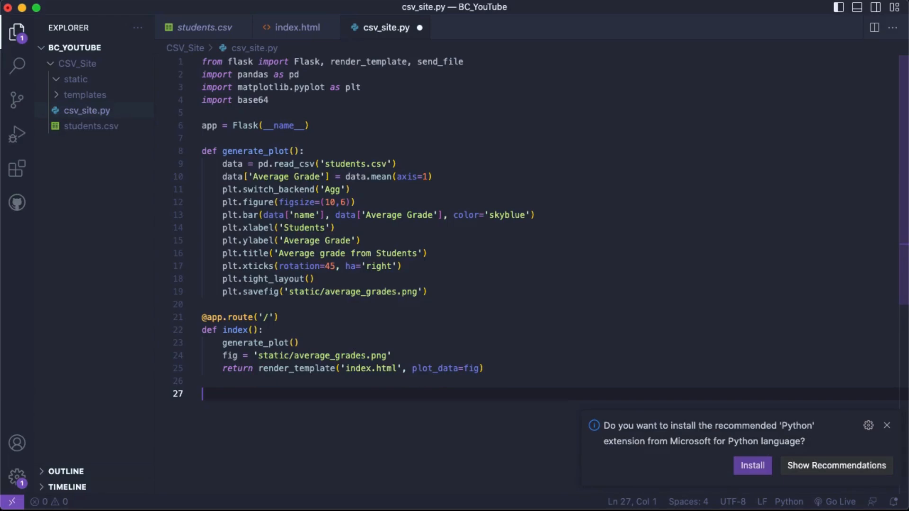
Add the route decorator app.route('/static/<path:filename>') on line 27.
{"action": "type", "text": "a["}
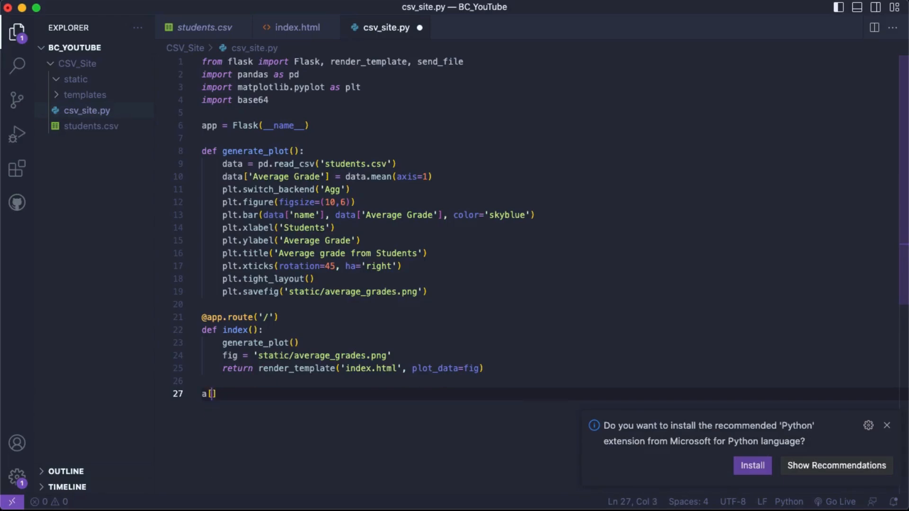
{"action": "type", "text": ".route("}
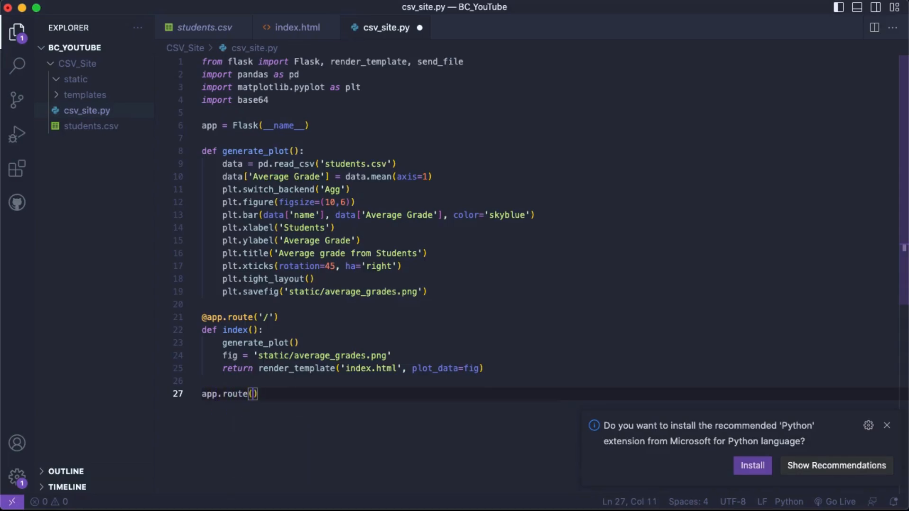
{"action": "type", "text": "'/'"}
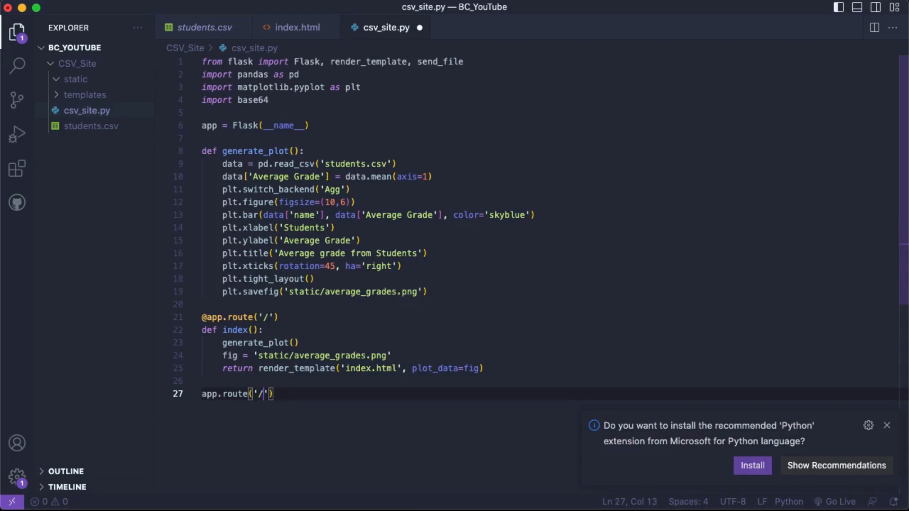
{"action": "type", "text": "static/<"}
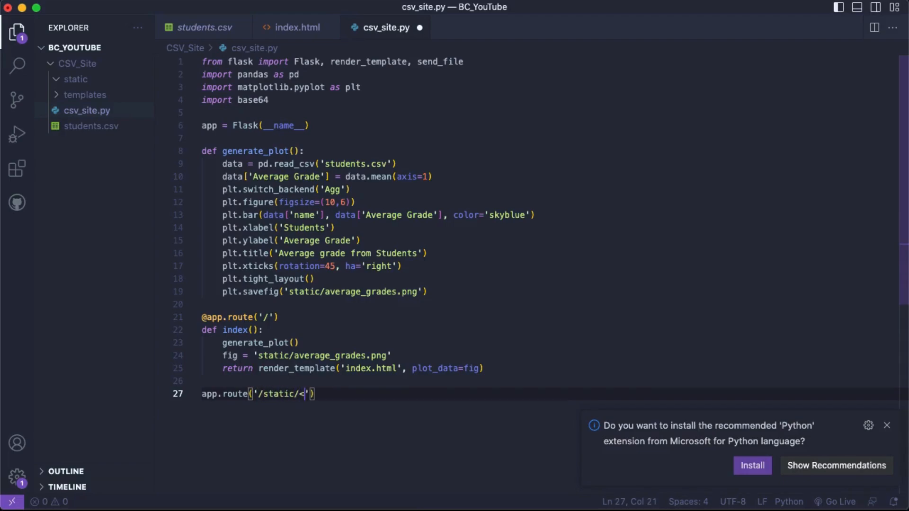
{"action": "type", "text": "path"}
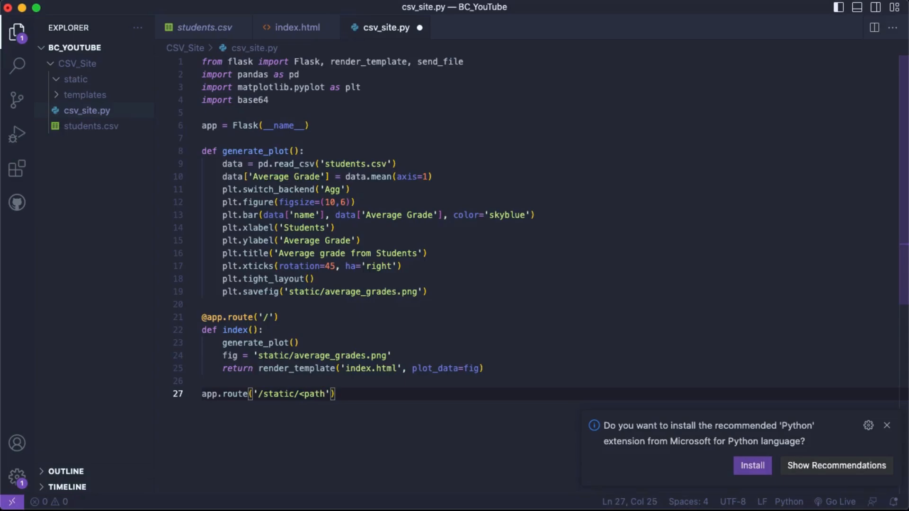
{"action": "type", "text": ":filename"}
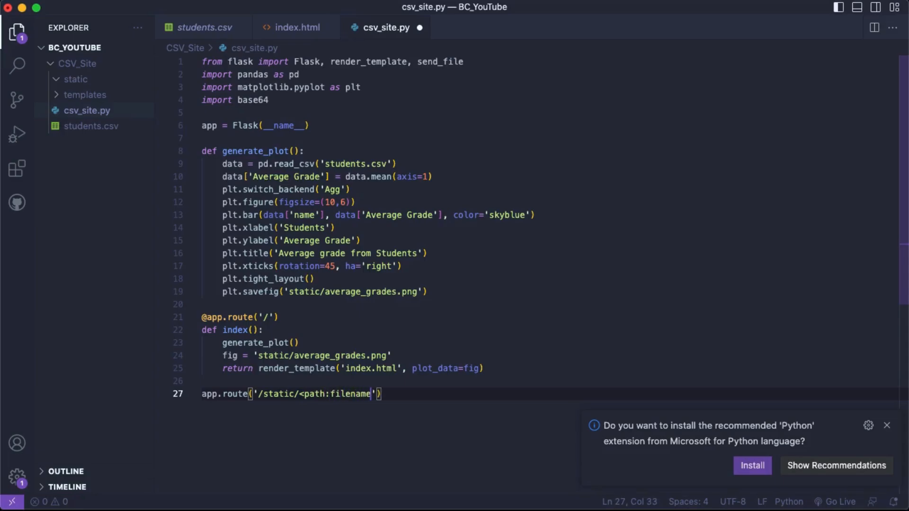
{"action": "type", "text": ">'"}
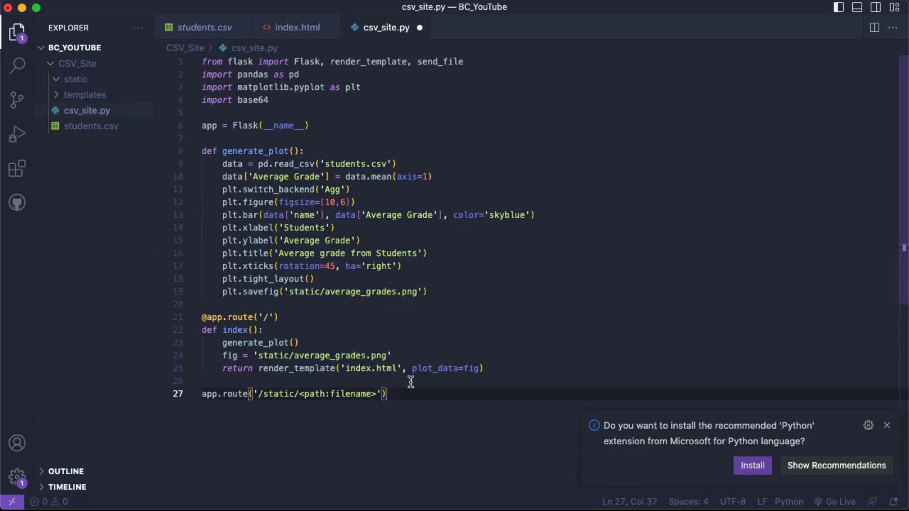
{"action": "key", "text": "Enter"}
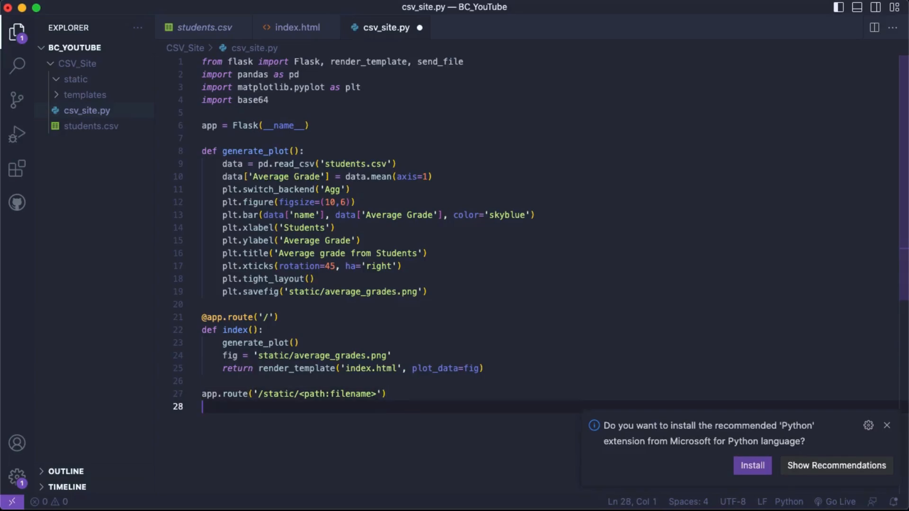
Define serve_static(filename) returning send_file(f'static/{filename}').
{"action": "type", "text": "def"}
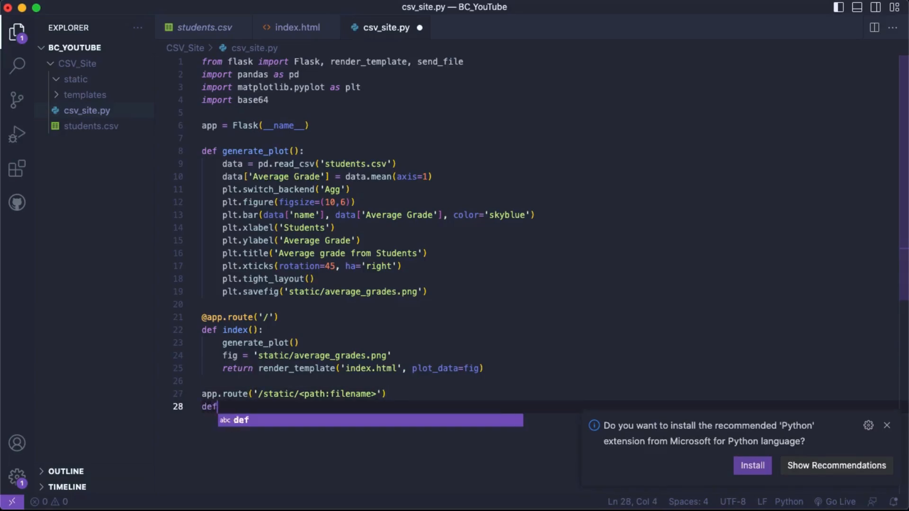
{"action": "type", "text": "serve_s"}
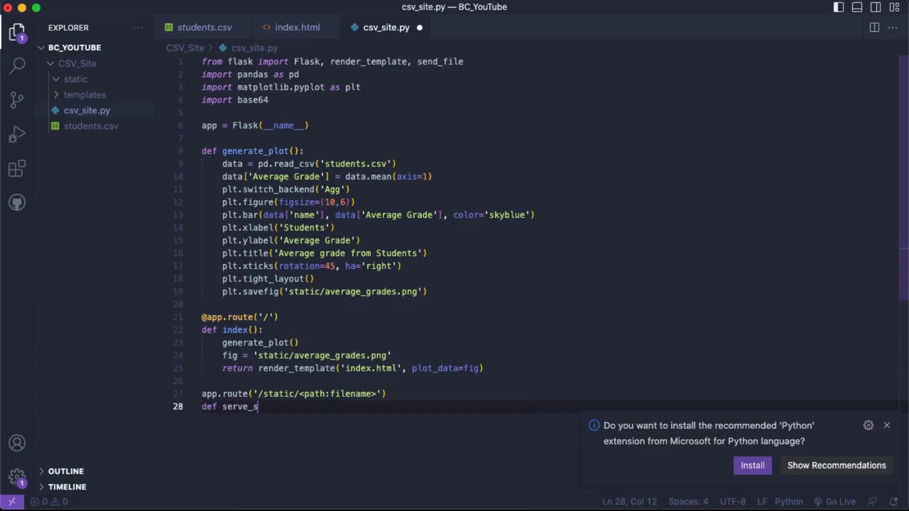
{"action": "type", "text": "tatic("}
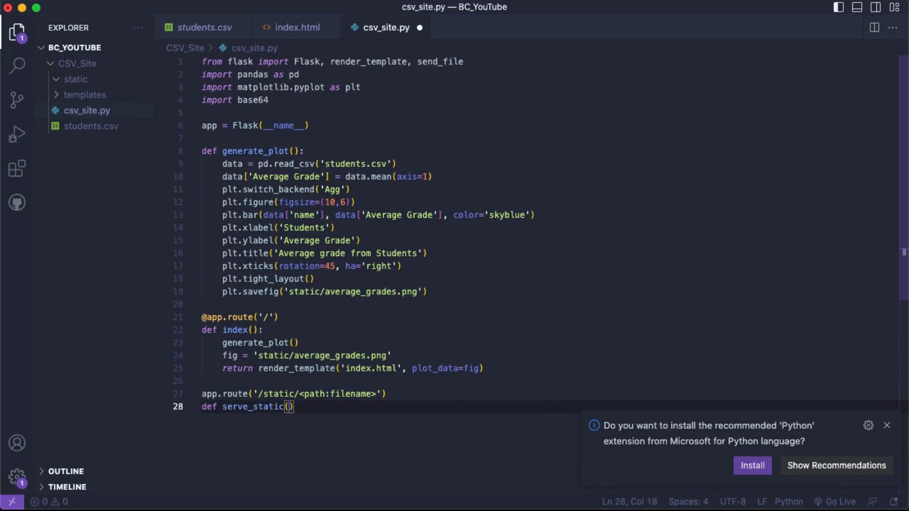
{"action": "type", "text": "filename"}
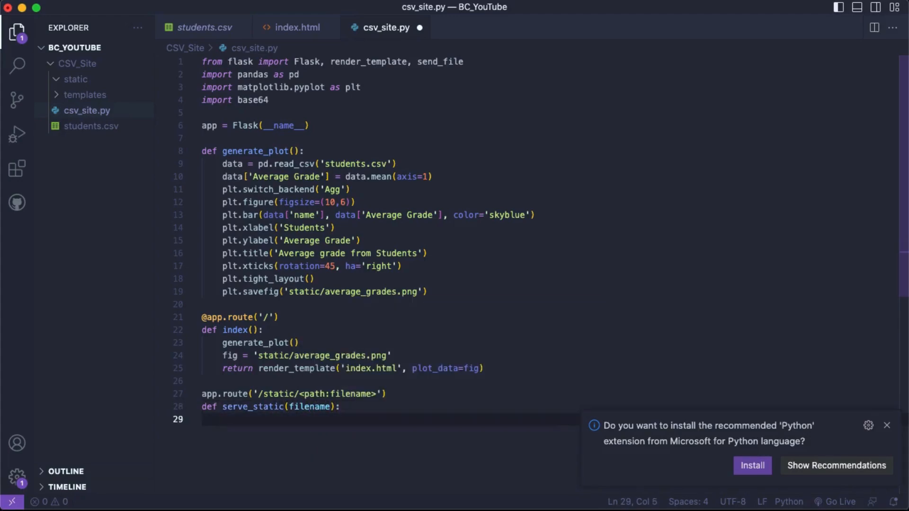
{"action": "type", "text": "return send"}
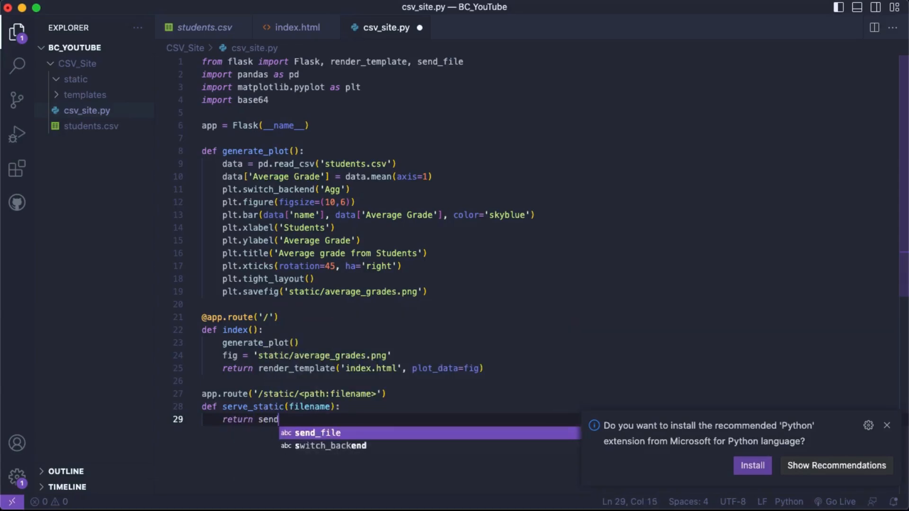
{"action": "key", "text": "Tab"}
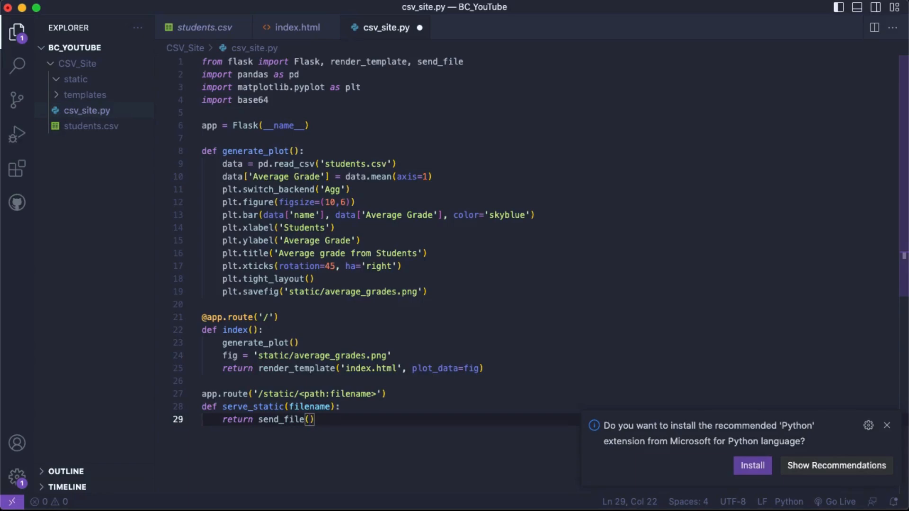
{"action": "type", "text": "f'"}
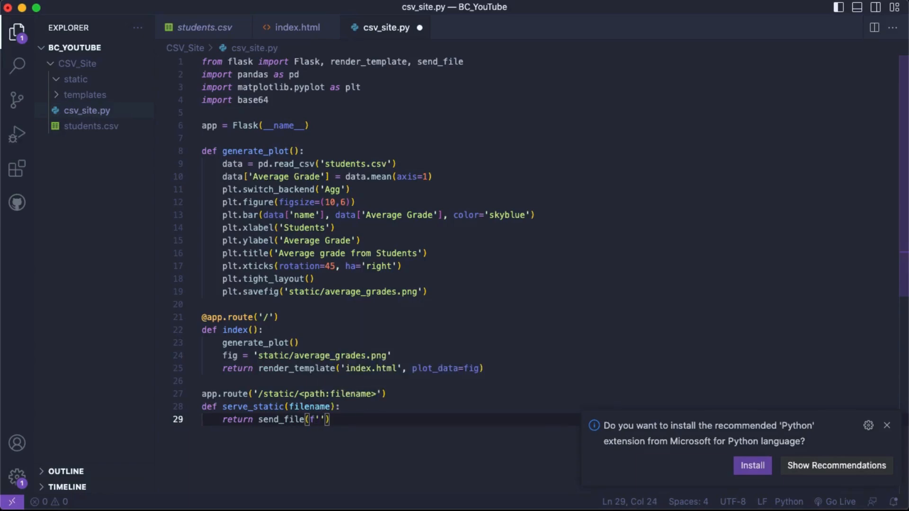
{"action": "type", "text": "static/{"}
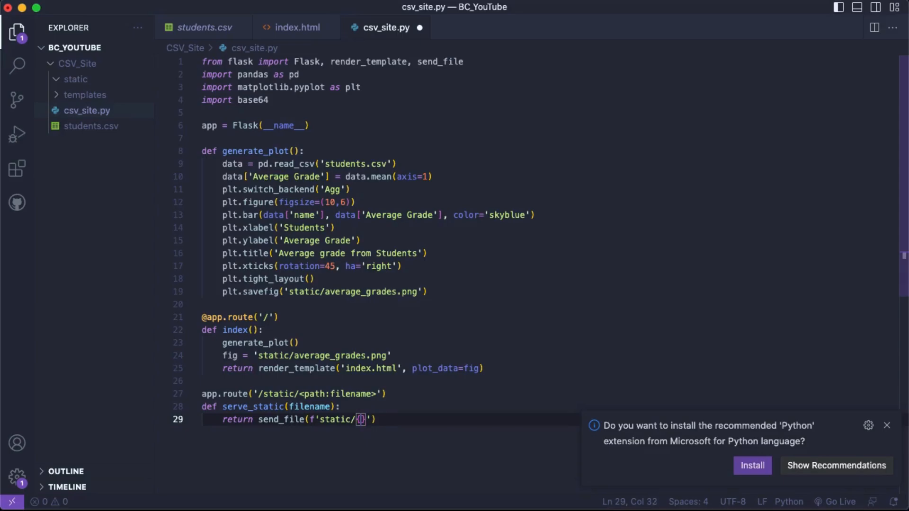
{"action": "type", "text": "filename"}
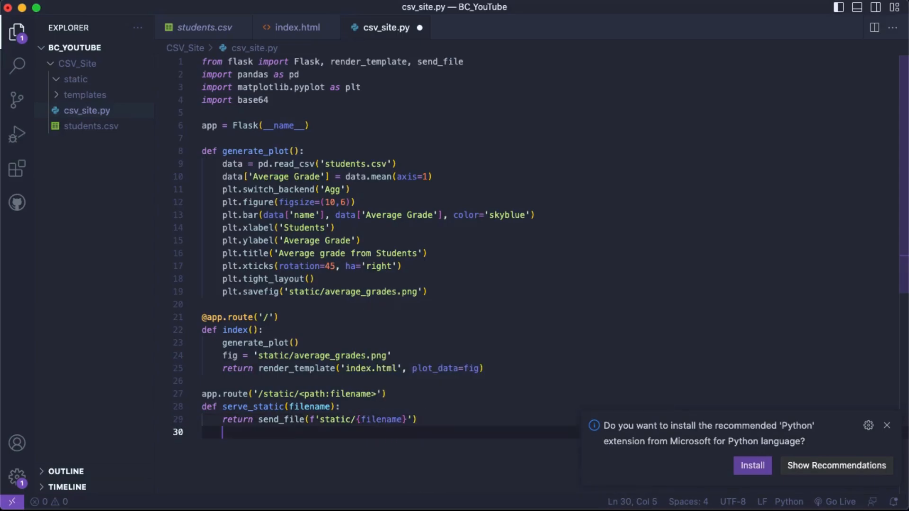
{"action": "key", "text": "Enter"}
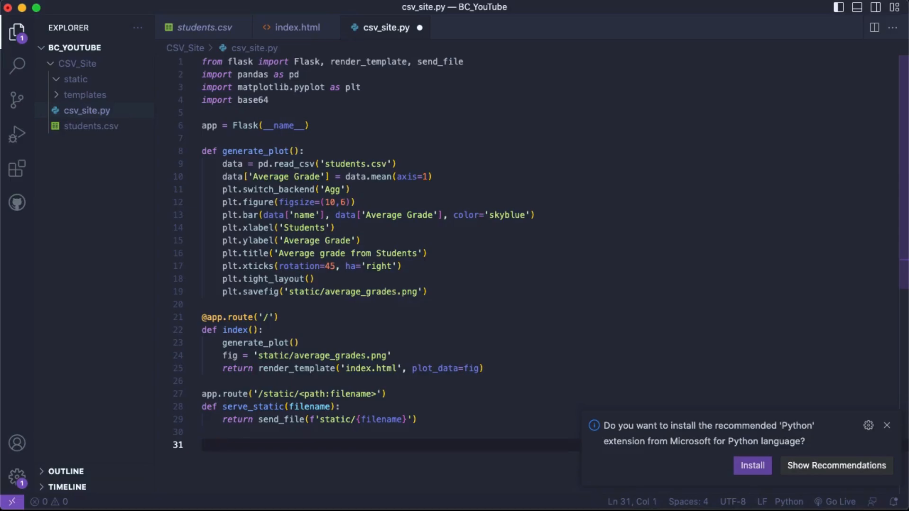
End csv_site.py with if __name__ == '__main__': app.run(debug=True).
{"action": "type", "text": "if __name__"}
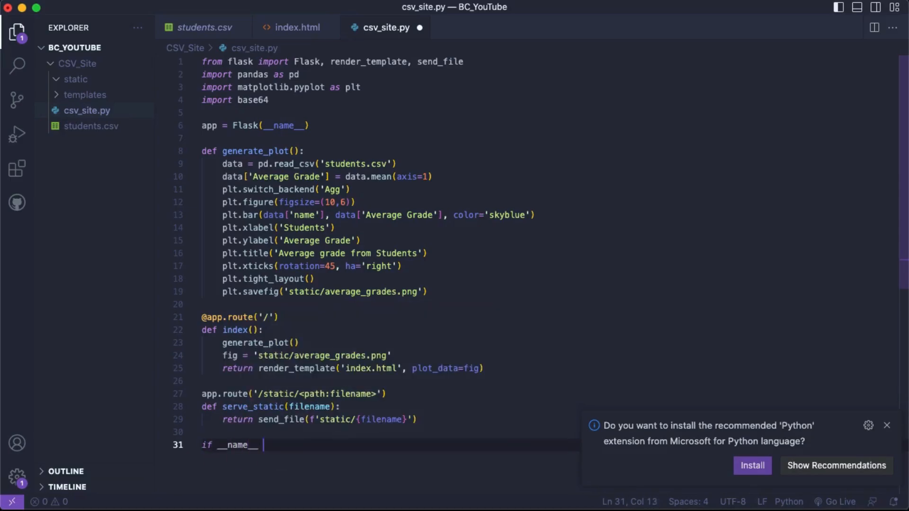
{"action": "type", "text": "== __m"}
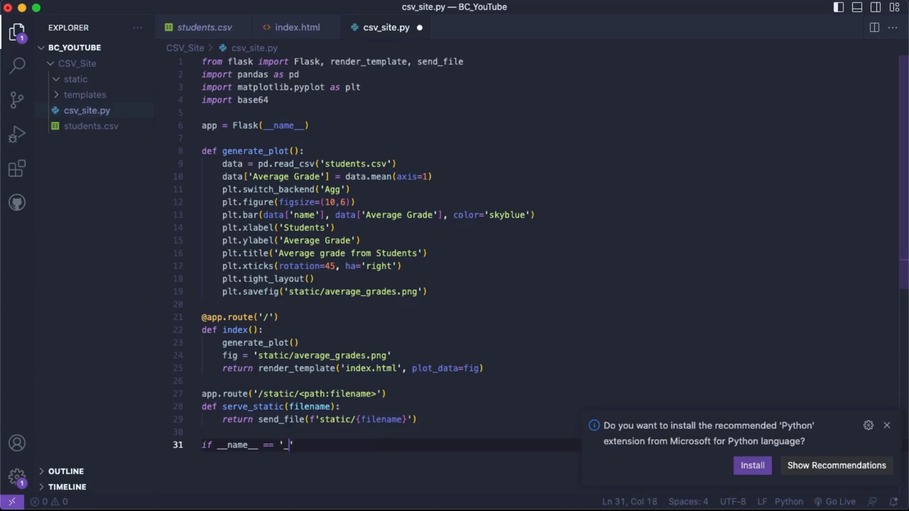
{"action": "type", "text": "__main'"}
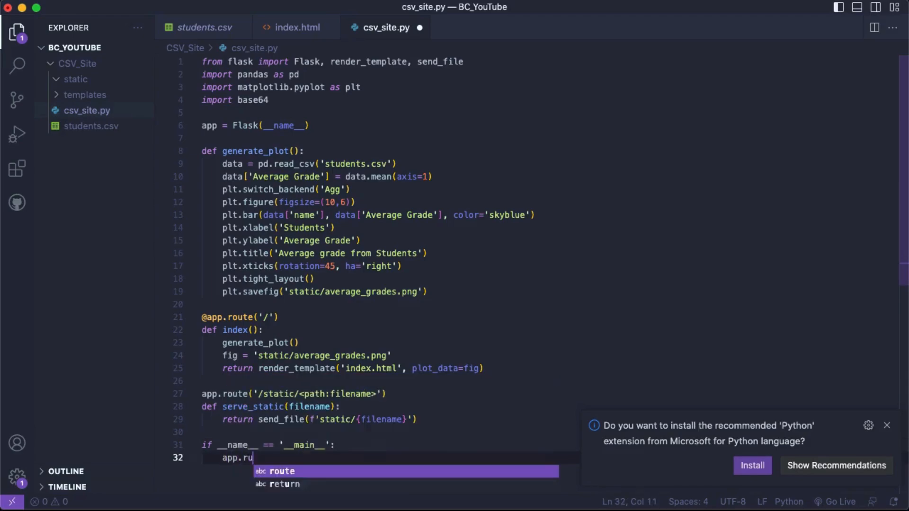
{"action": "type", "text": "n(debug=True"}
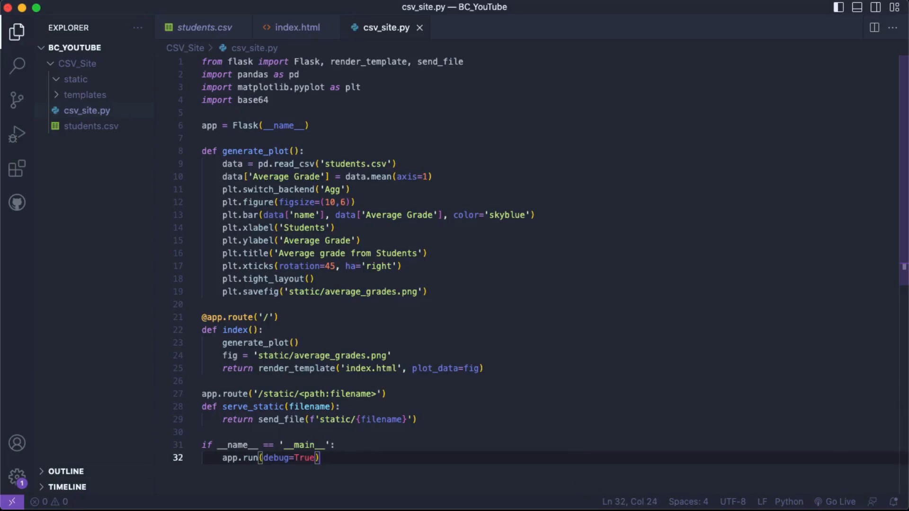
{"action": "mouse_move", "coordinate": [403, 371]}
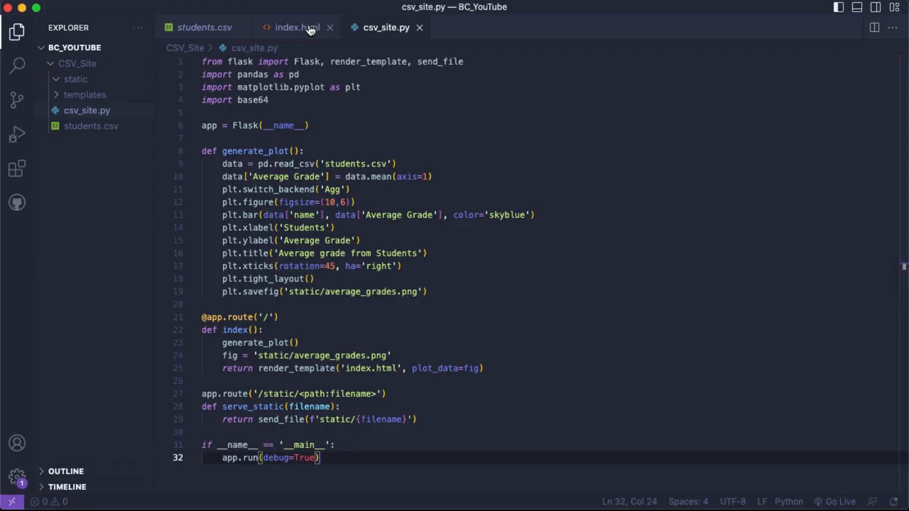
Give index.html the title and heading 'Student Average Grades'.
{"action": "left_click", "coordinate": [296, 27]}
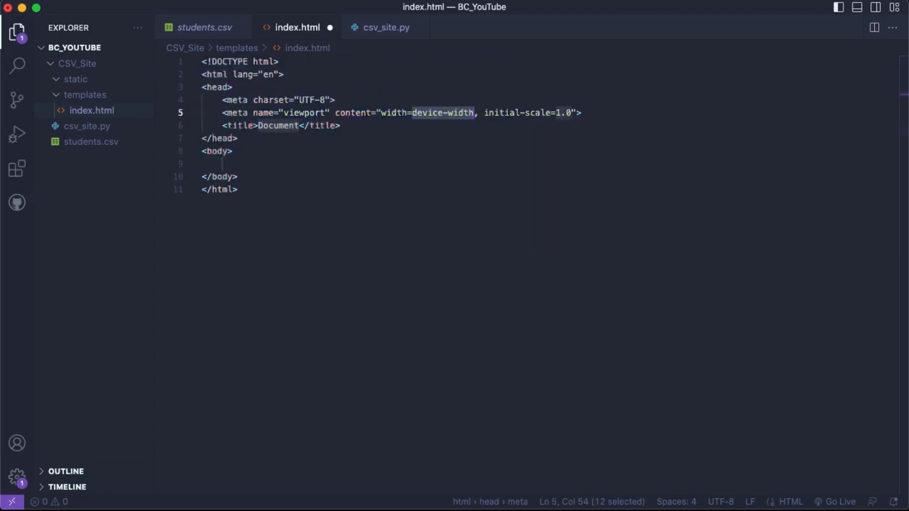
{"action": "left_click", "coordinate": [283, 125]}
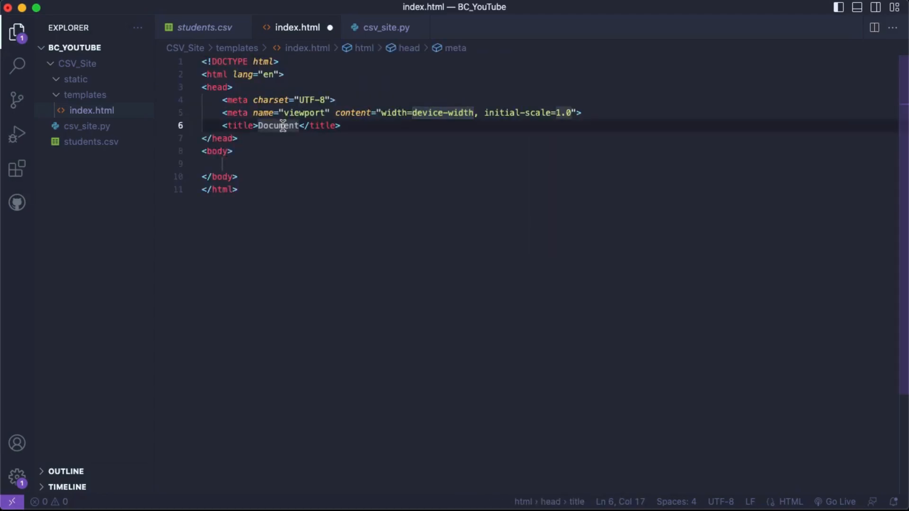
{"action": "type", "text": "Av"}
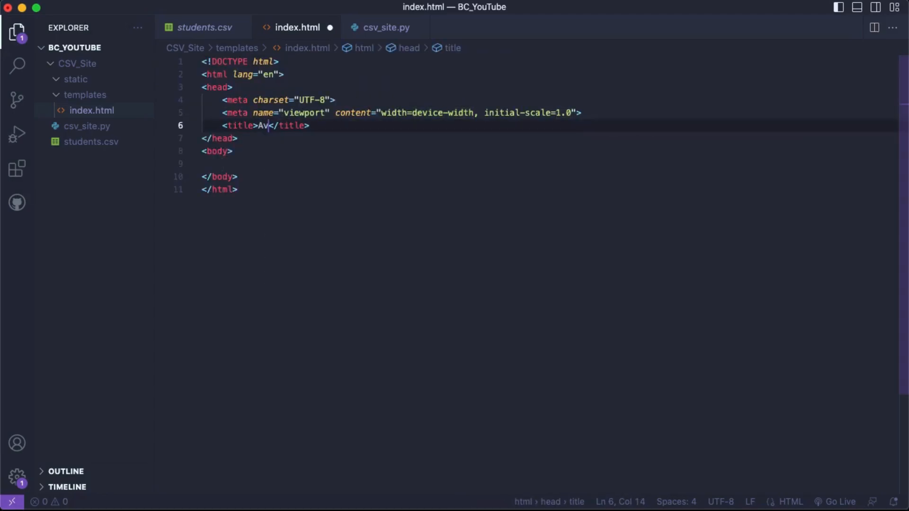
{"action": "type", "text": "Student Average Grades"}
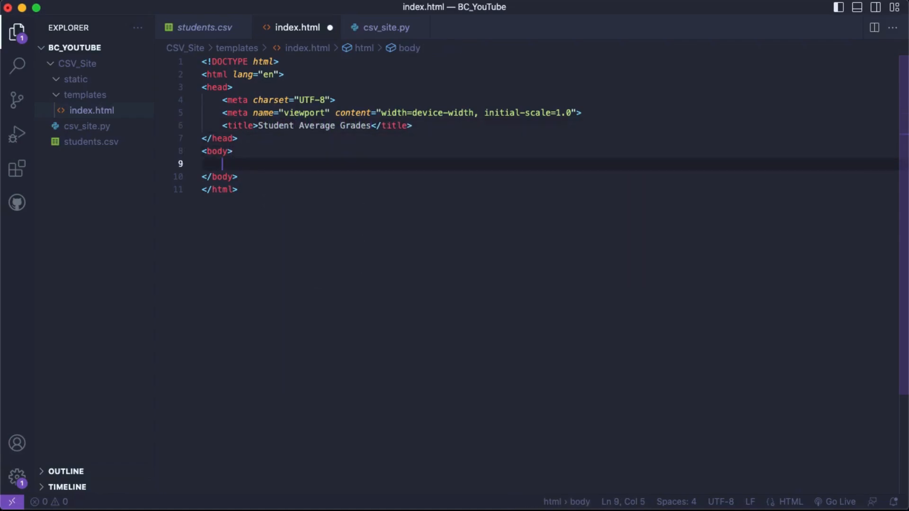
{"action": "type", "text": "<h1></h1>"}
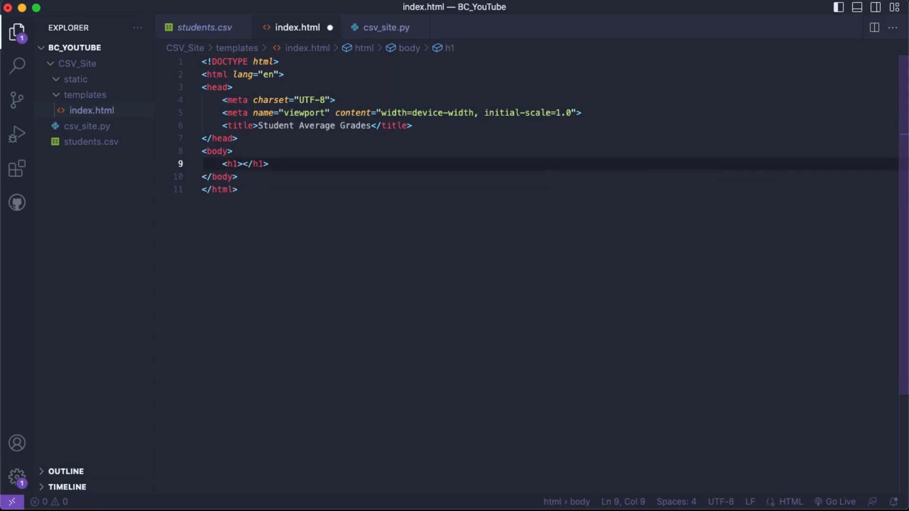
{"action": "type", "text": "Student Average Grades"}
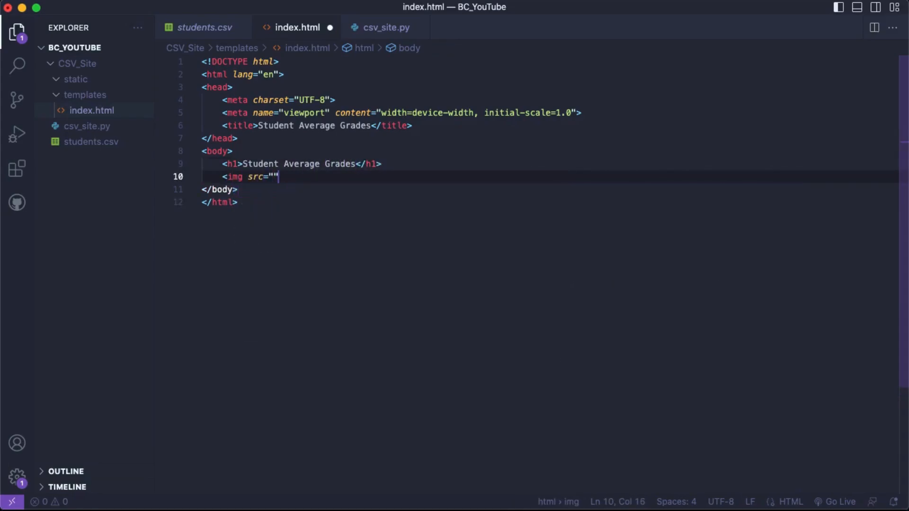
Add an image in the body whose source is the {{ plot_data }} template variable.
{"action": "type", "text": "{{}}"}
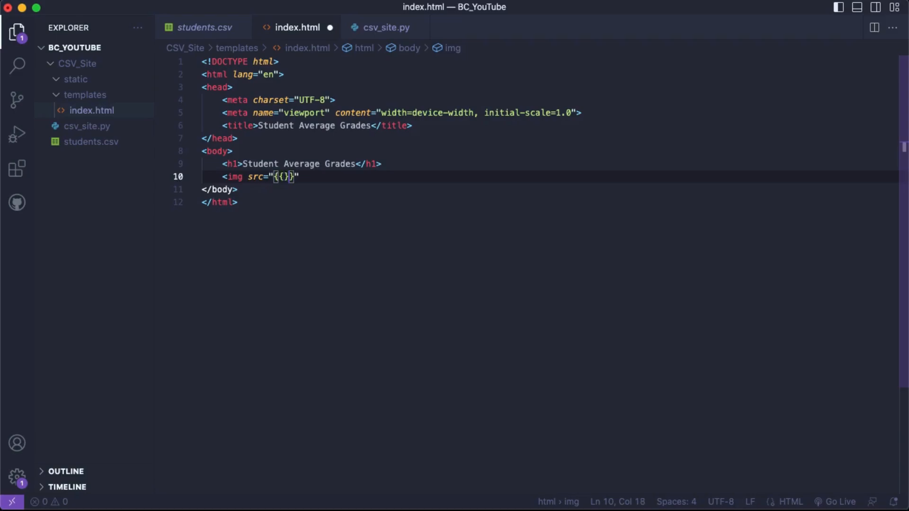
{"action": "type", "text": "\"  \""}
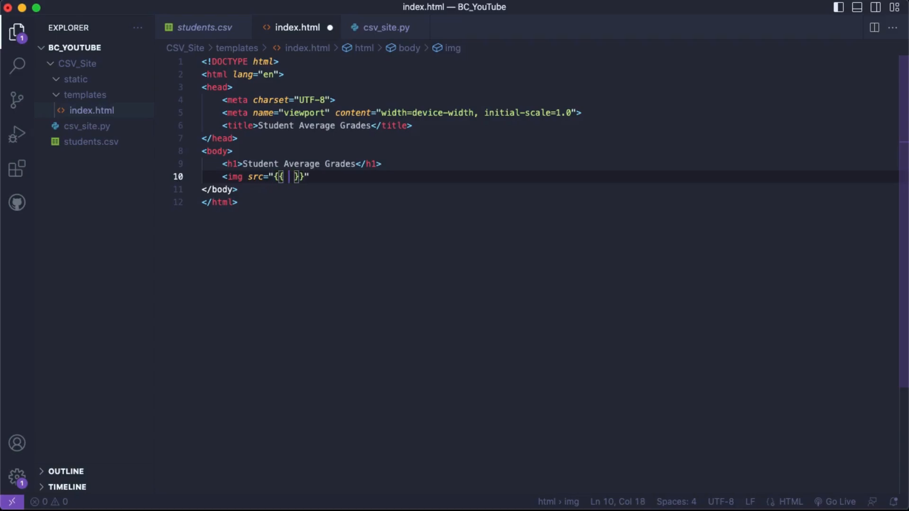
{"action": "type", "text": "plot_da"}
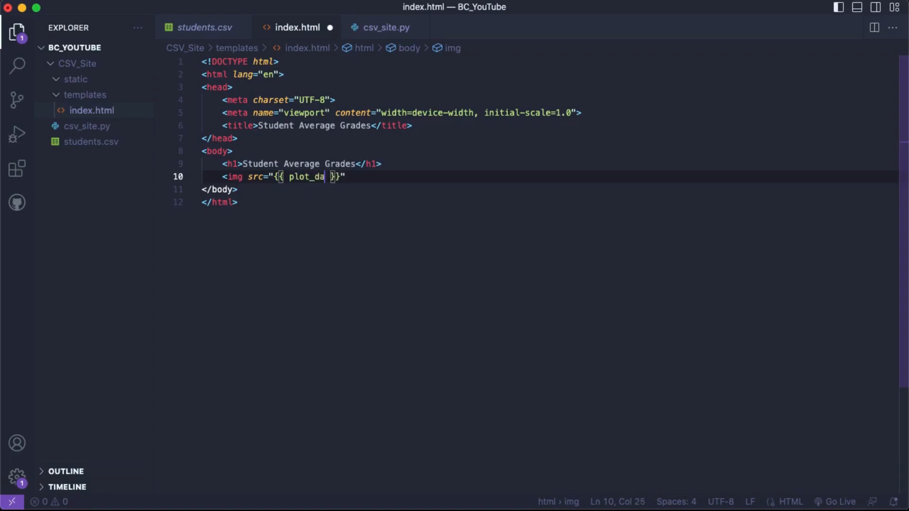
{"action": "left_click", "coordinate": [386, 27]}
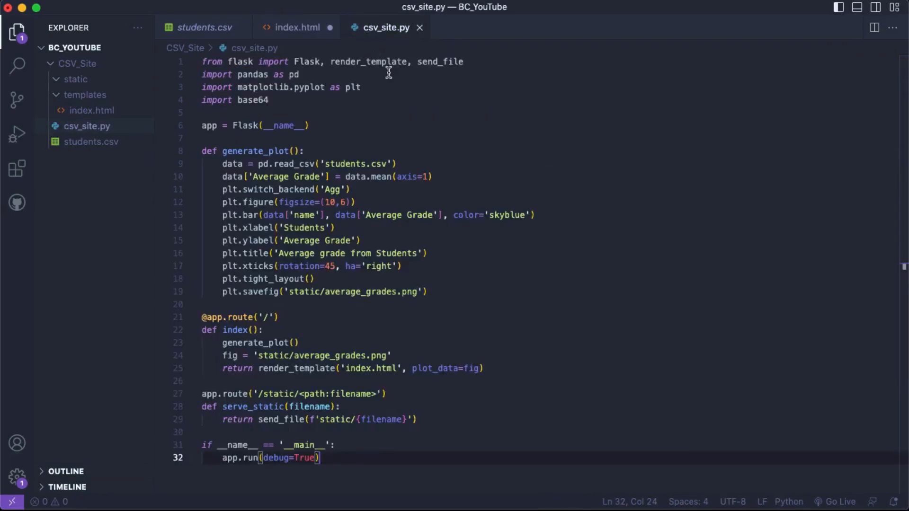
{"action": "mouse_move", "coordinate": [408, 368]}
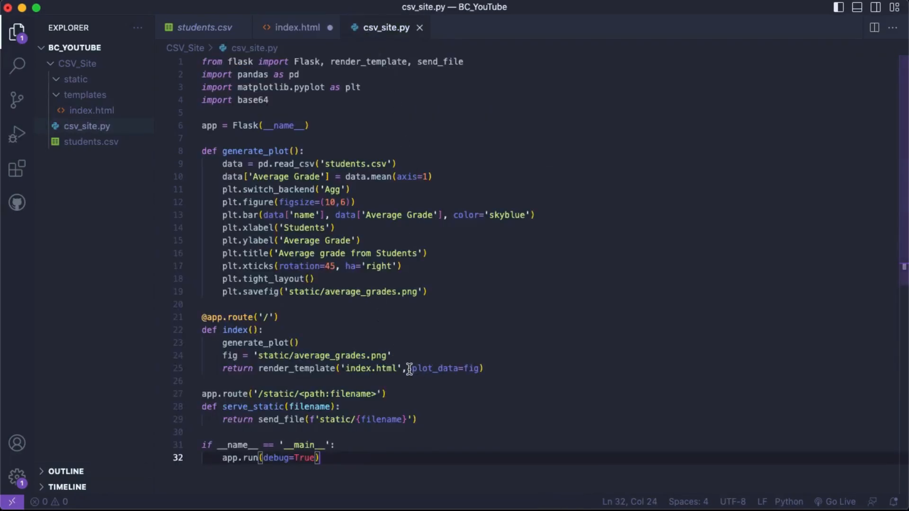
Rename the template variable plot_data to fig in render_template and the img src.
{"action": "double_click", "coordinate": [434, 368]}
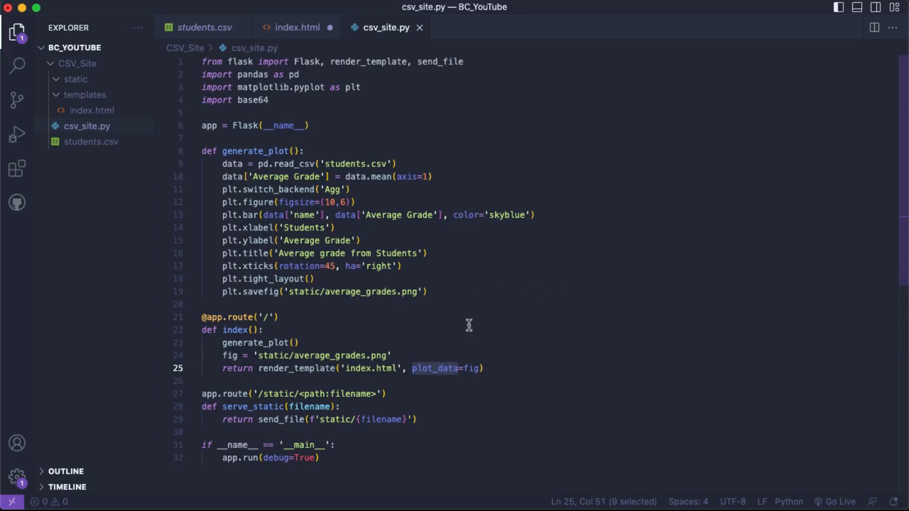
{"action": "type", "text": "dig"}
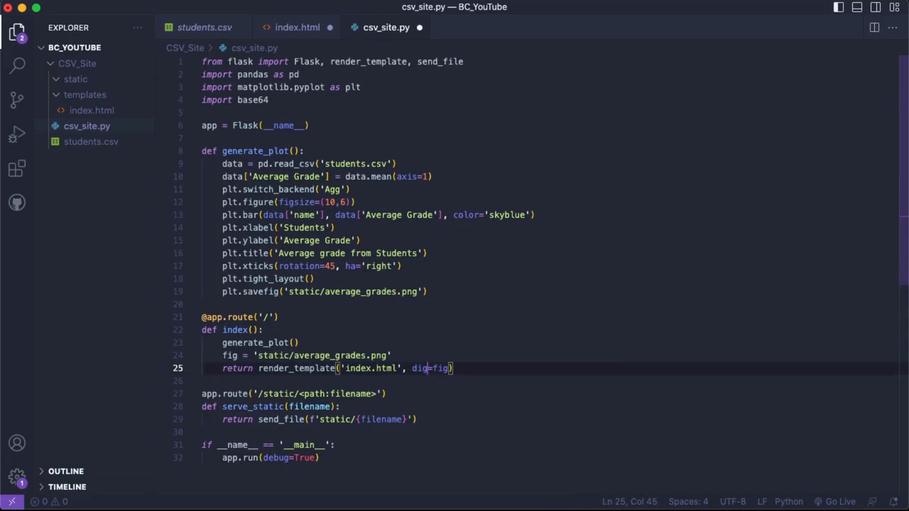
{"action": "type", "text": "fig"}
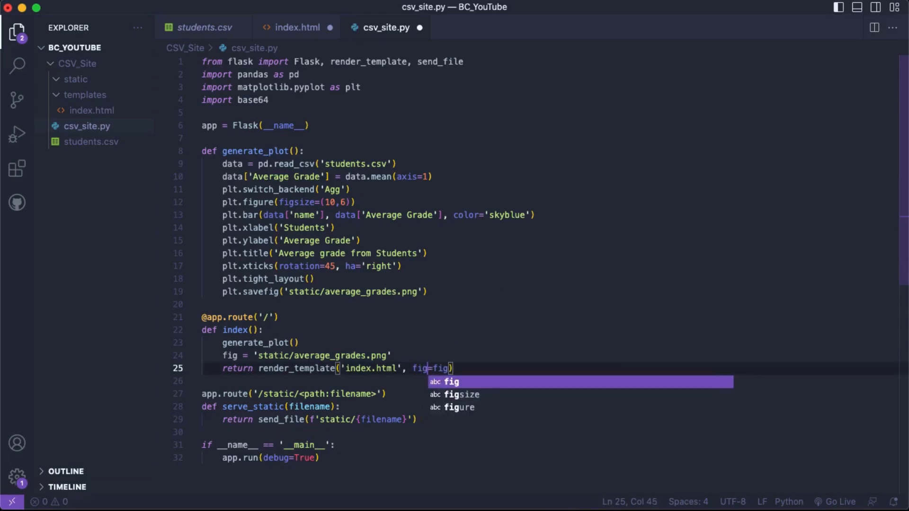
{"action": "left_click", "coordinate": [295, 26]}
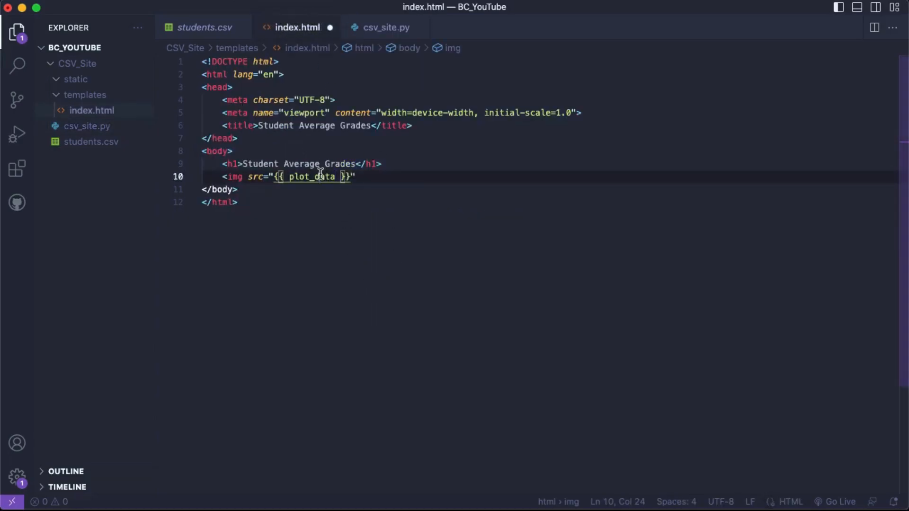
{"action": "type", "text": "fig"}
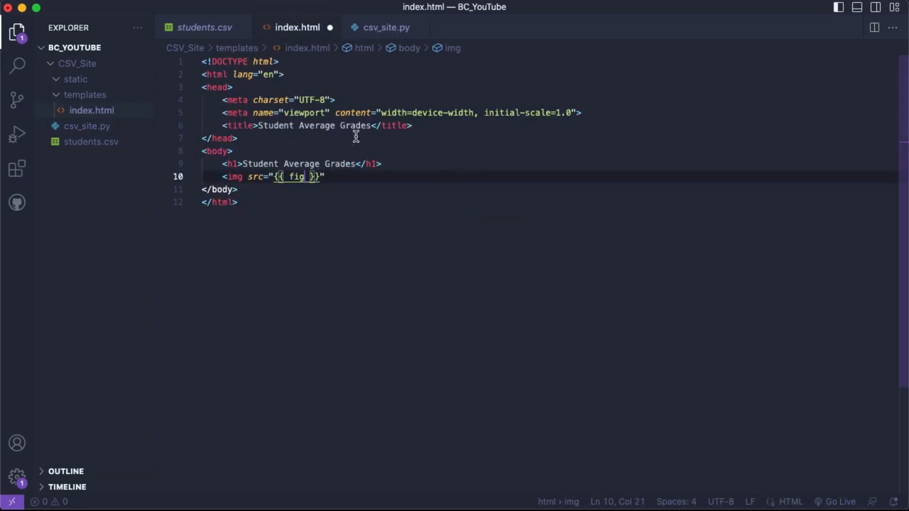
{"action": "left_click", "coordinate": [383, 27]}
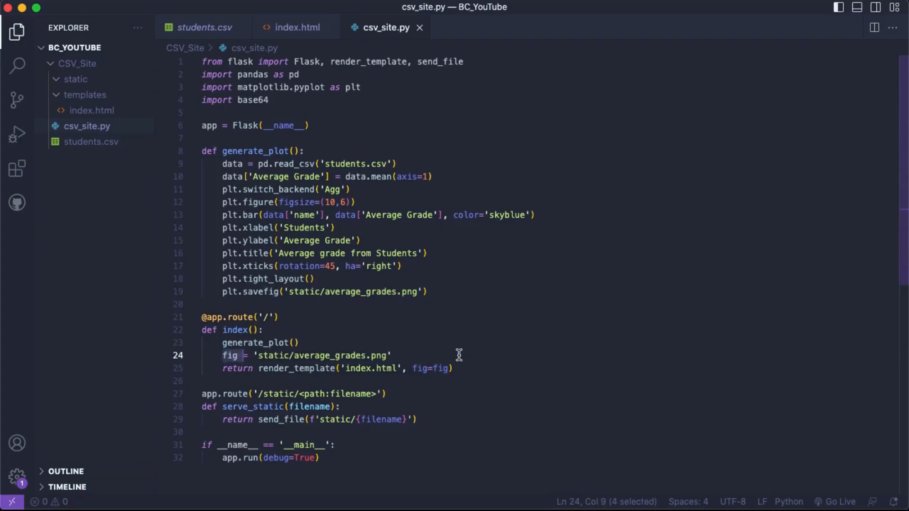
Give the image tag alt text 'Average Grades' in index.html.
{"action": "left_click", "coordinate": [296, 27]}
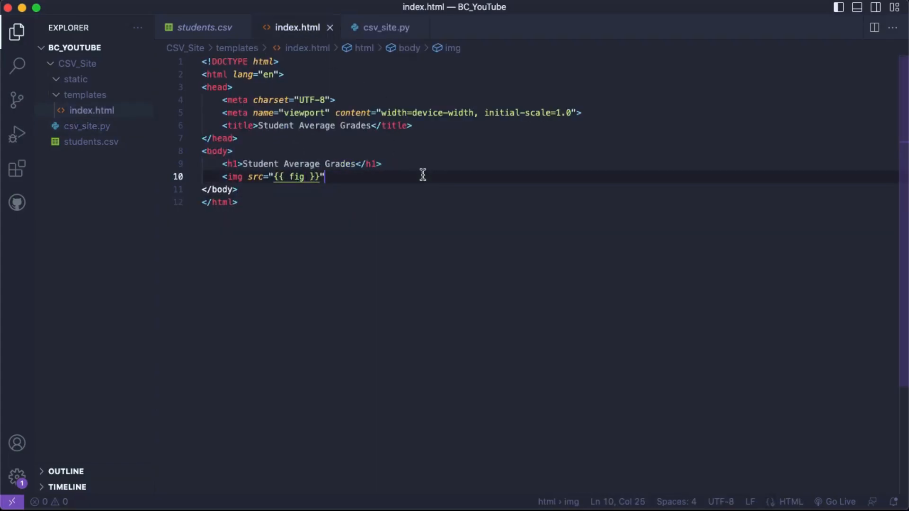
{"action": "type", "text": "alt=\"\""}
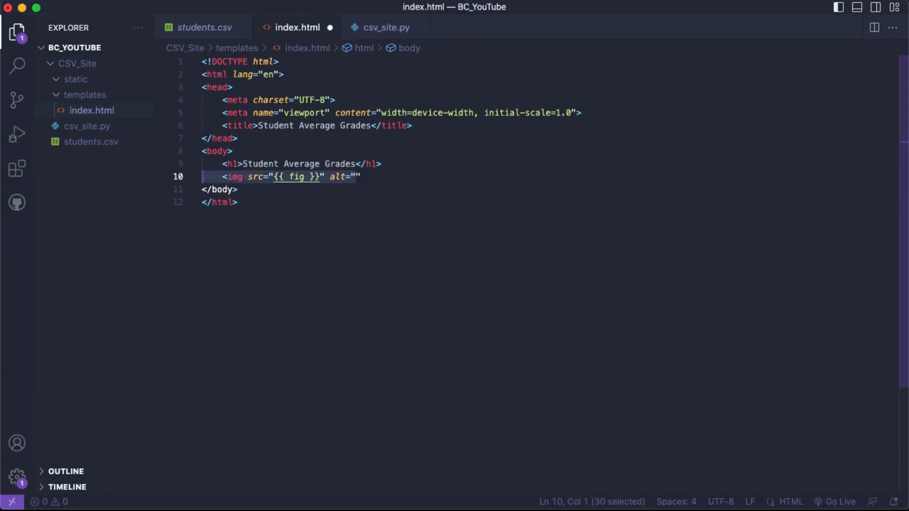
{"action": "type", "text": "Average Grades"}
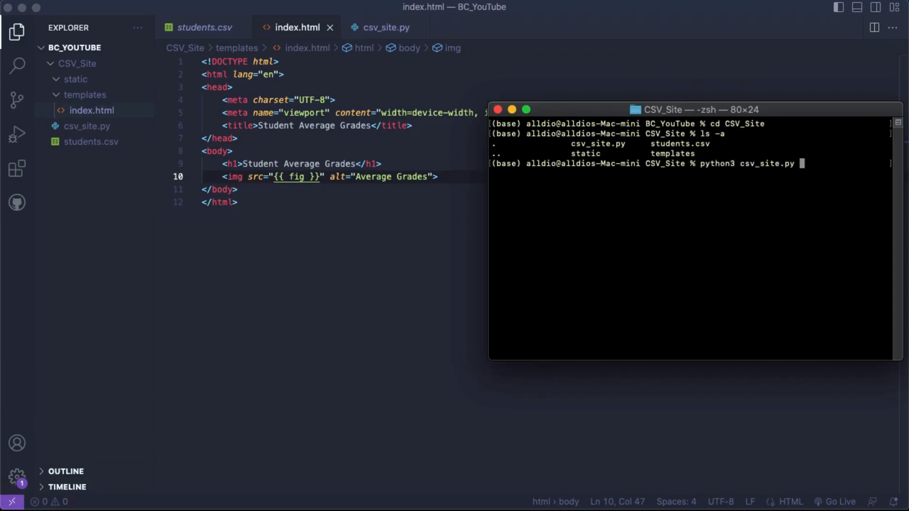
Run python3 csv_site.py so Flask serves at 127.0.0.1:5000, and select that address.
{"action": "key", "text": "Enter"}
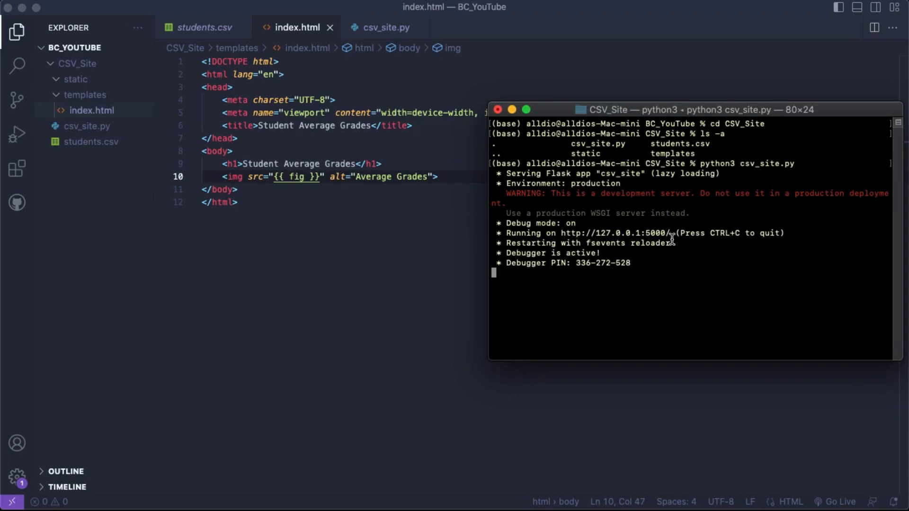
{"action": "double_click", "coordinate": [615, 233]}
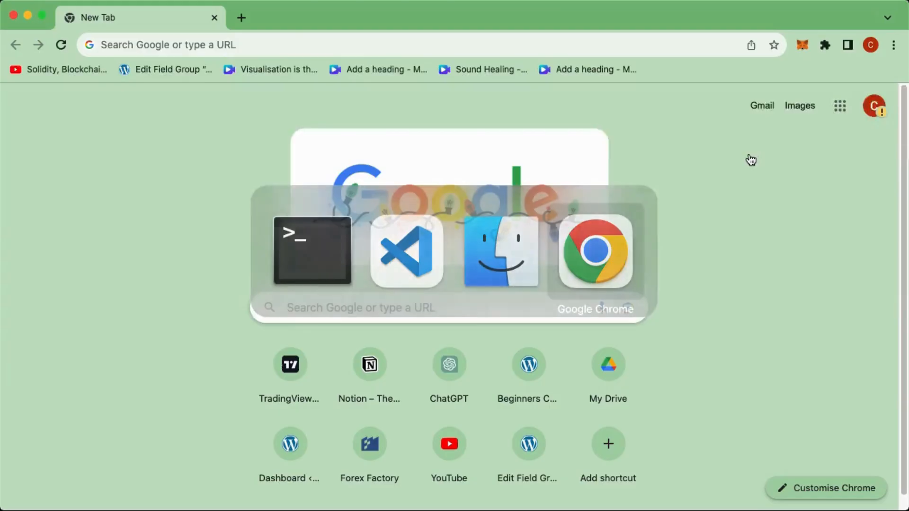
Load 127.0.0.1:5000 in Chrome and read the KeyError traceback for 'name'.
{"action": "type", "text": "127.0.0.1:5000"}
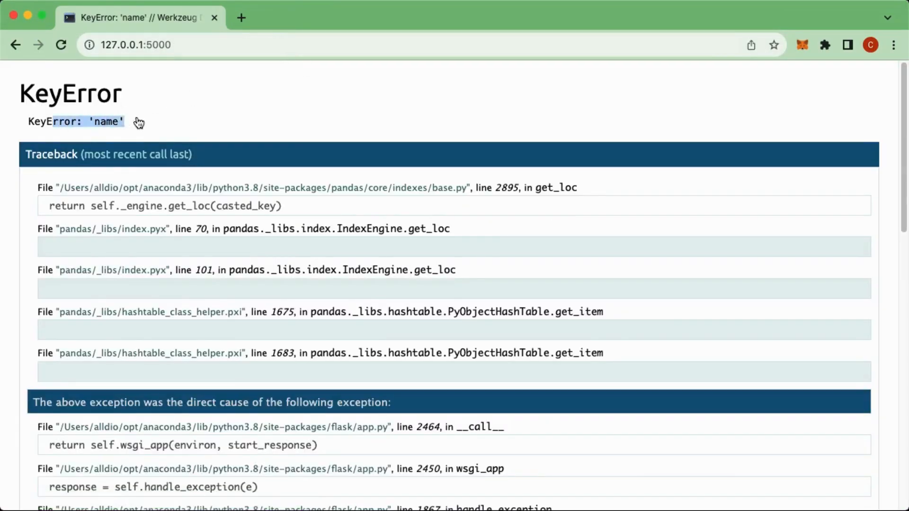
{"action": "scroll", "scroll_direction": "down", "scroll_amount": 3}
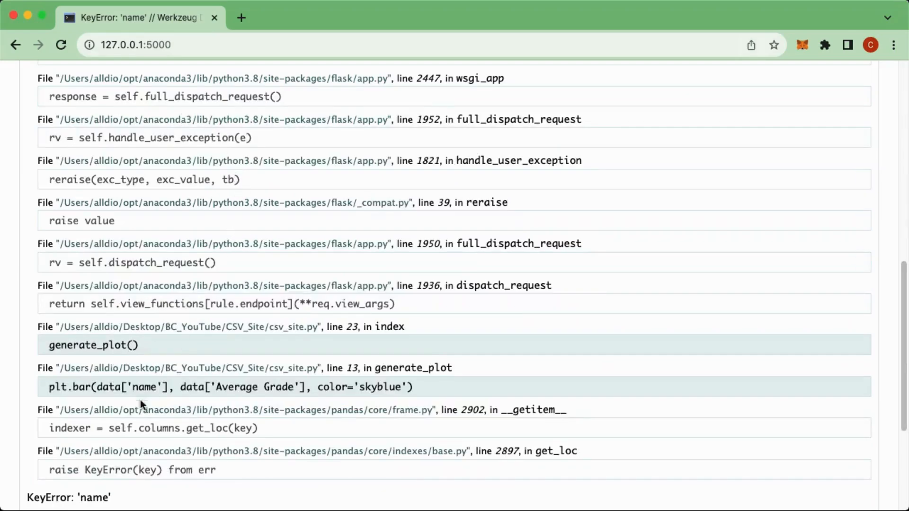
{"action": "mouse_move", "coordinate": [159, 386]}
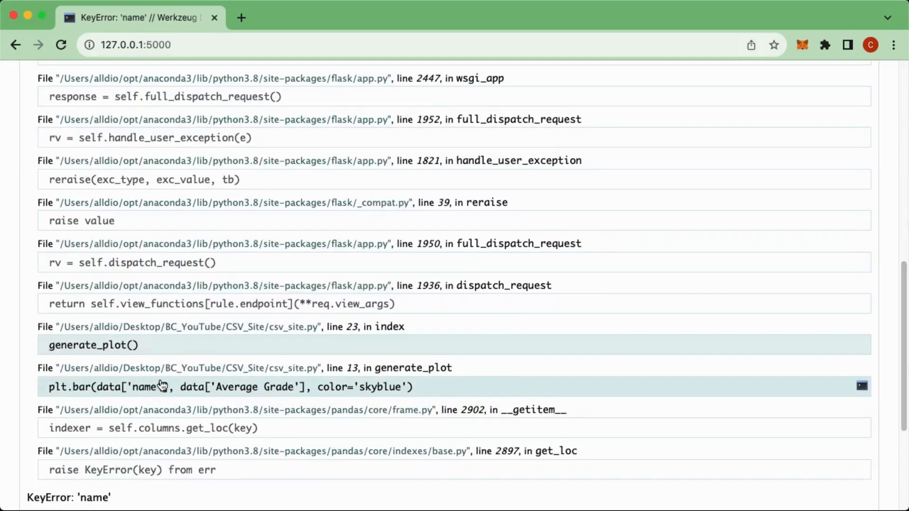
{"action": "mouse_move", "coordinate": [183, 415]}
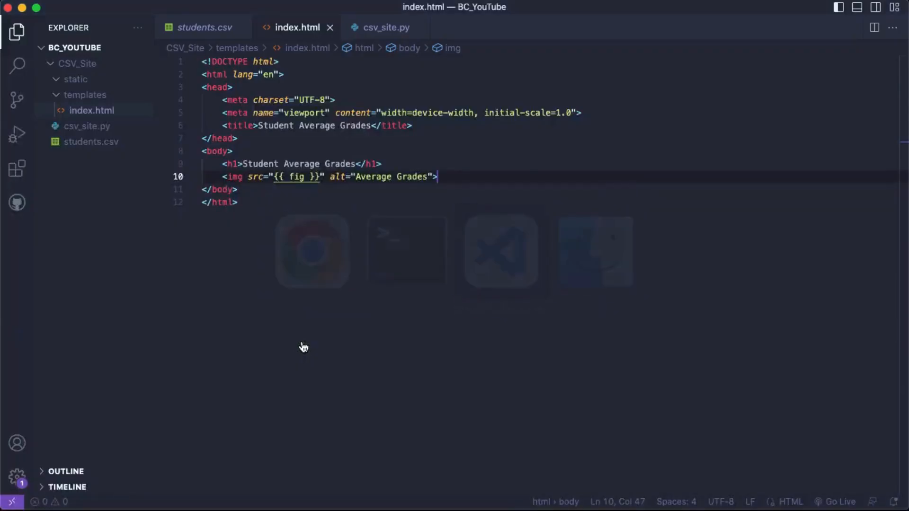
Change the bar chart's column key from data['name'] to data['Name'] in csv_site.py.
{"action": "left_click", "coordinate": [382, 26]}
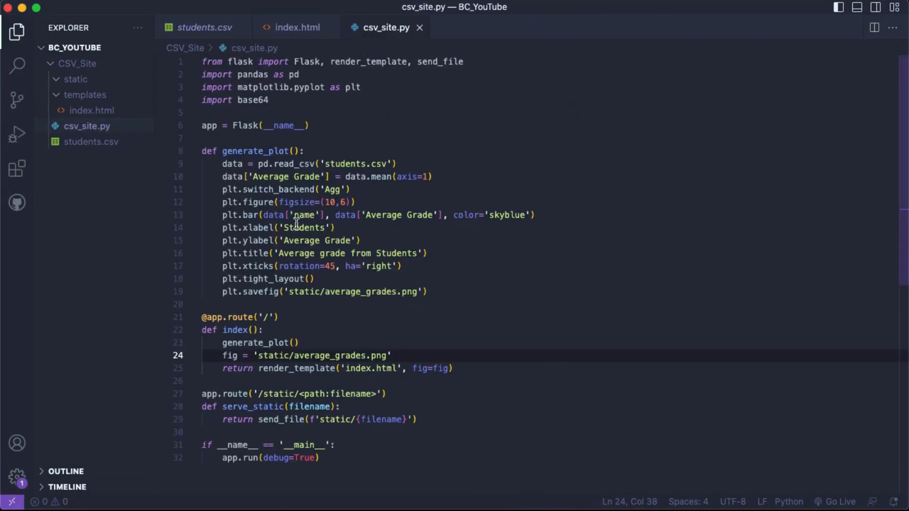
{"action": "type", "text": "Name"}
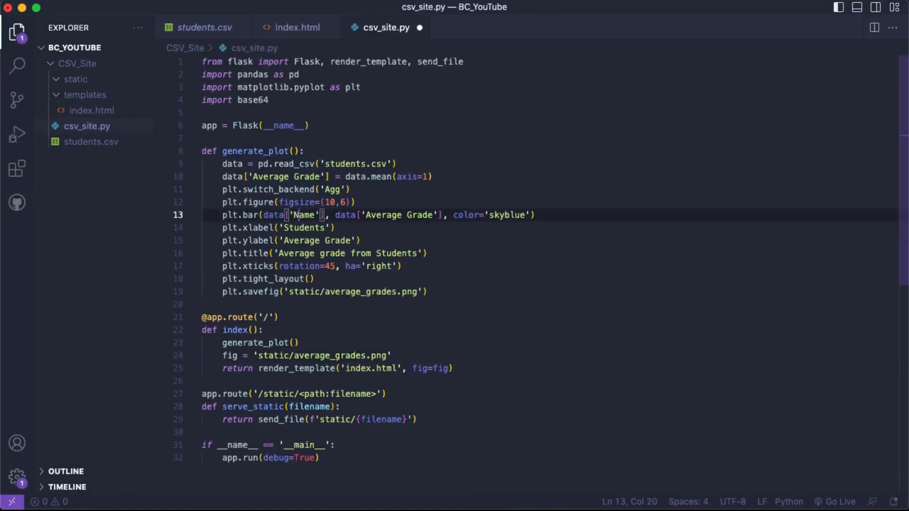
{"action": "key", "text": "Cmd+Tab"}
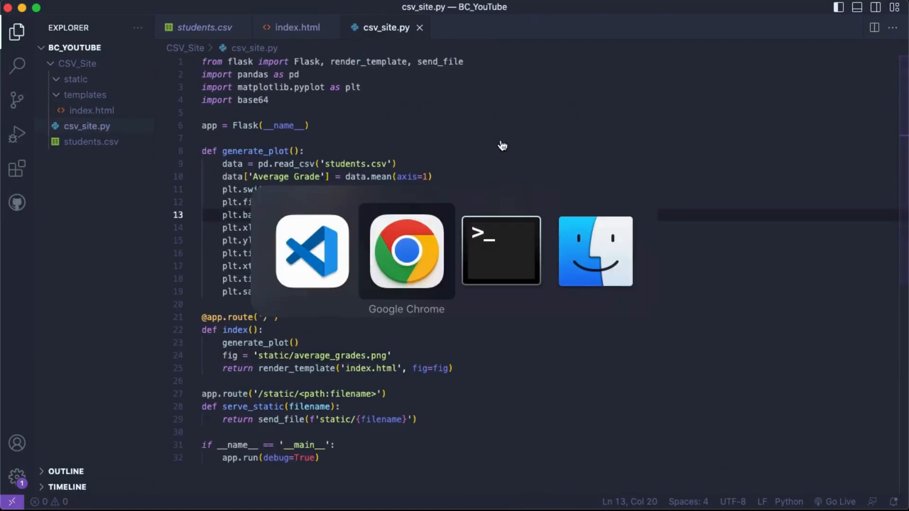
Bring Chrome forward to view the working skyblue bar chart of average grades.
{"action": "left_click", "coordinate": [406, 251]}
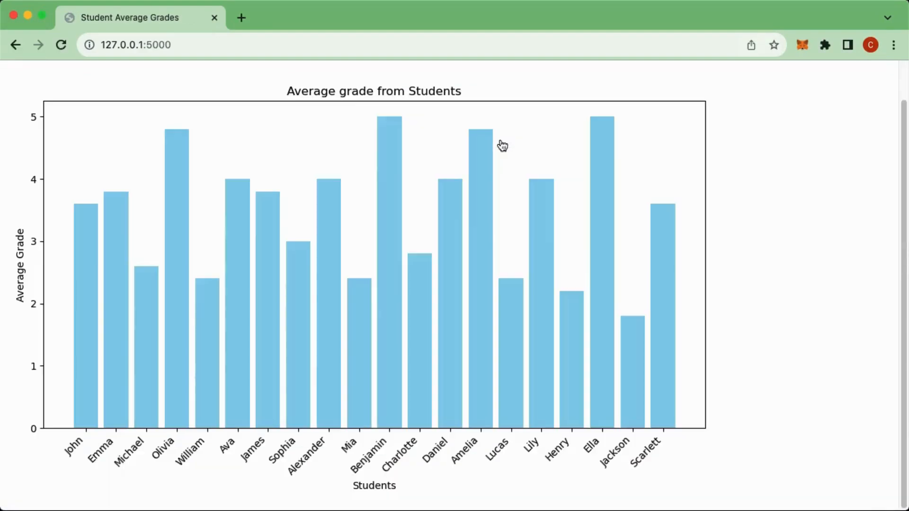
{"action": "mouse_move", "coordinate": [18, 171]}
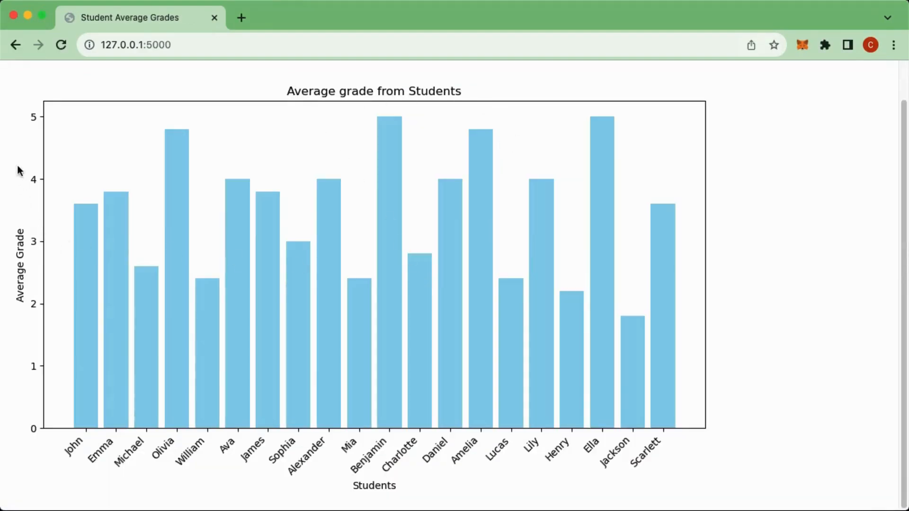
{"action": "mouse_move", "coordinate": [314, 184]}
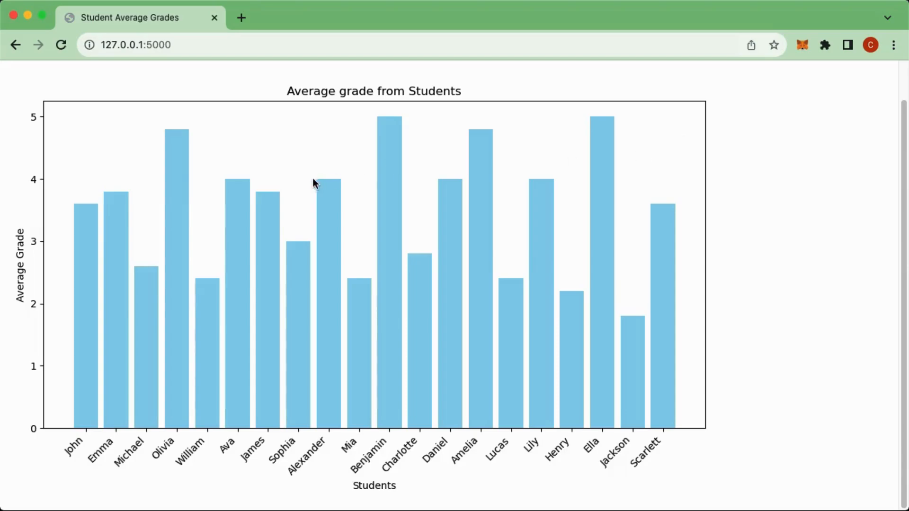
{"action": "mouse_move", "coordinate": [297, 211]}
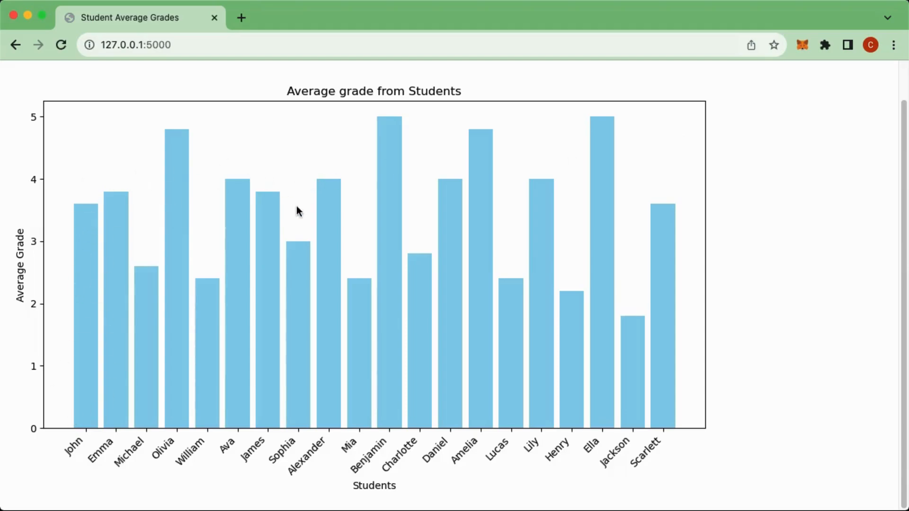
{"action": "mouse_move", "coordinate": [276, 153]}
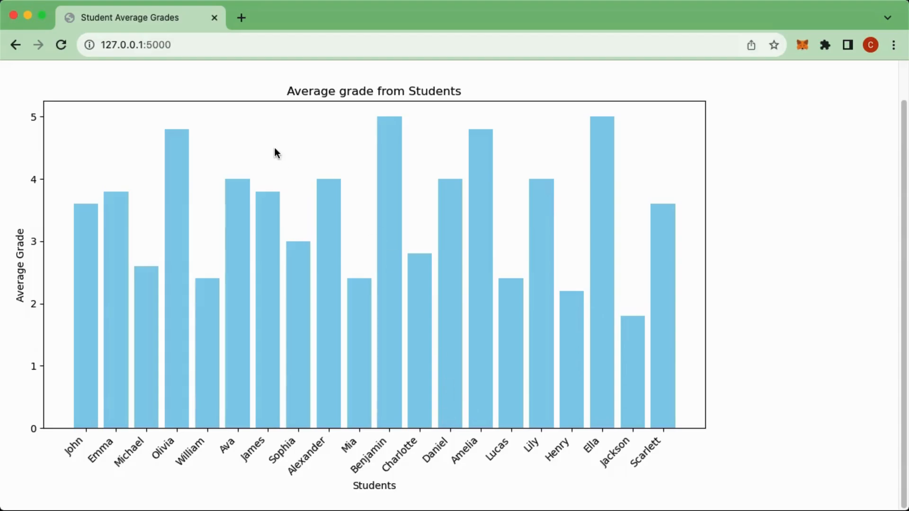
{"action": "mouse_move", "coordinate": [174, 75]}
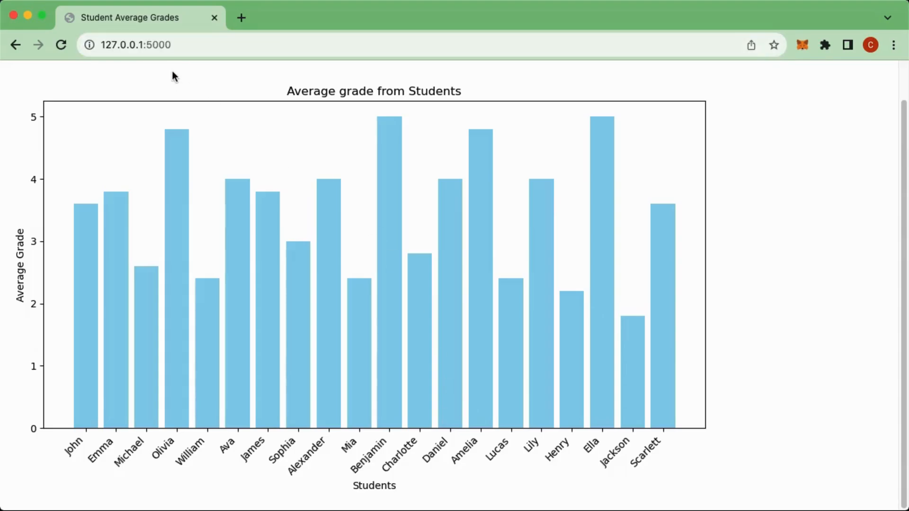